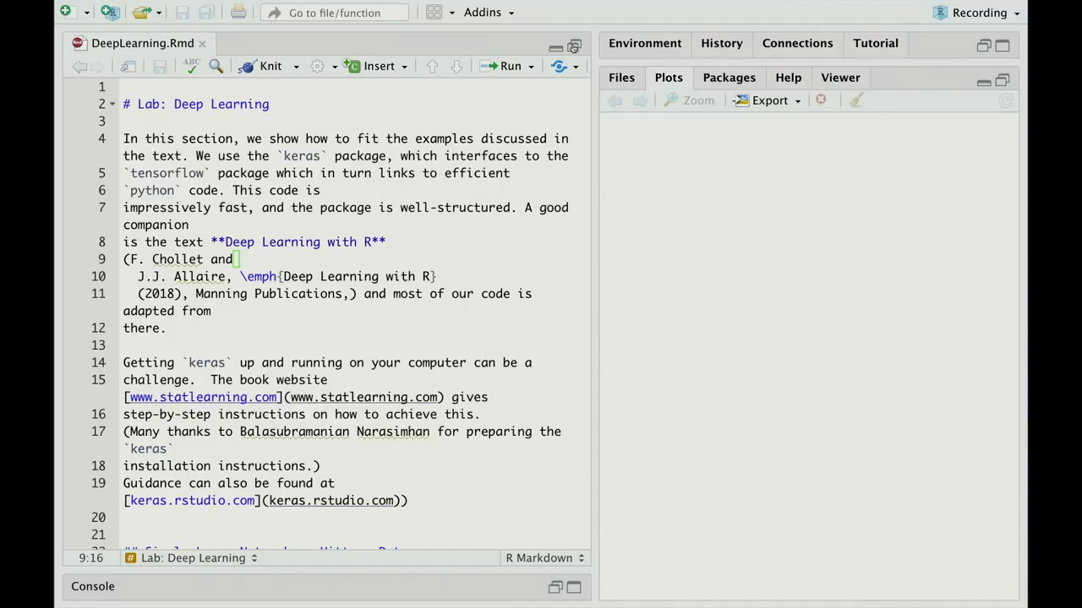
# Run the lm() chunk to print a test mean absolute error of 254.6687
pyautogui.scroll(-3)
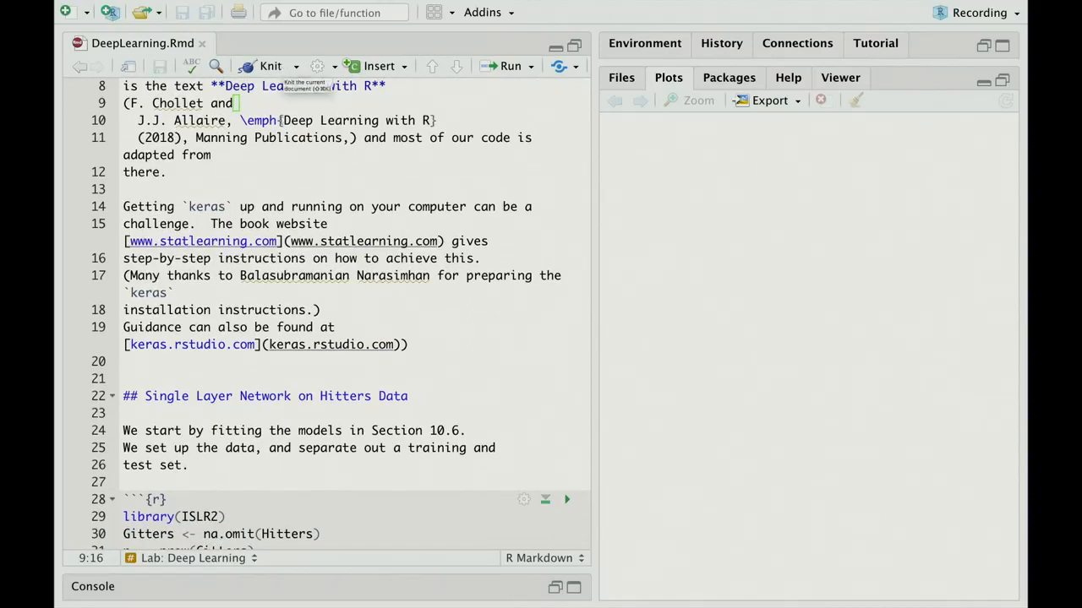
pyautogui.moveTo(306, 159)
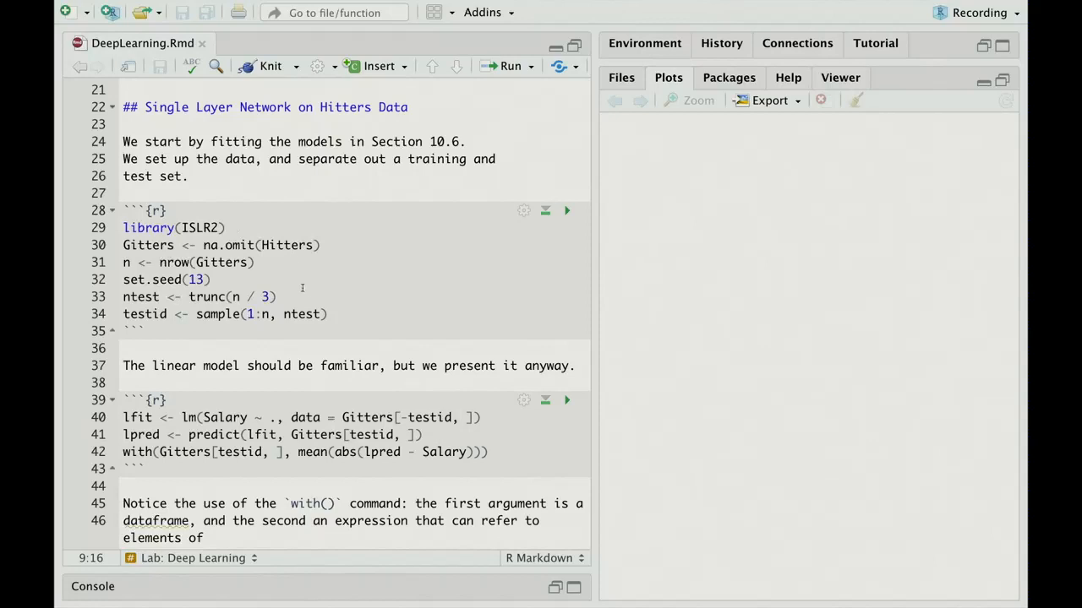
pyautogui.moveTo(353, 272)
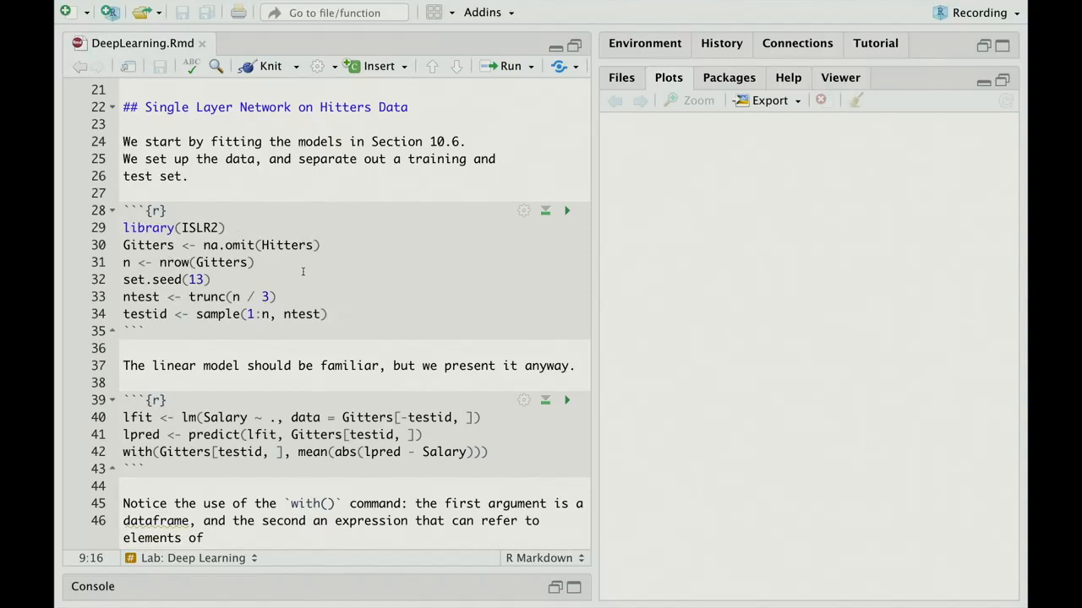
pyautogui.moveTo(233, 254)
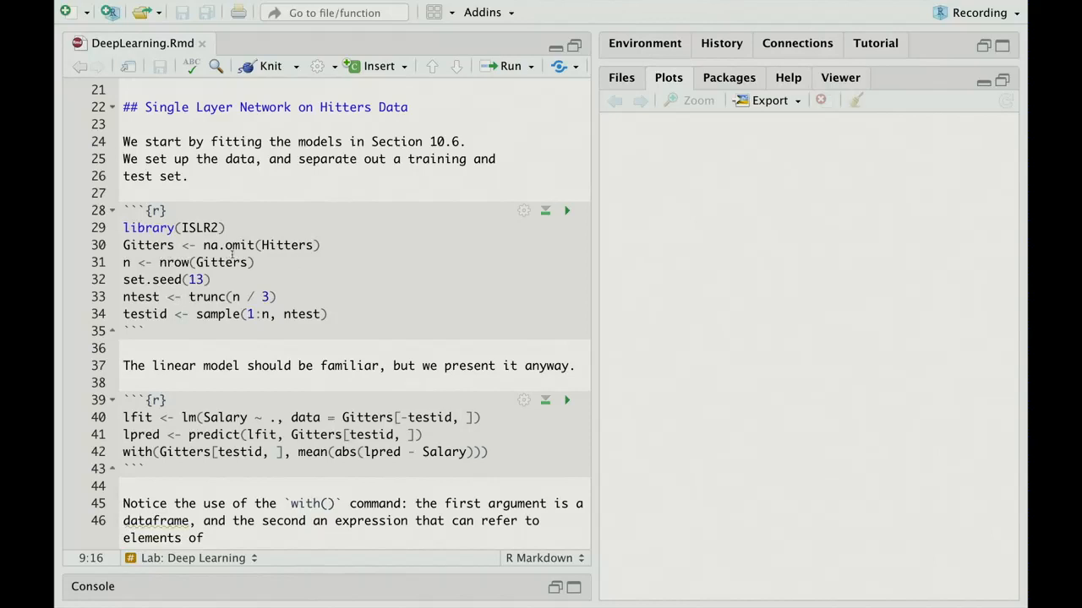
pyautogui.moveTo(232, 258)
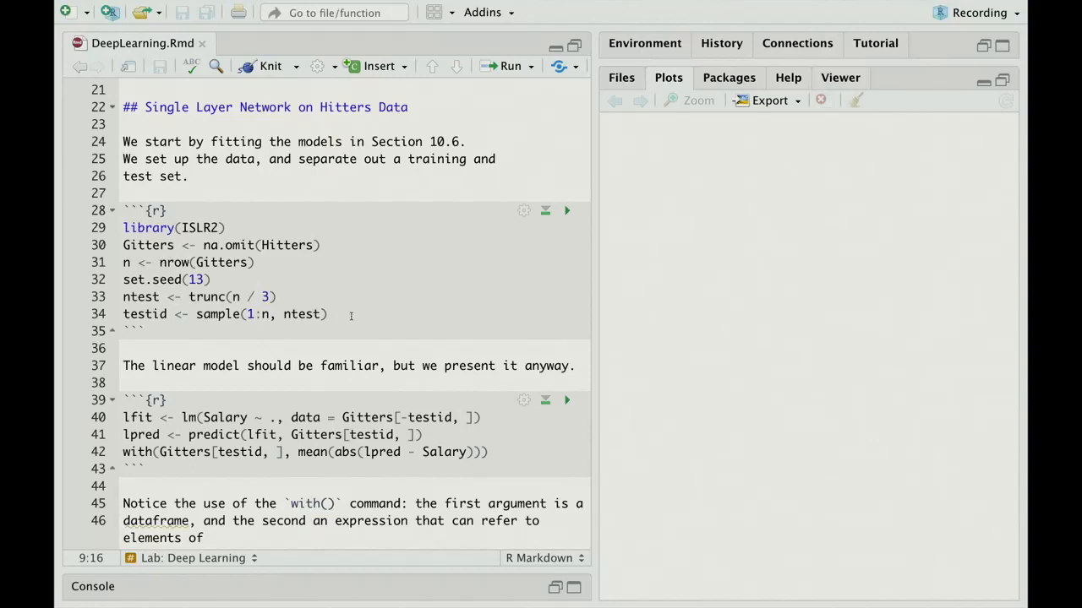
pyautogui.moveTo(457, 229)
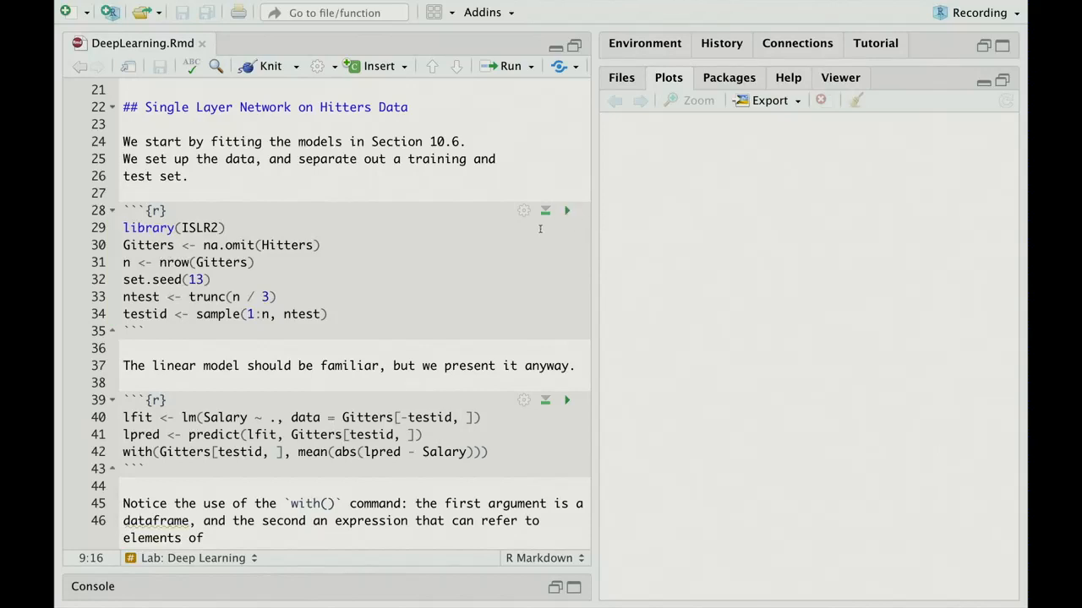
pyautogui.scroll(-3)
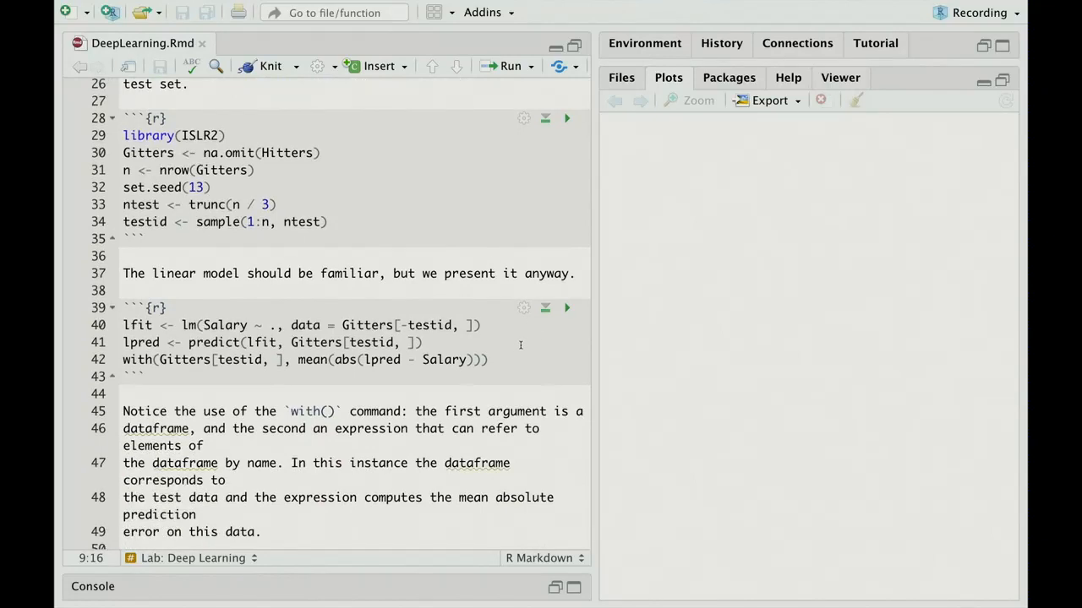
pyautogui.scroll(-3)
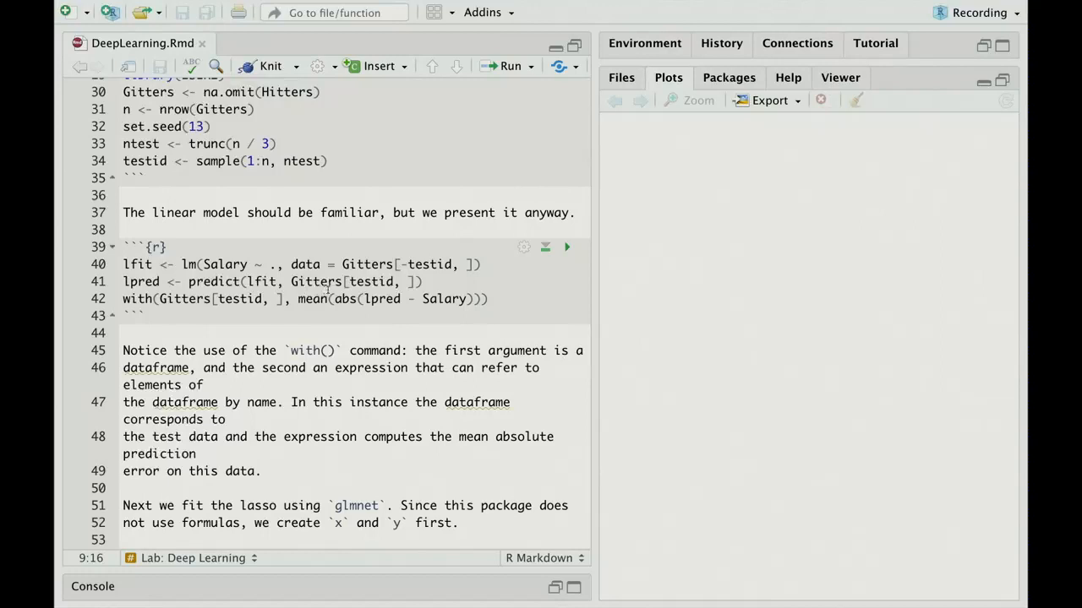
pyautogui.moveTo(511, 279)
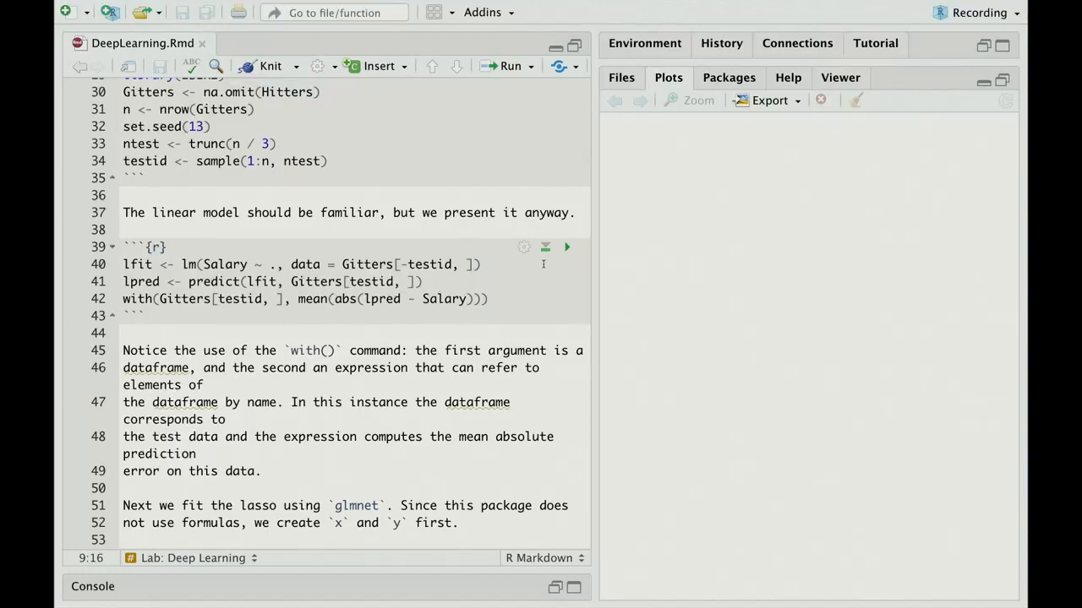
pyautogui.click(567, 247)
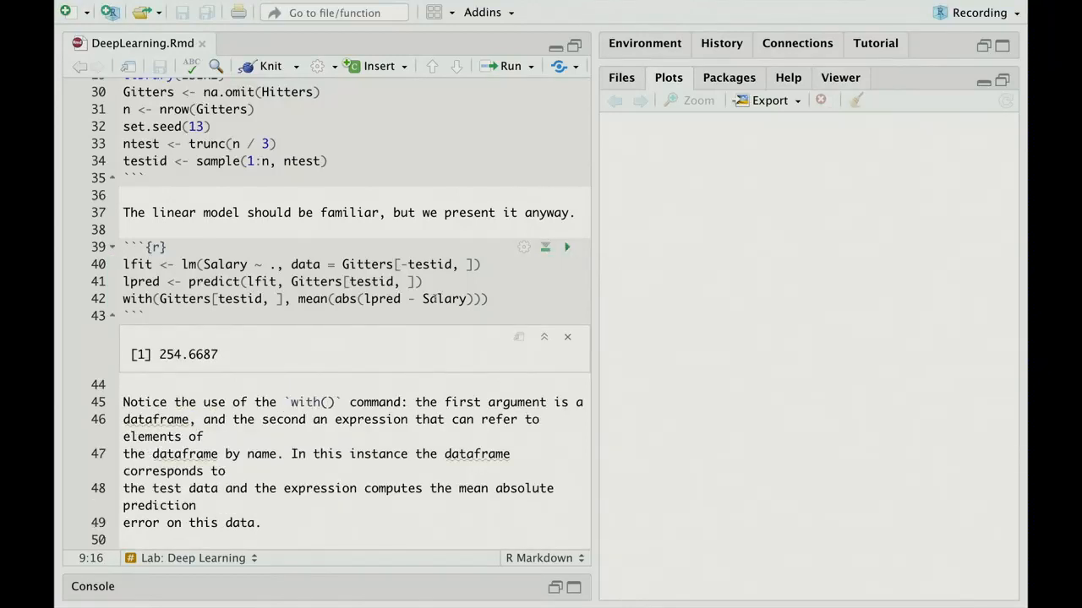
pyautogui.moveTo(278, 358)
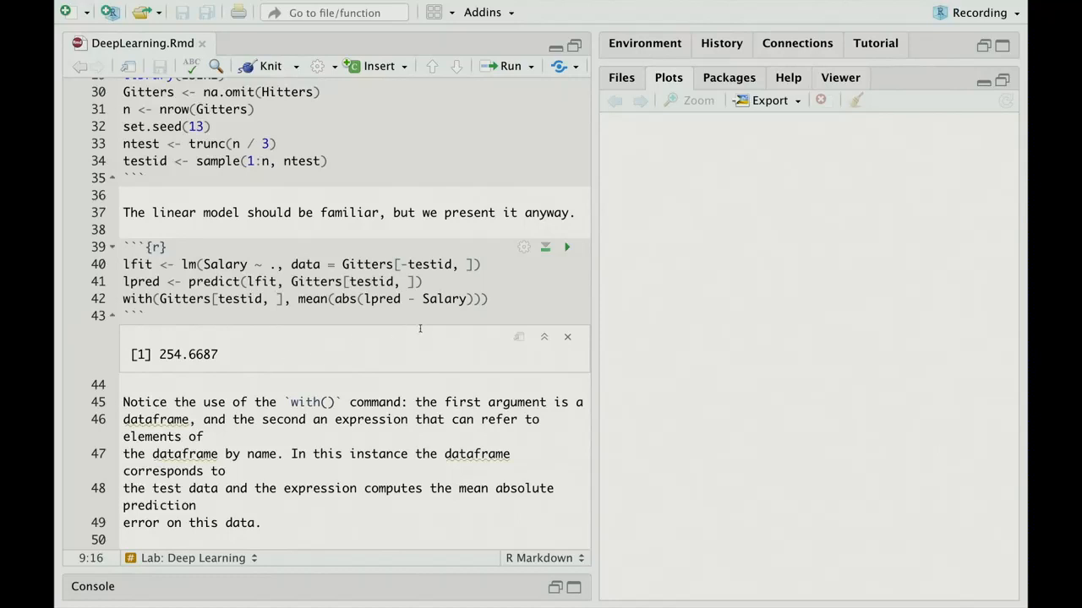
pyautogui.scroll(-3)
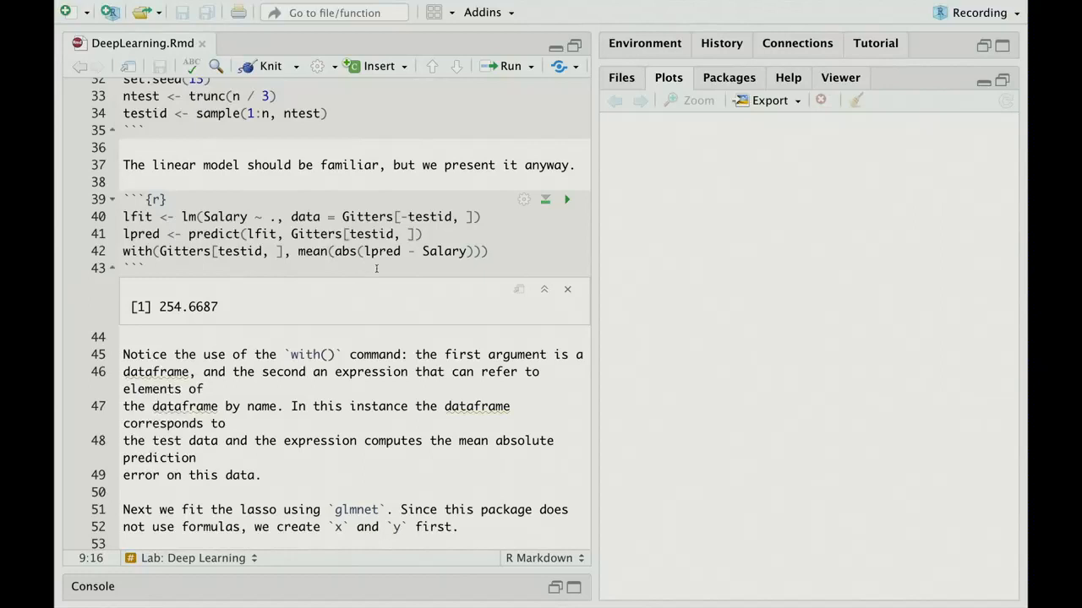
pyautogui.moveTo(387, 270)
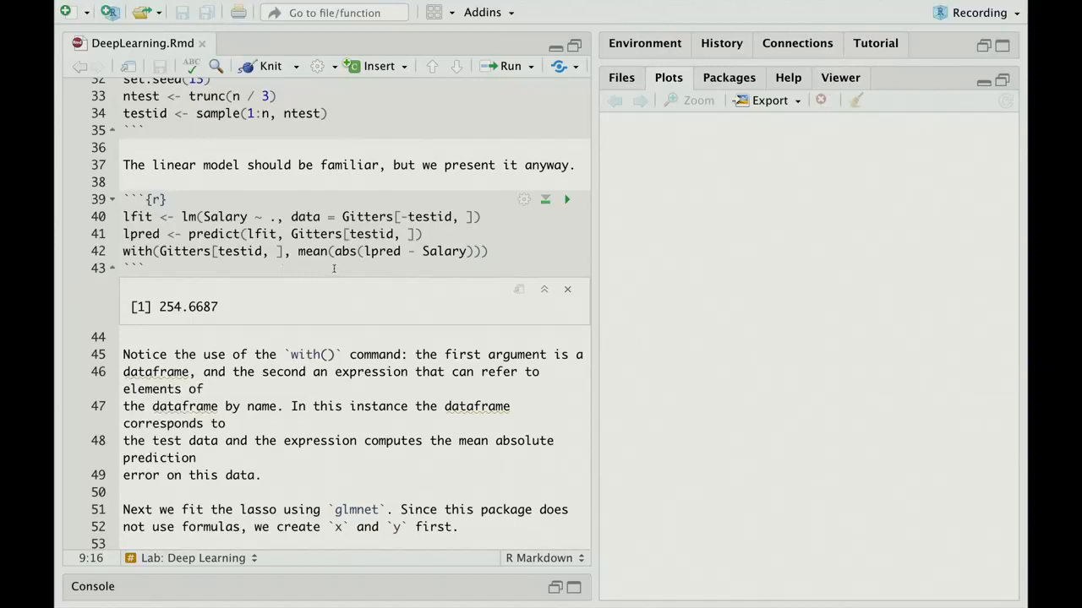
pyautogui.moveTo(296, 267)
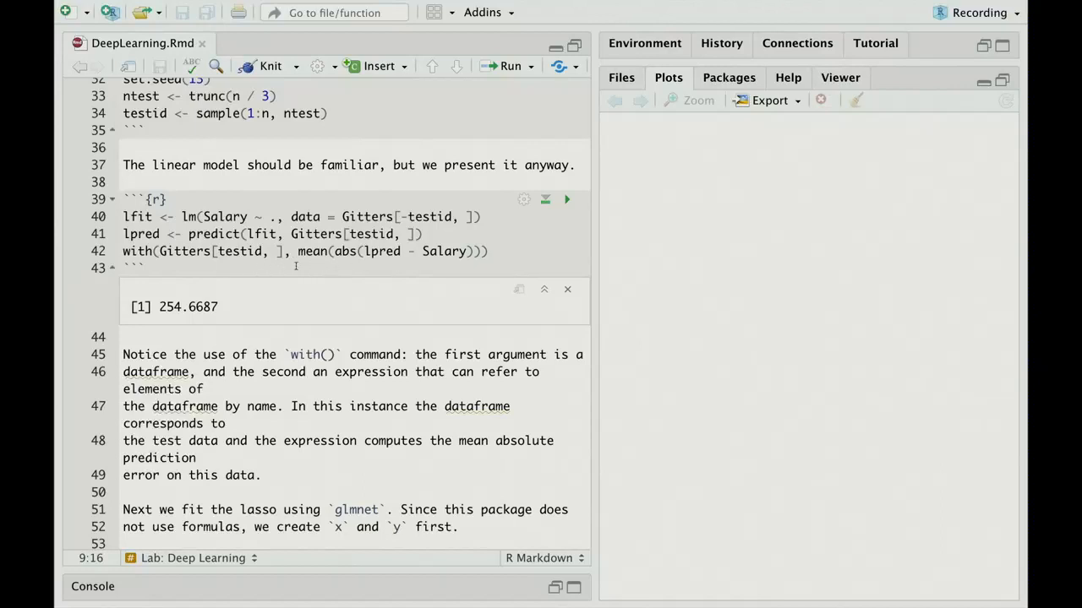
pyautogui.moveTo(384, 265)
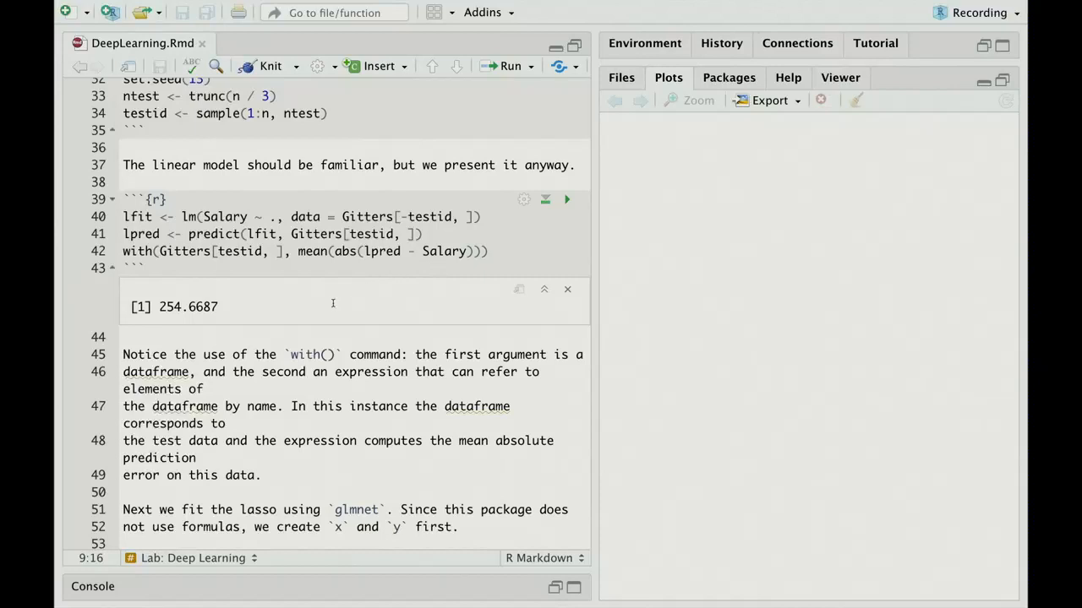
pyautogui.moveTo(418, 332)
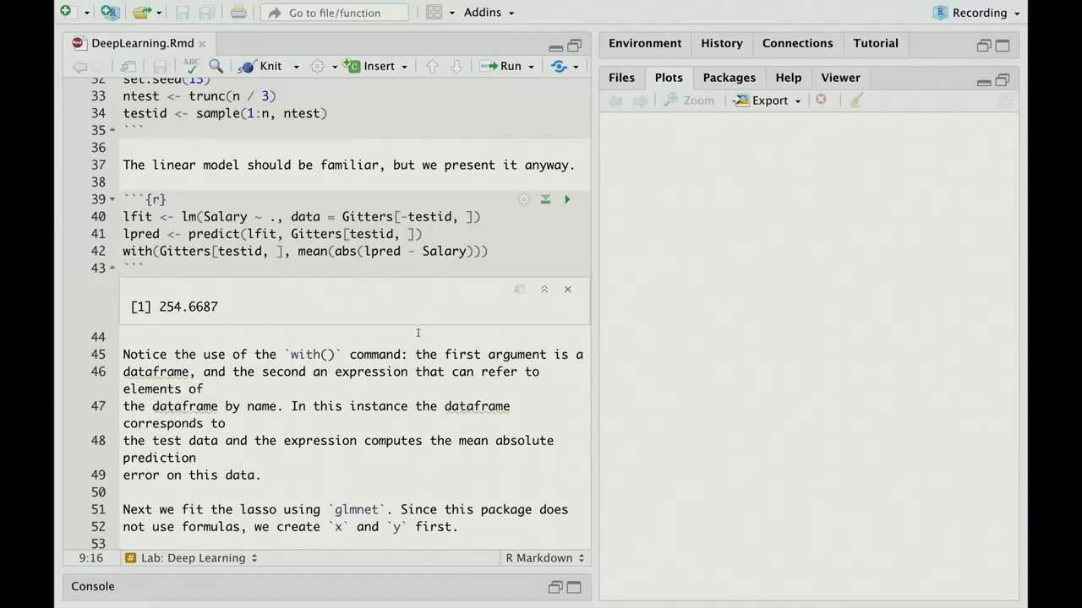
pyautogui.scroll(-3)
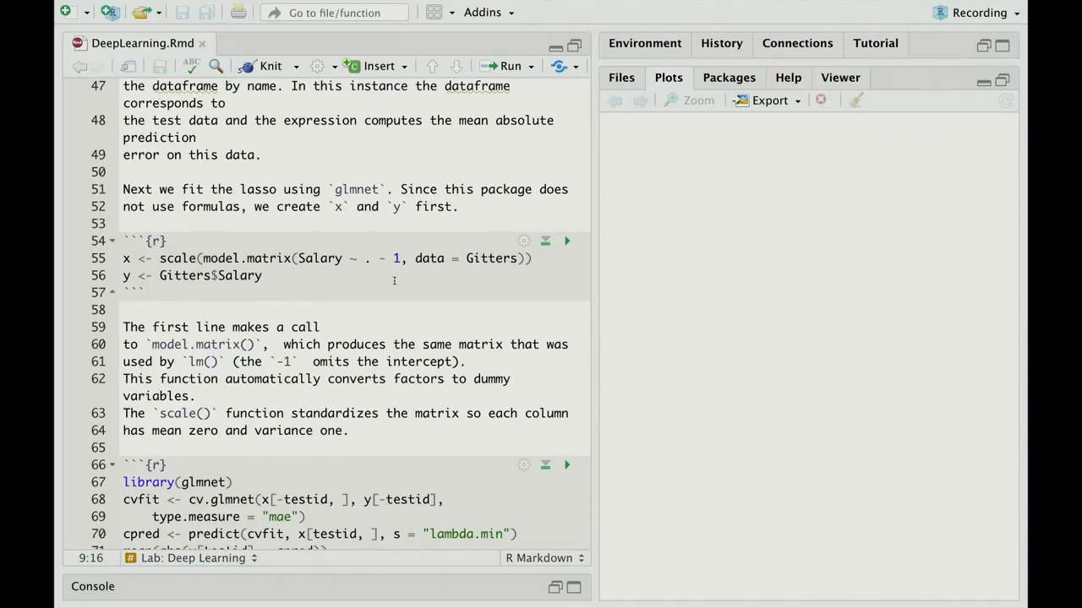
pyautogui.moveTo(340, 283)
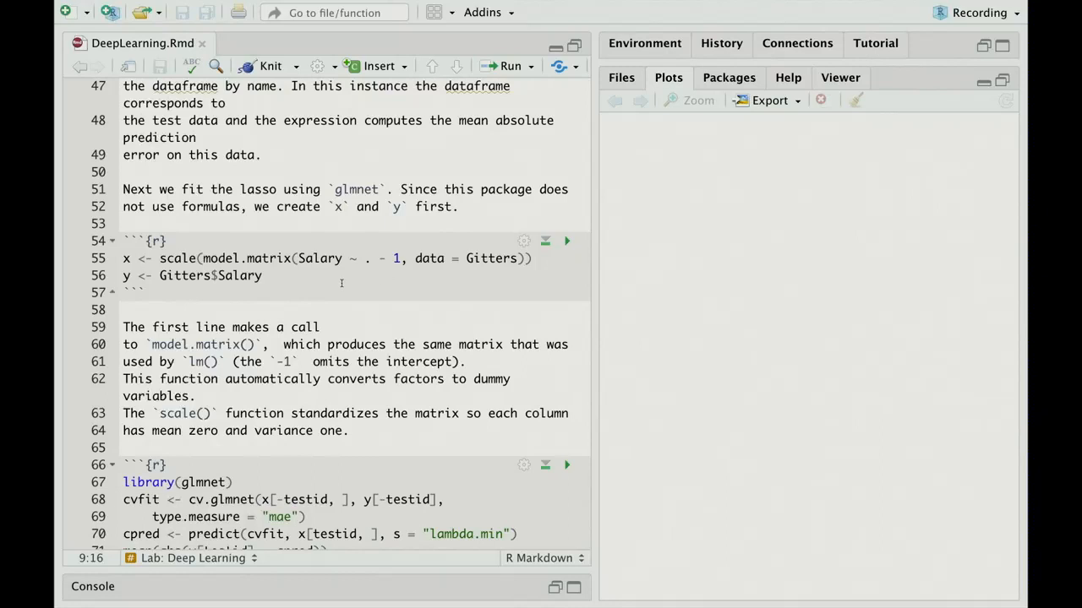
pyautogui.moveTo(291, 273)
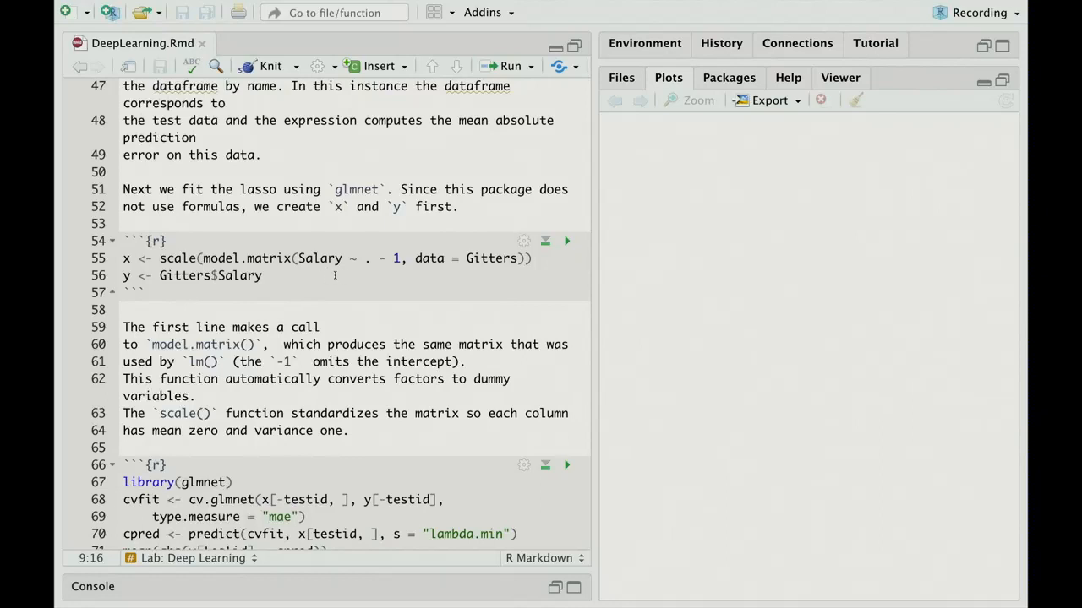
pyautogui.moveTo(346, 272)
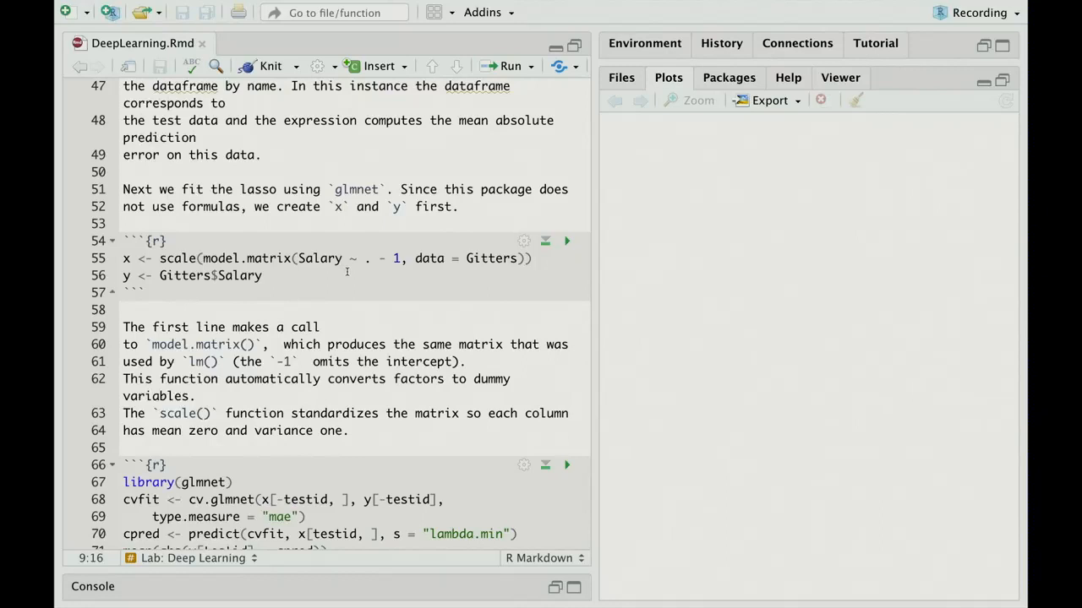
pyautogui.moveTo(363, 273)
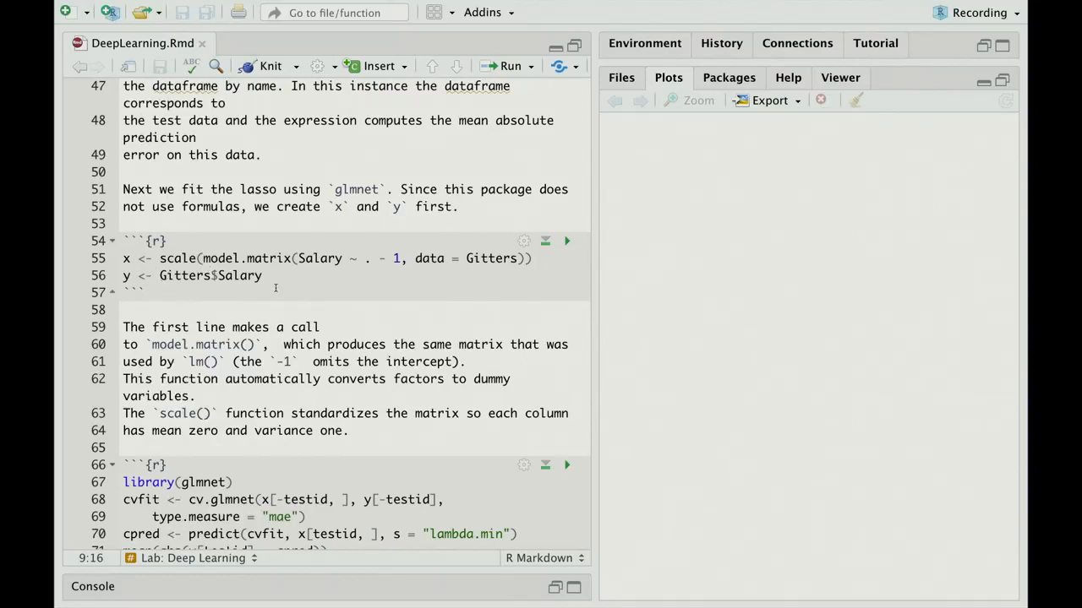
pyautogui.moveTo(194, 259)
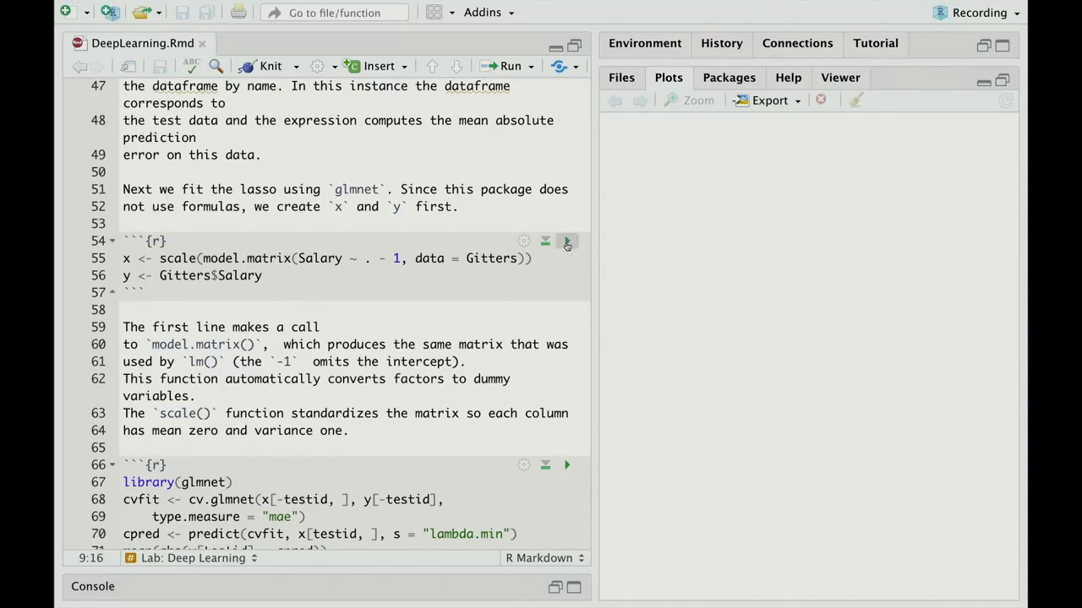
pyautogui.moveTo(520, 303)
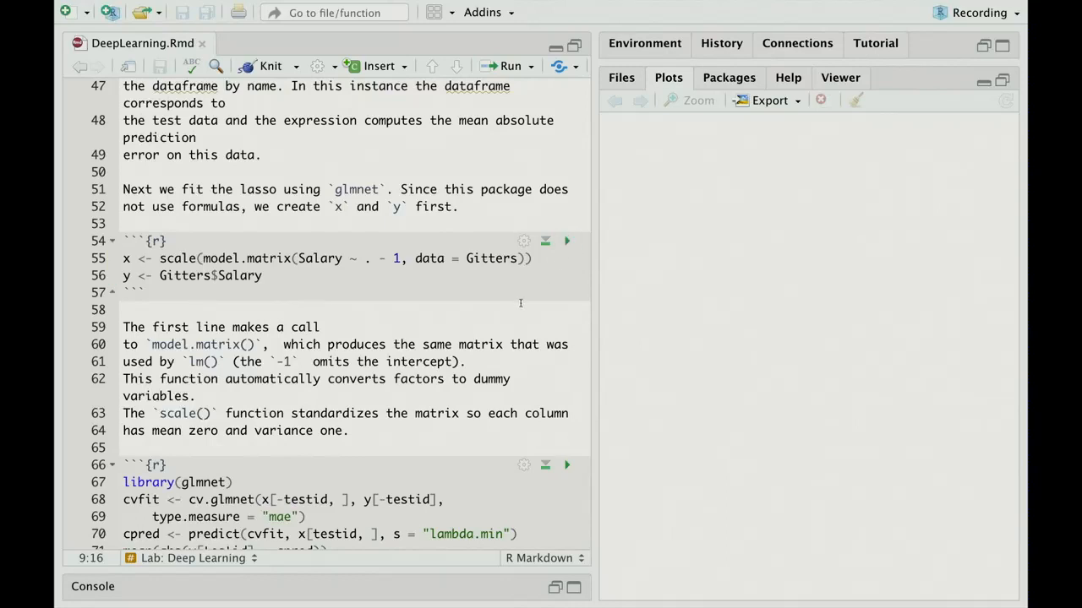
# Run the glmnet lasso cross-validation chunk, printing a test mean absolute error of 252.2994
pyautogui.scroll(-3)
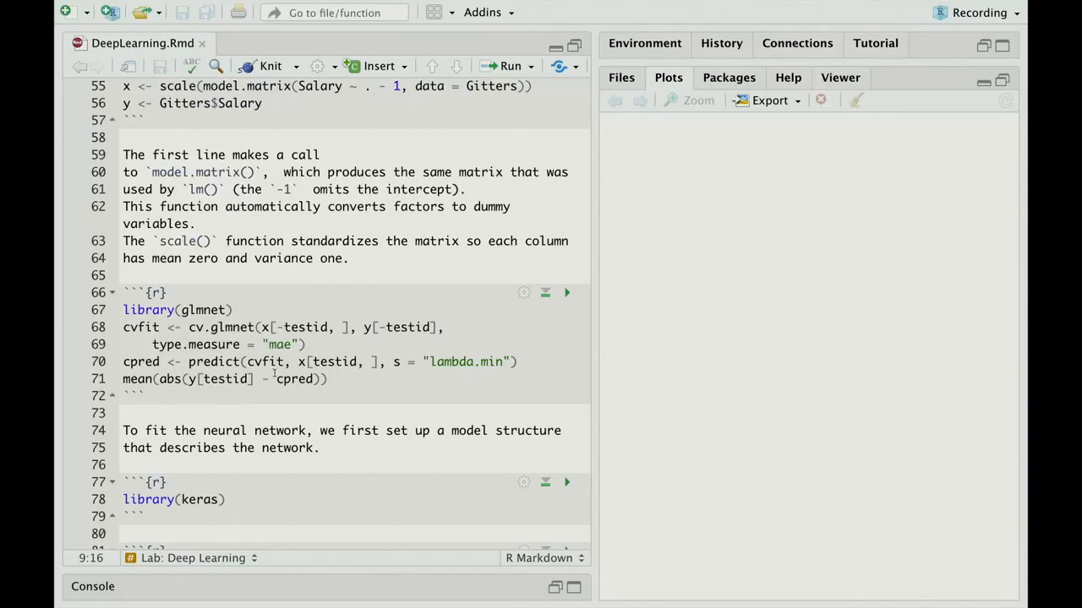
pyautogui.moveTo(279, 372)
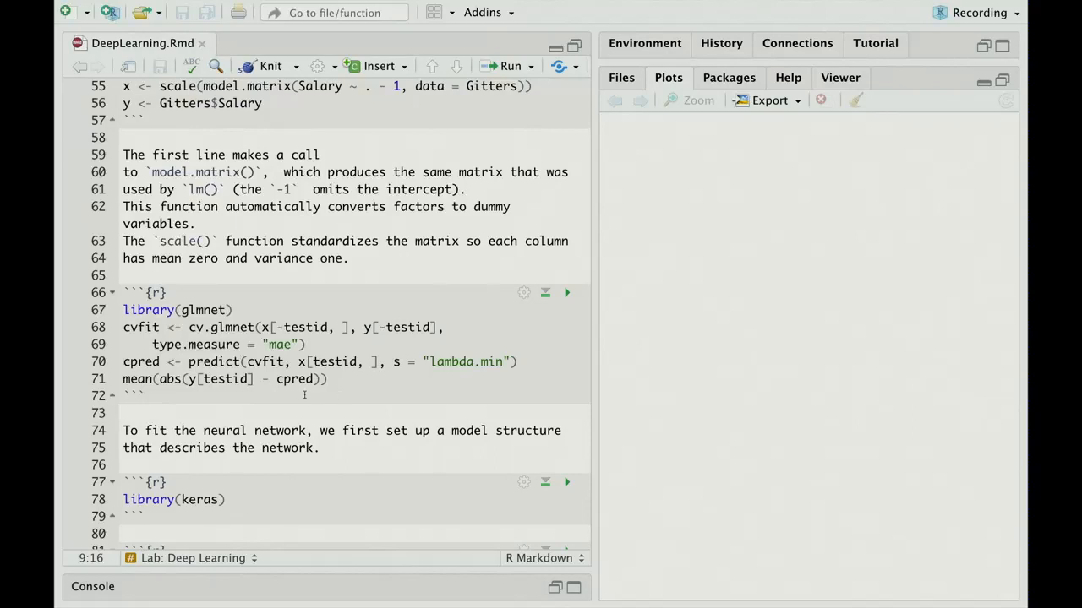
pyautogui.moveTo(567, 292)
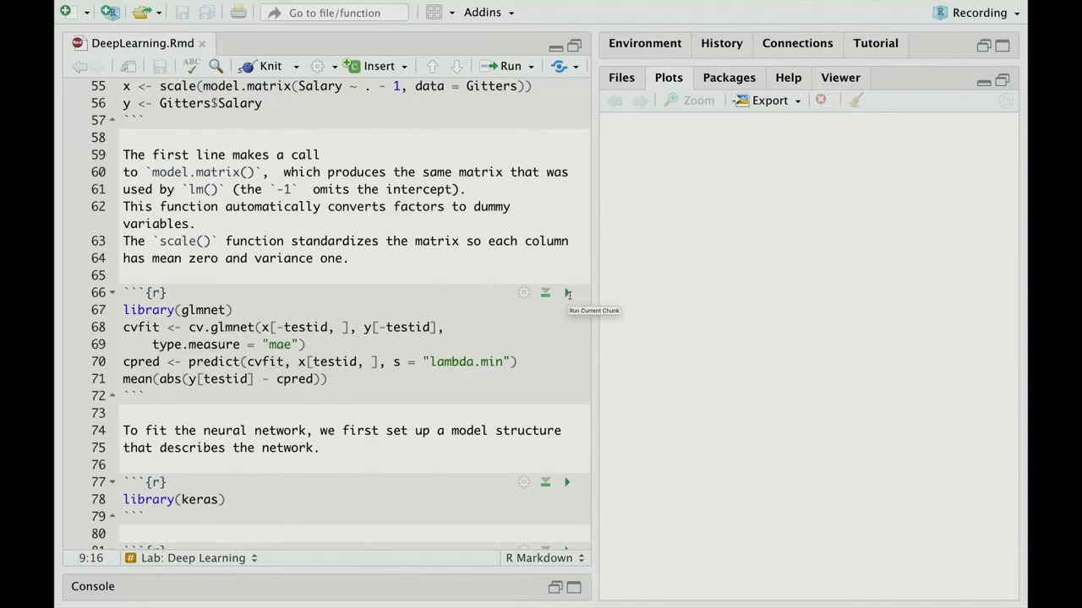
pyautogui.click(567, 293)
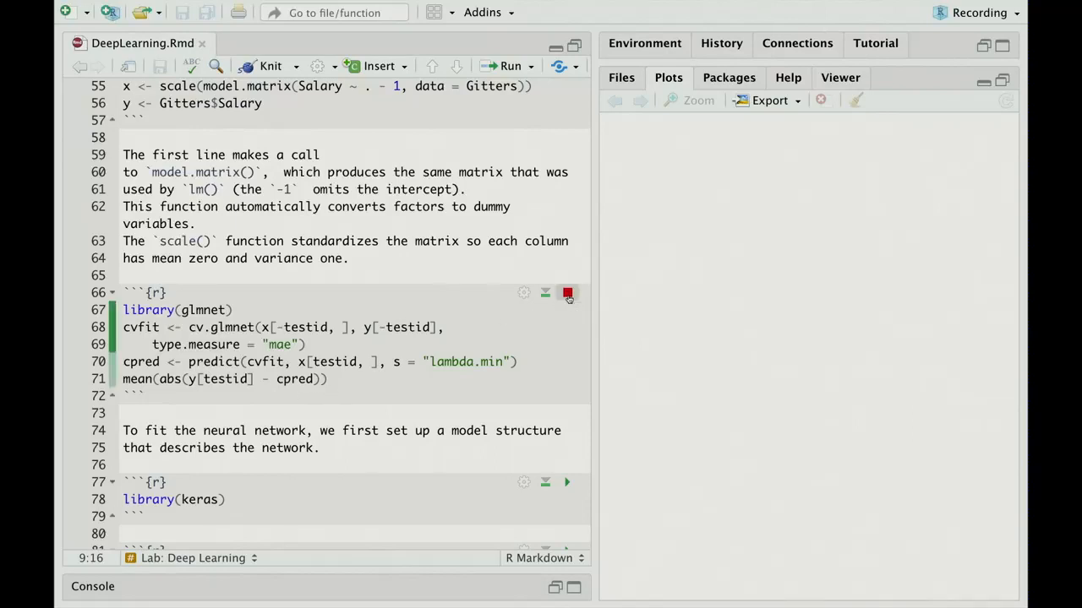
pyautogui.click(566, 293)
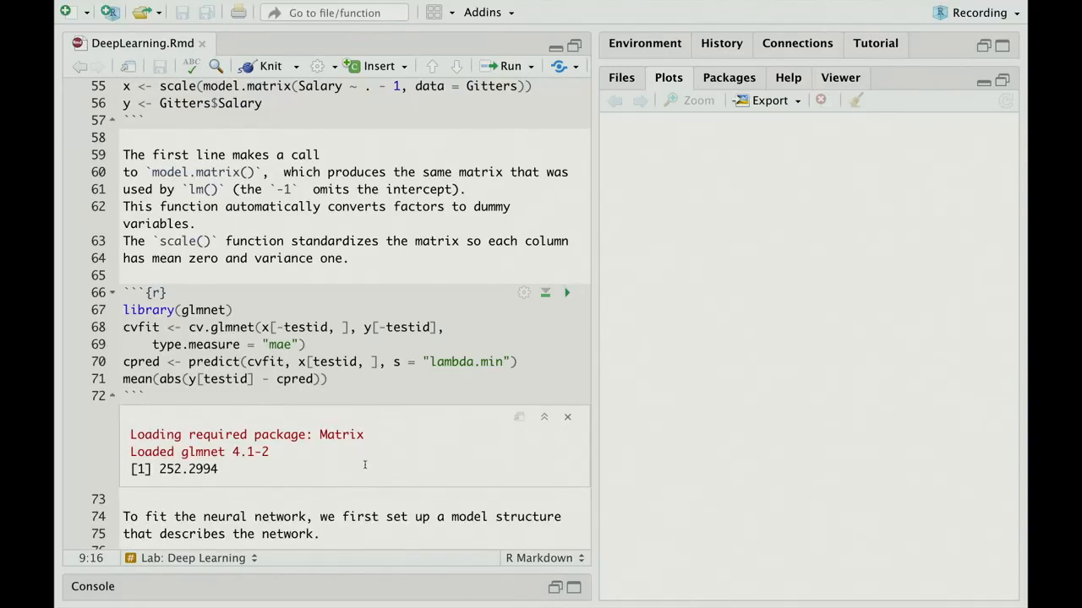
pyautogui.moveTo(393, 459)
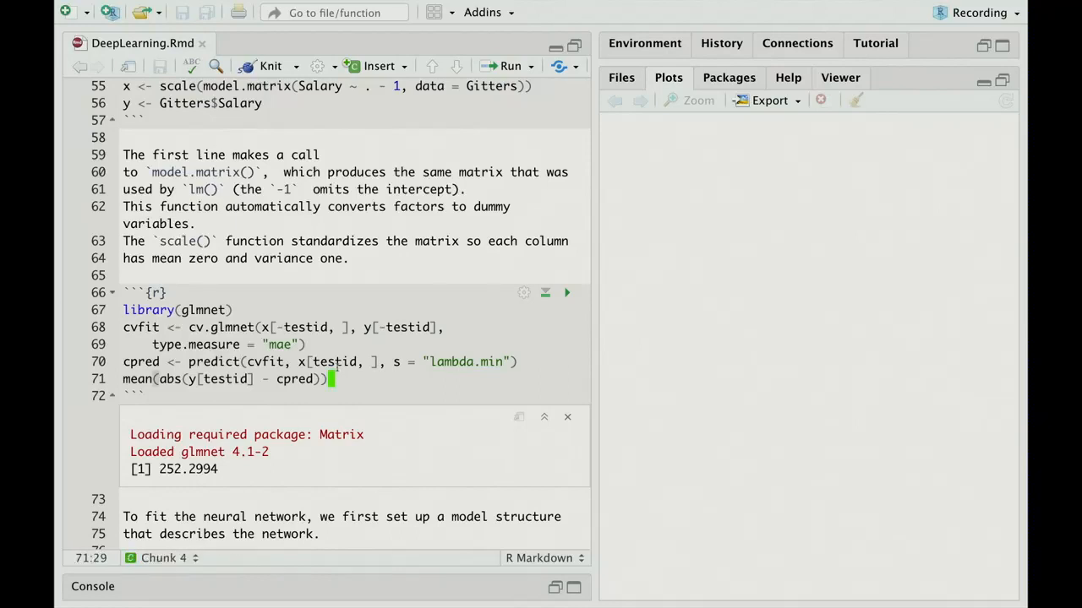
# Add a plot(cvfit) line to the glmnet chunk and rerun it to draw the cross-validation curve
pyautogui.write('plo')
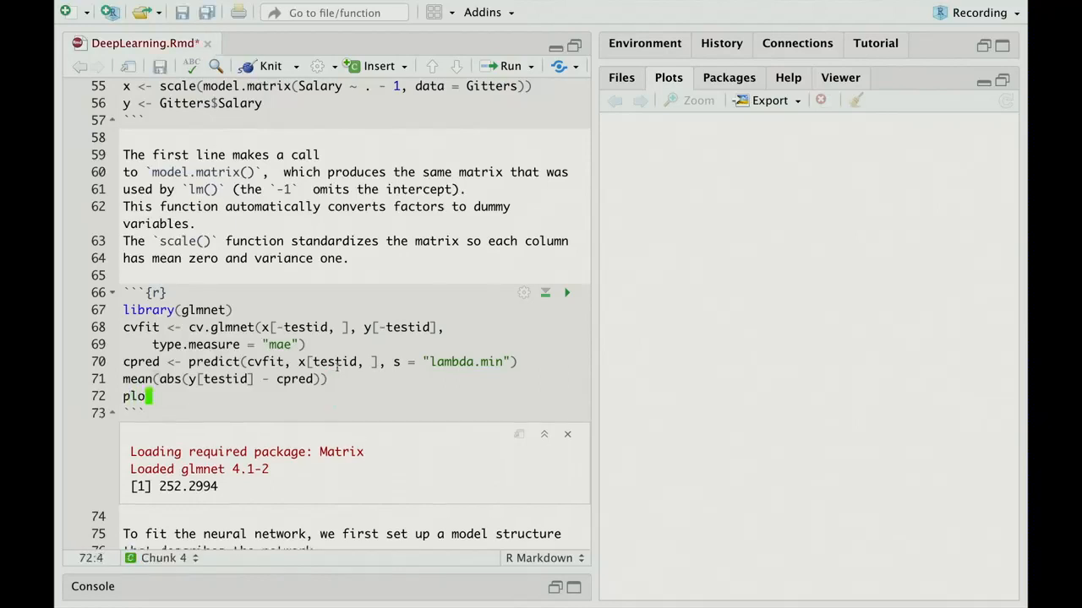
pyautogui.write('t(cv')
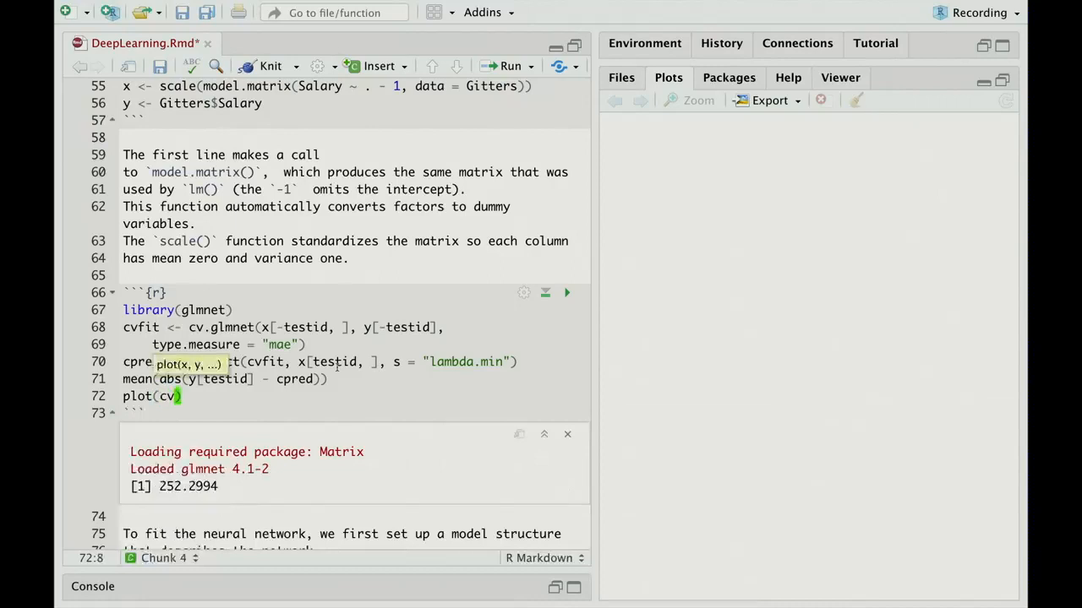
pyautogui.write('fit')
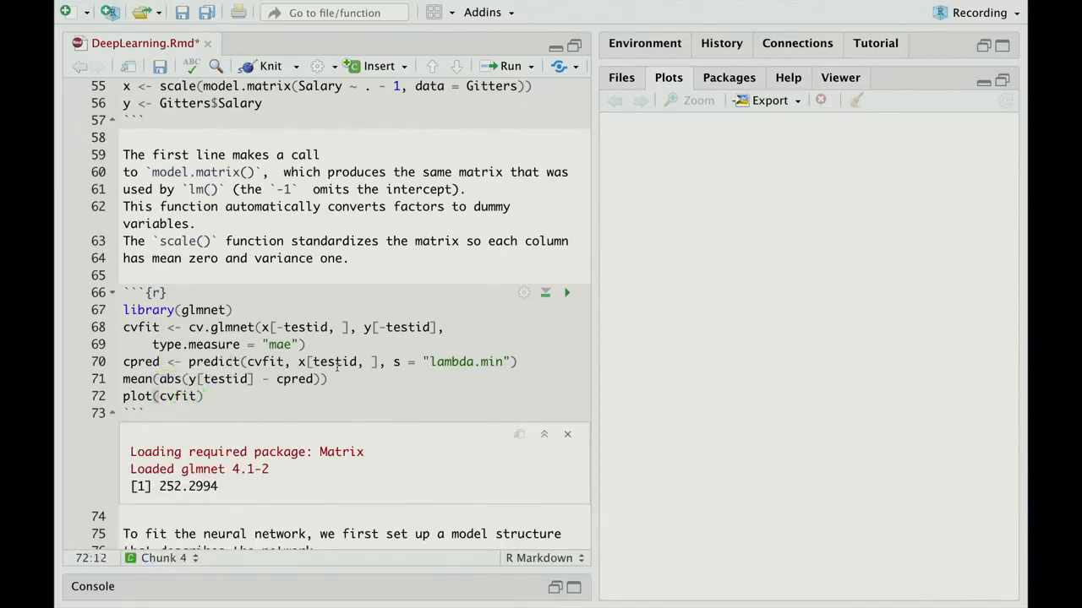
pyautogui.click(567, 292)
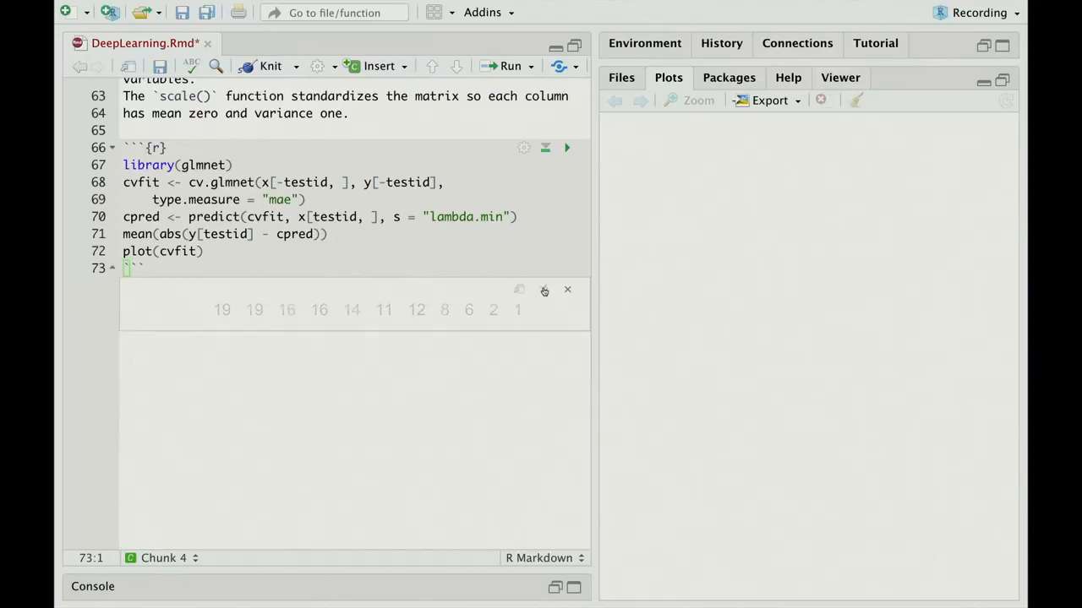
pyautogui.scroll(-3)
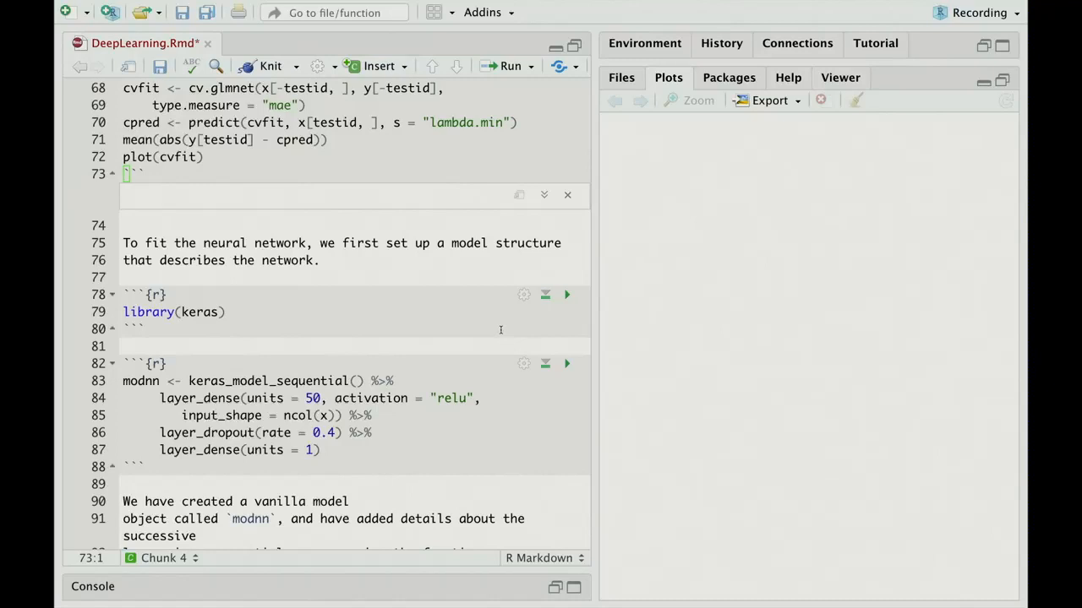
pyautogui.click(566, 294)
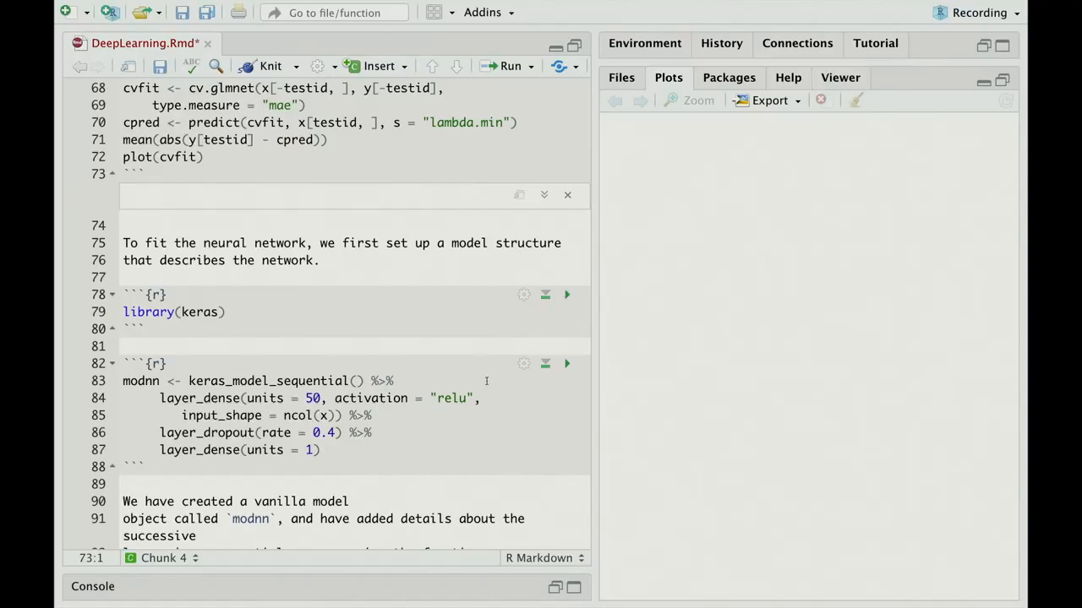
pyautogui.scroll(-3)
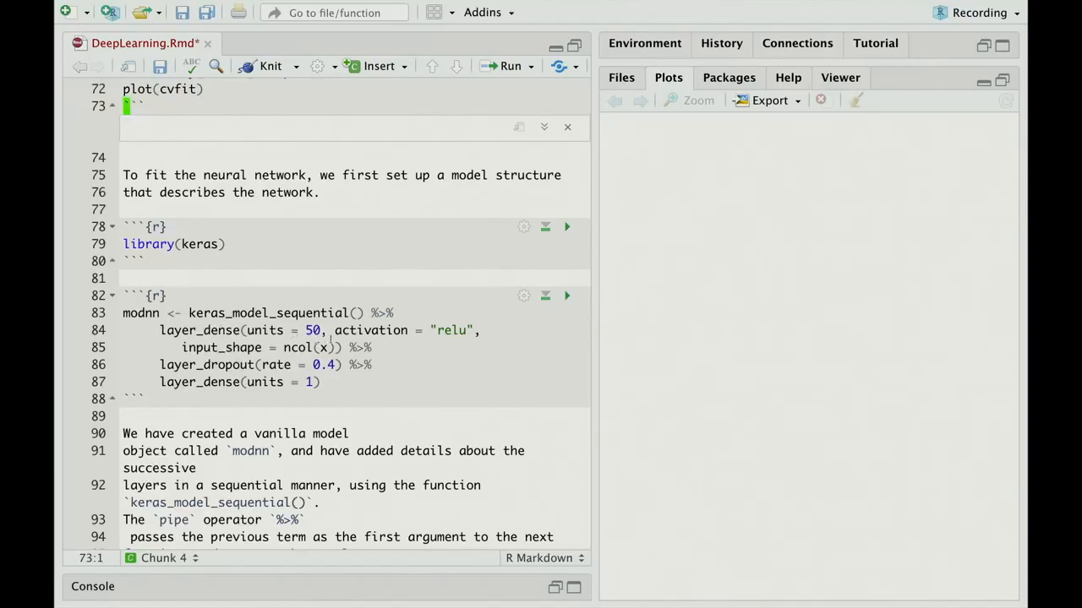
pyautogui.moveTo(400, 359)
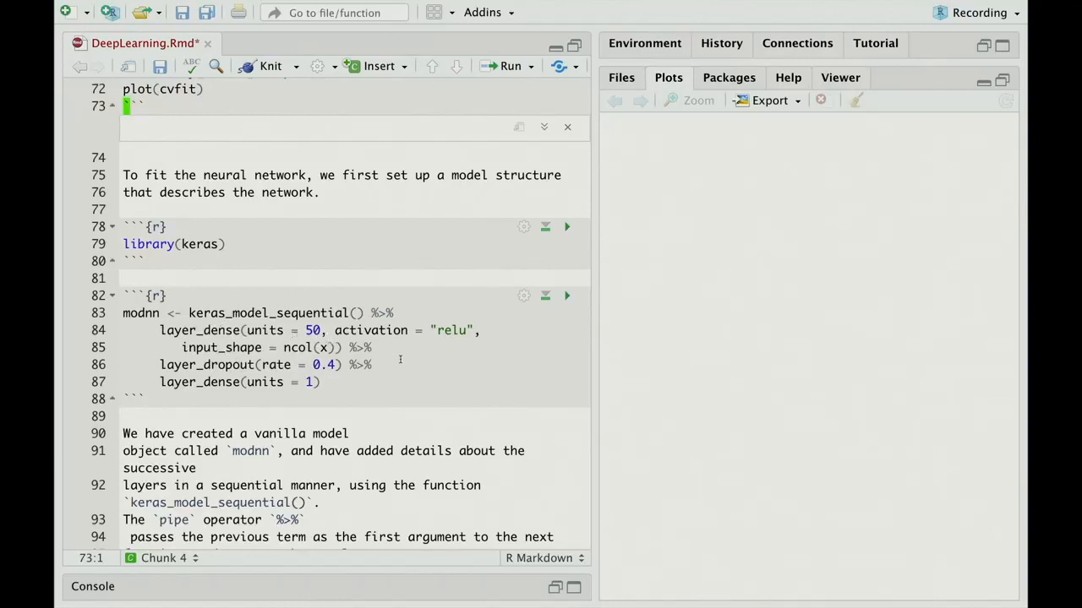
pyautogui.moveTo(345, 337)
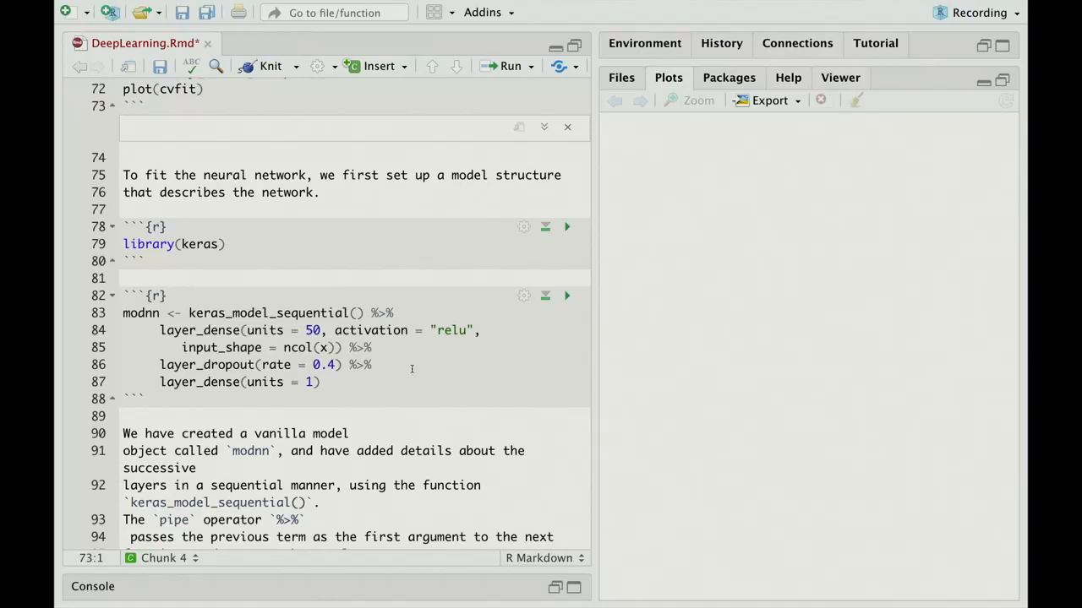
pyautogui.moveTo(471, 344)
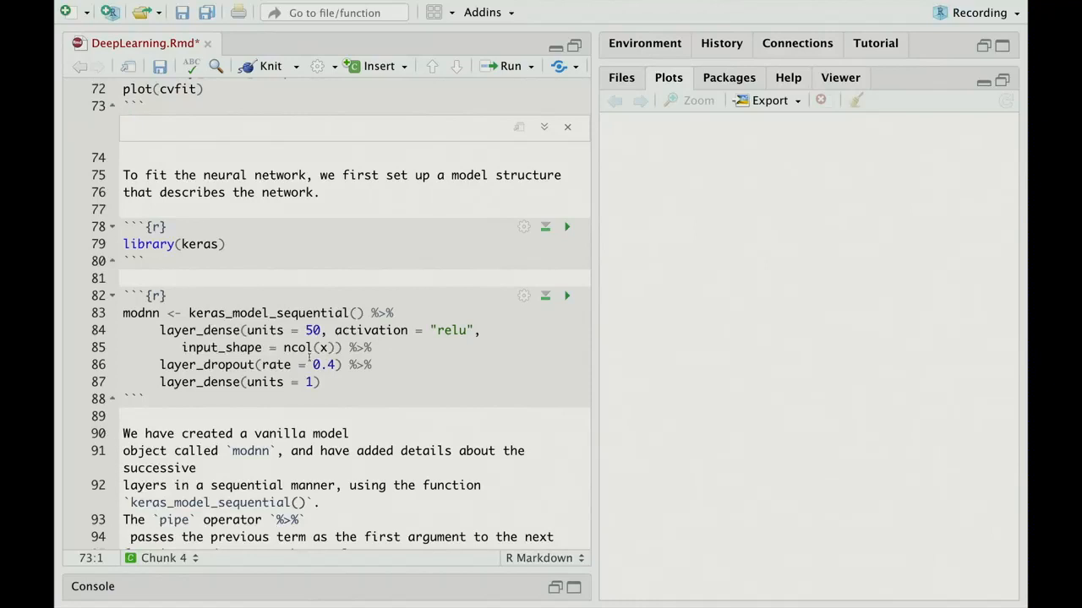
pyautogui.click(127, 105)
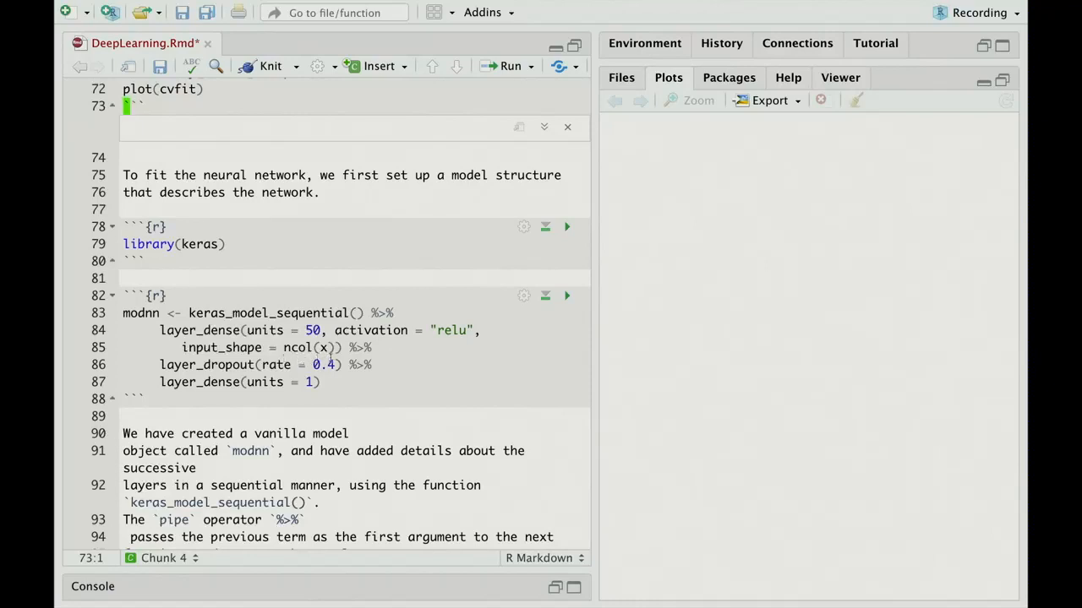
pyautogui.moveTo(403, 371)
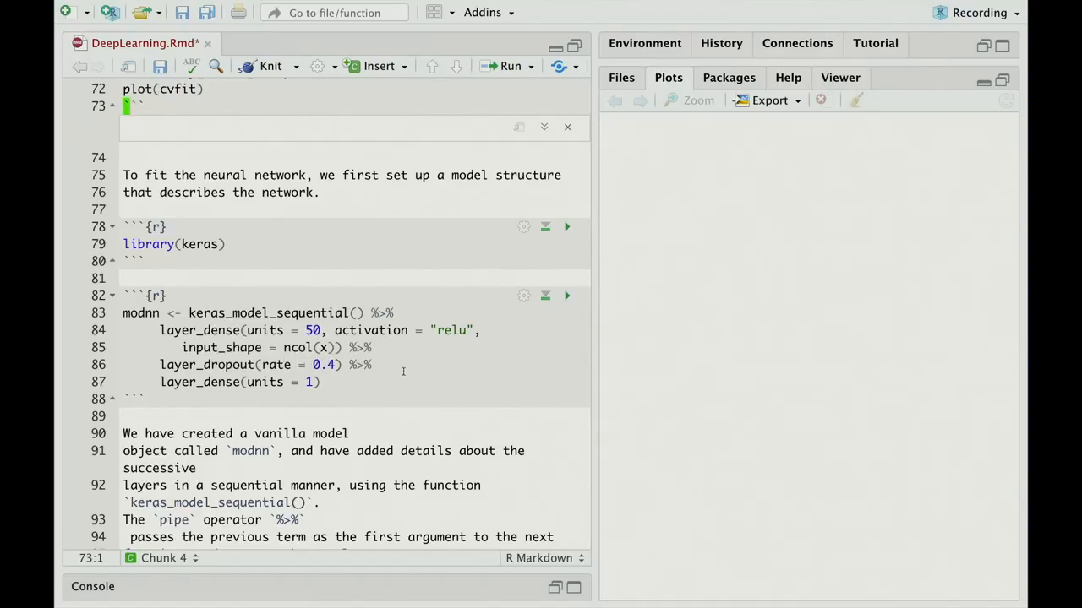
pyautogui.moveTo(435, 375)
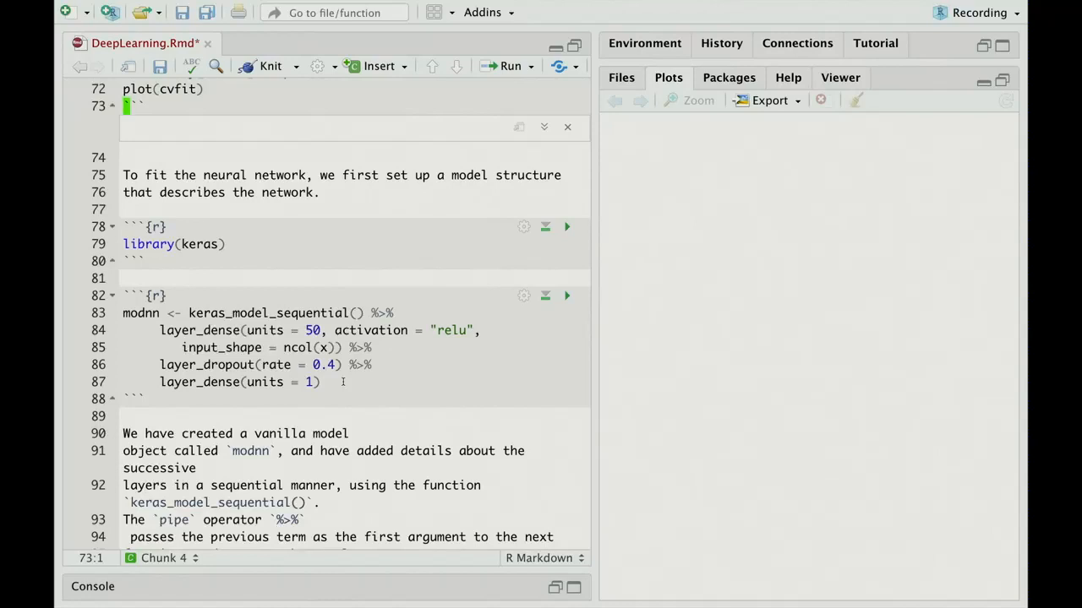
pyautogui.moveTo(361, 382)
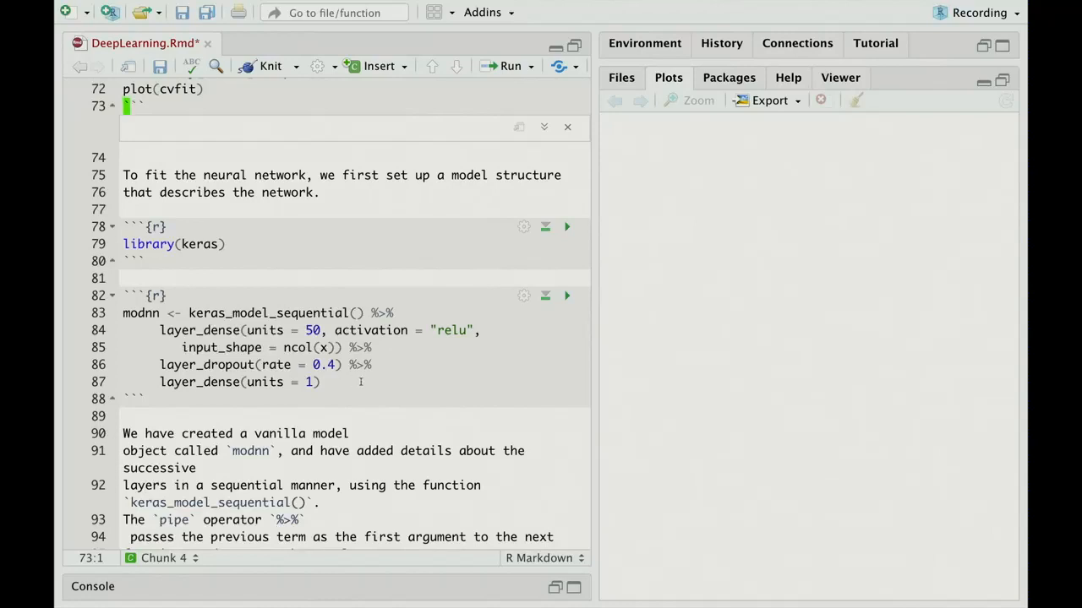
pyautogui.moveTo(415, 373)
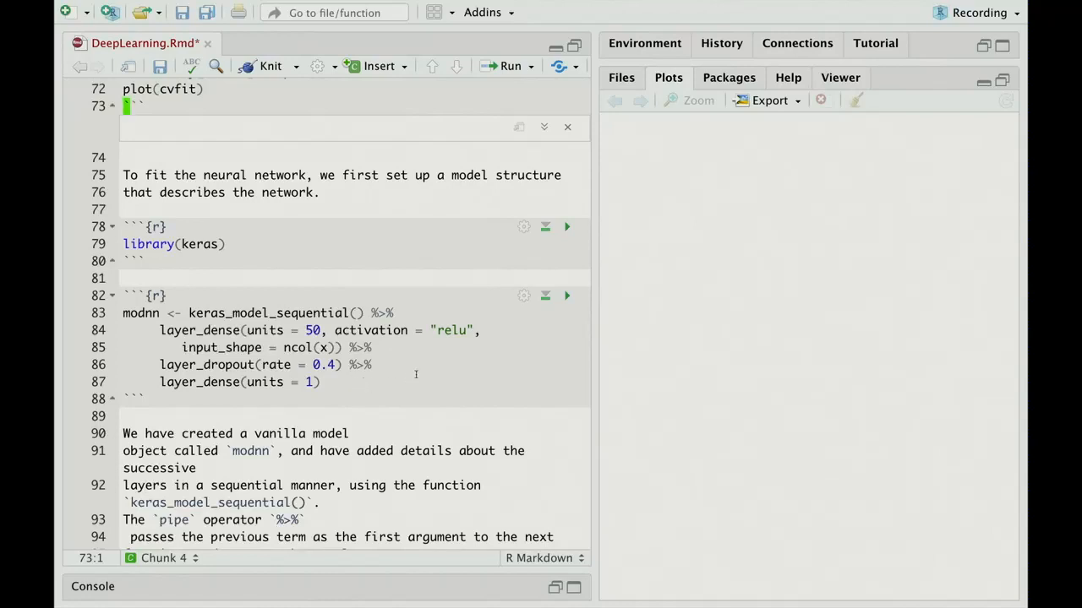
pyautogui.scroll(-3)
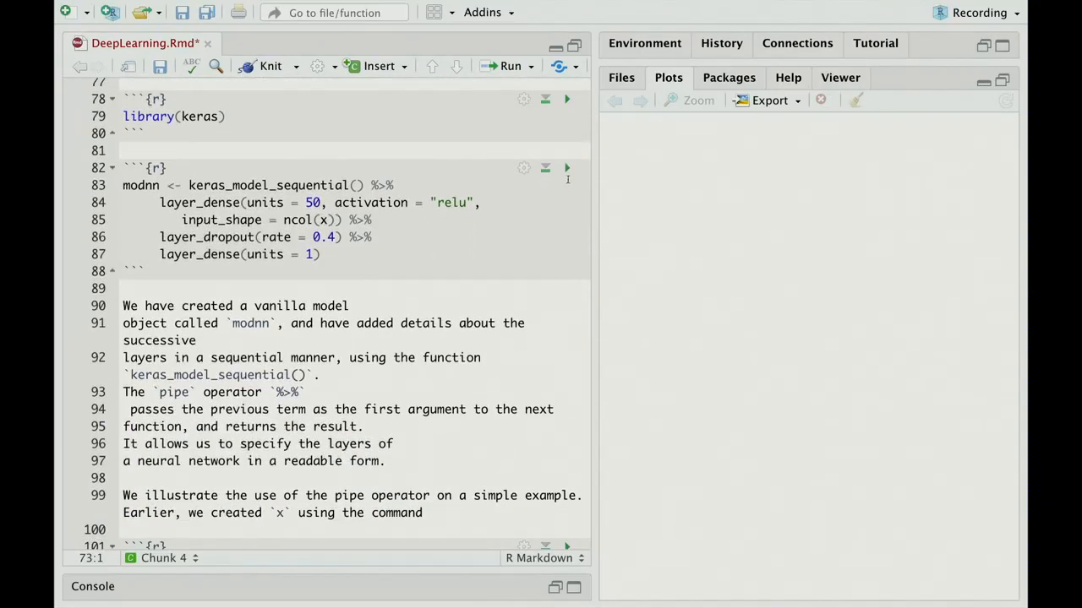
# Run the modnn keras_model_sequential chunk, defining the network with TensorFlow startup messages
pyautogui.click(567, 169)
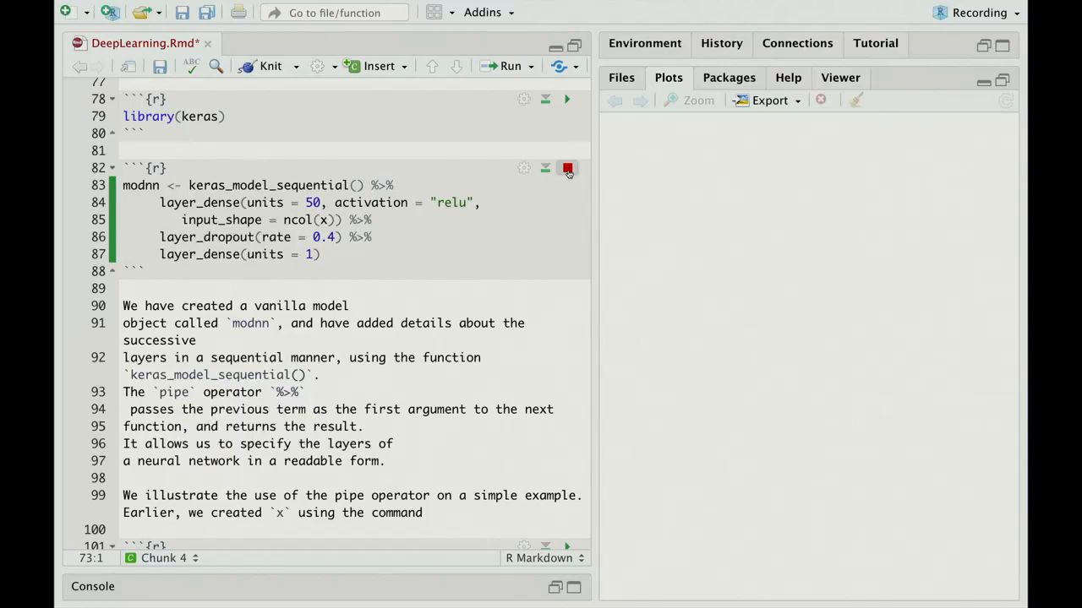
pyautogui.click(567, 169)
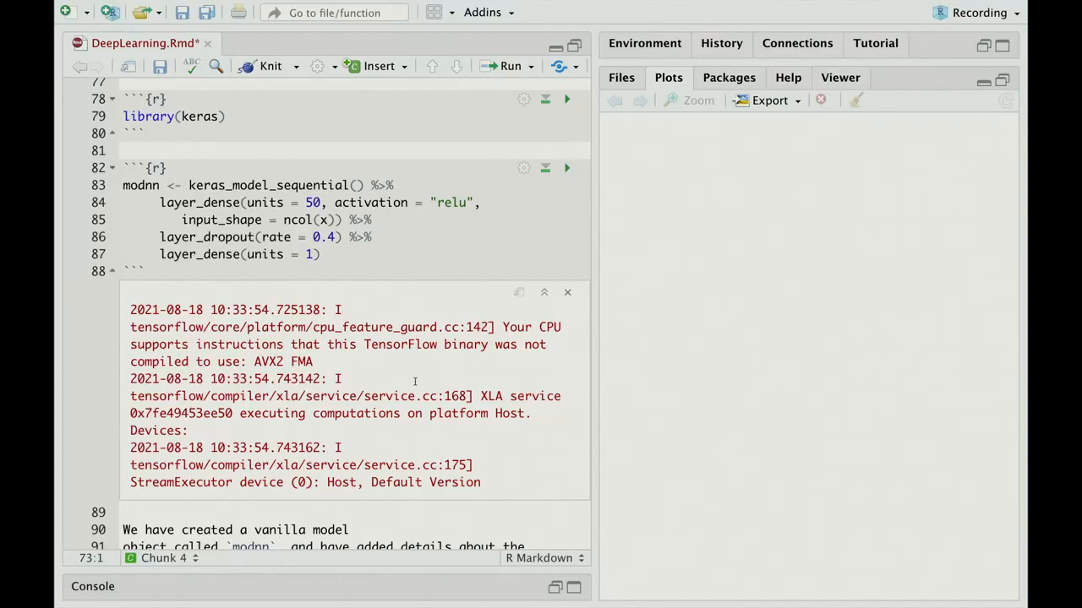
pyautogui.moveTo(516, 446)
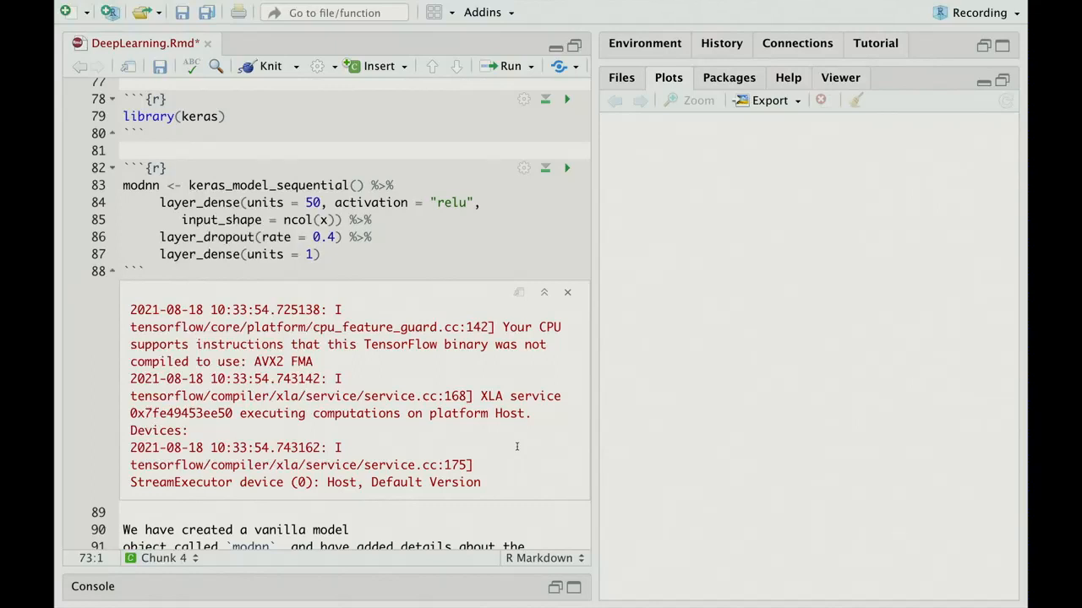
pyautogui.scroll(-3)
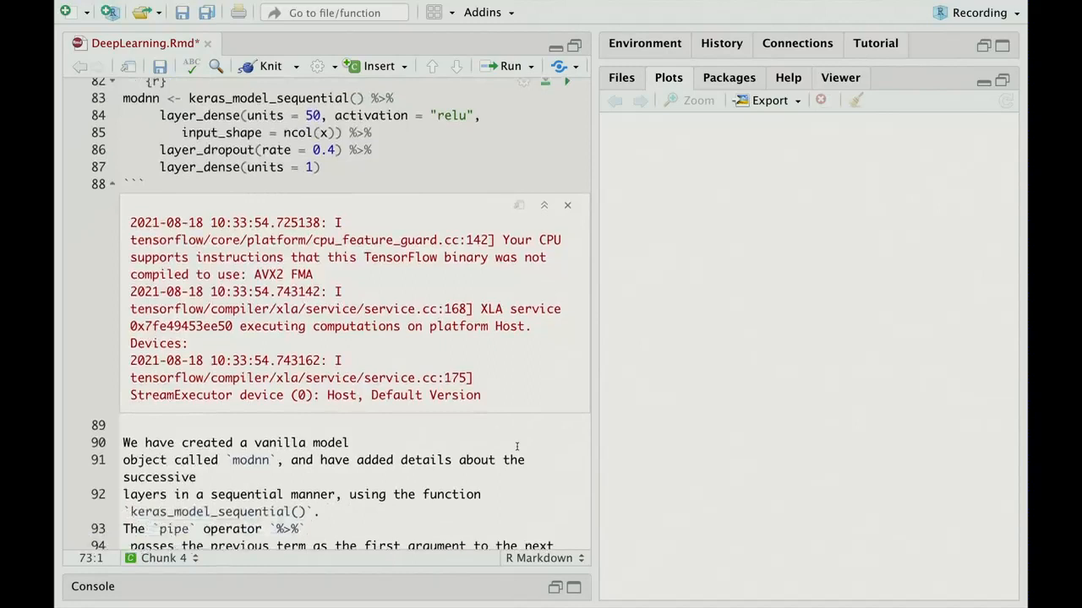
pyautogui.moveTo(531, 430)
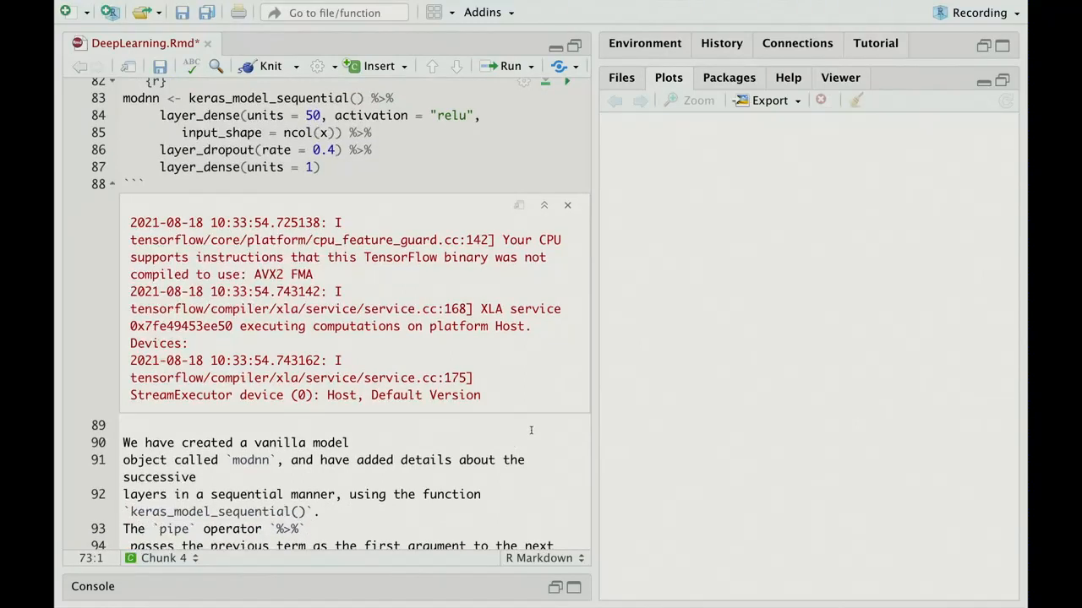
pyautogui.scroll(-3)
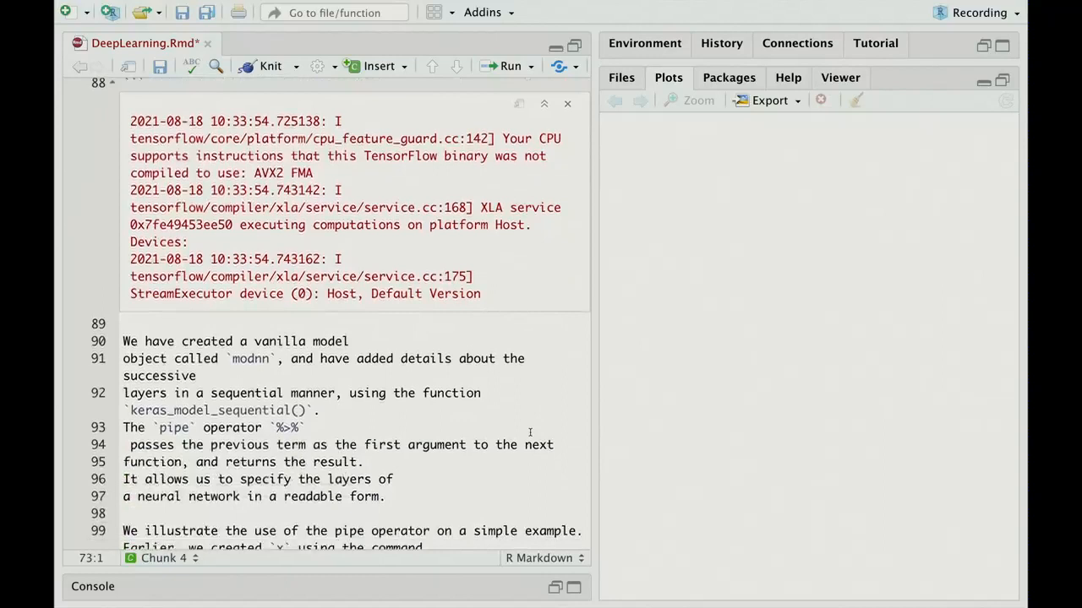
pyautogui.scroll(-3)
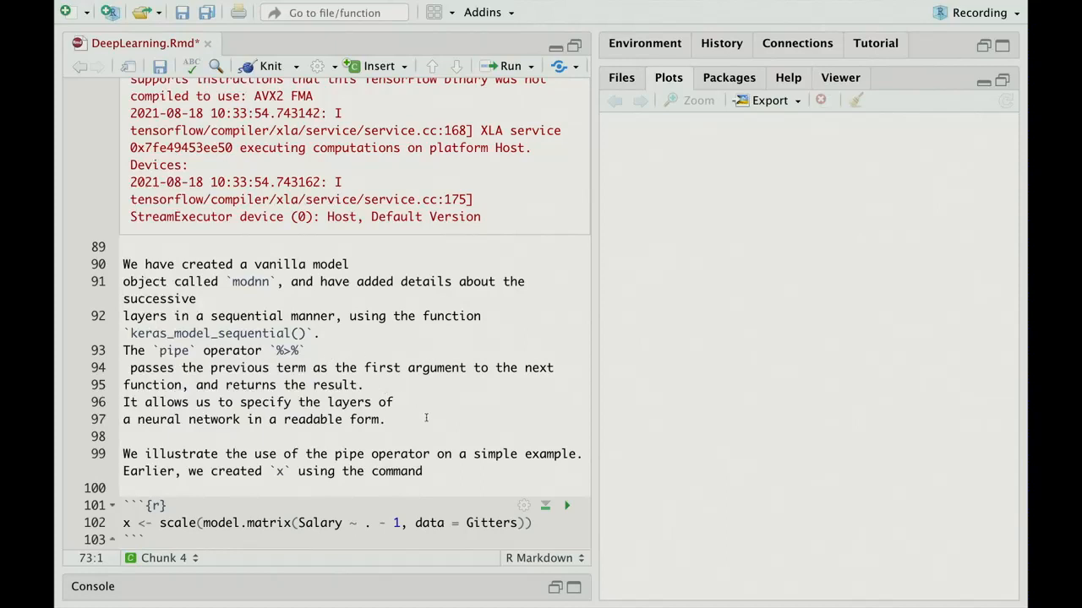
pyautogui.moveTo(437, 410)
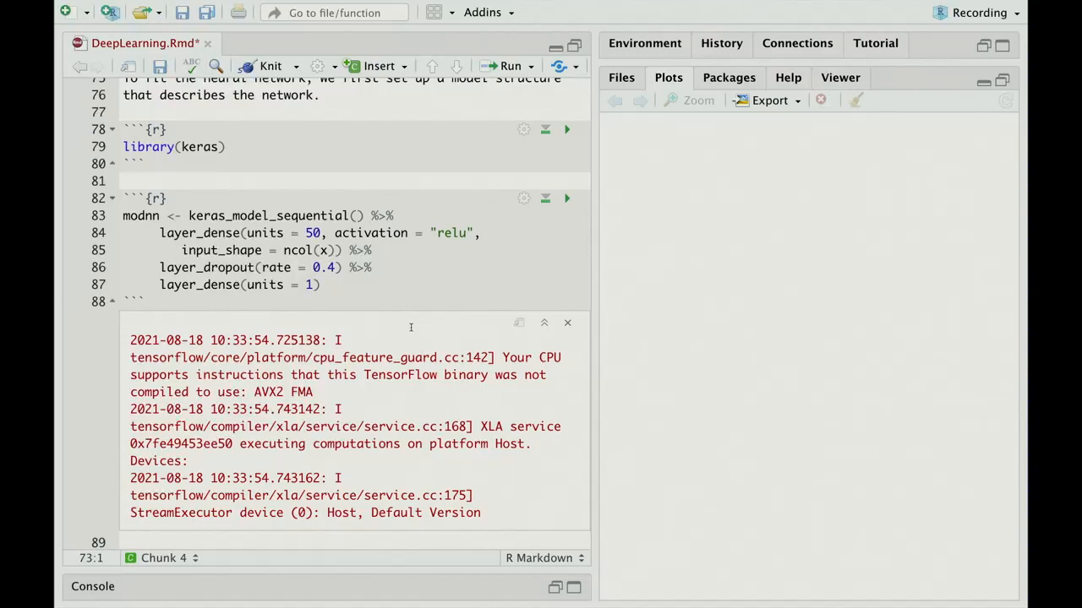
pyautogui.moveTo(390, 357)
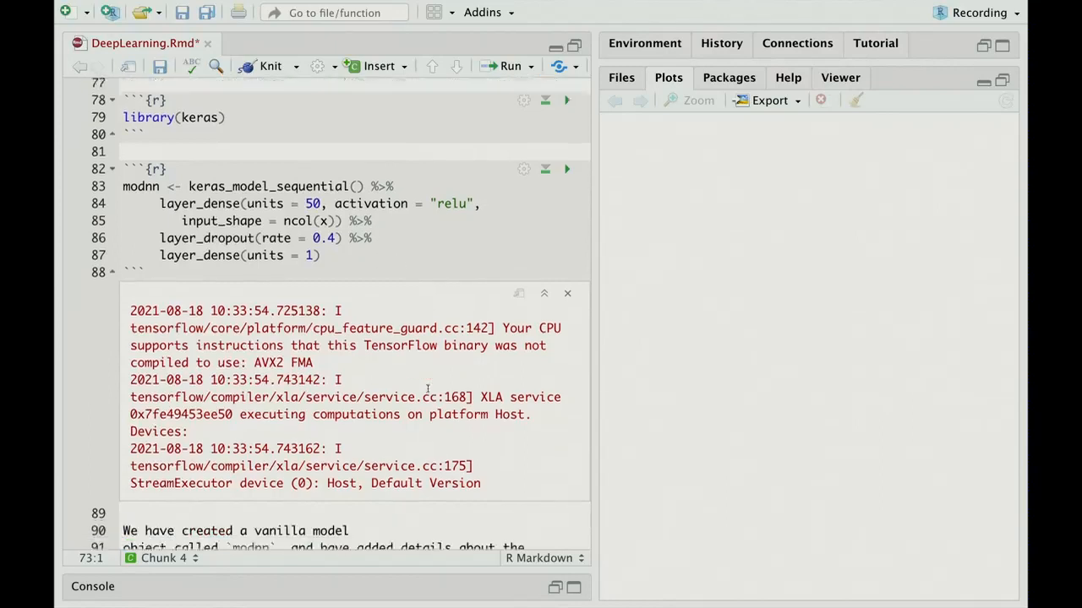
pyautogui.scroll(-3)
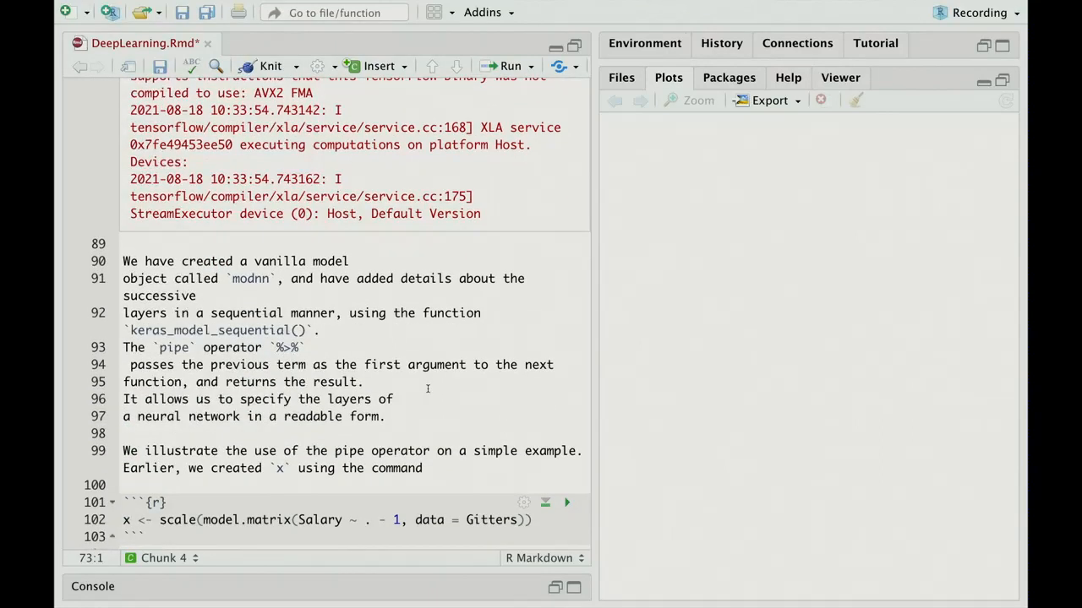
pyautogui.scroll(-3)
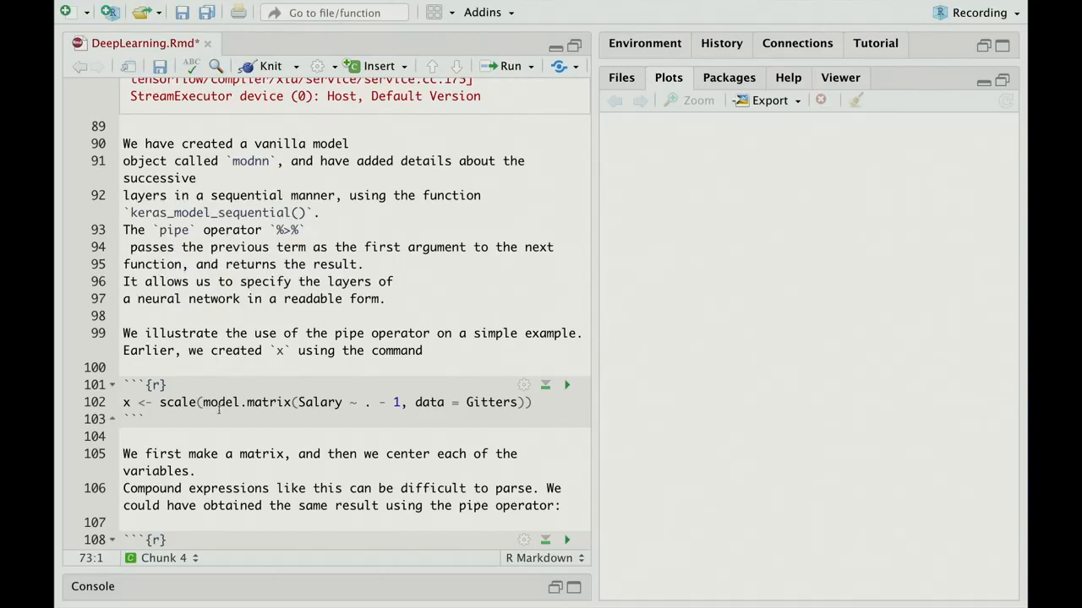
pyautogui.moveTo(255, 410)
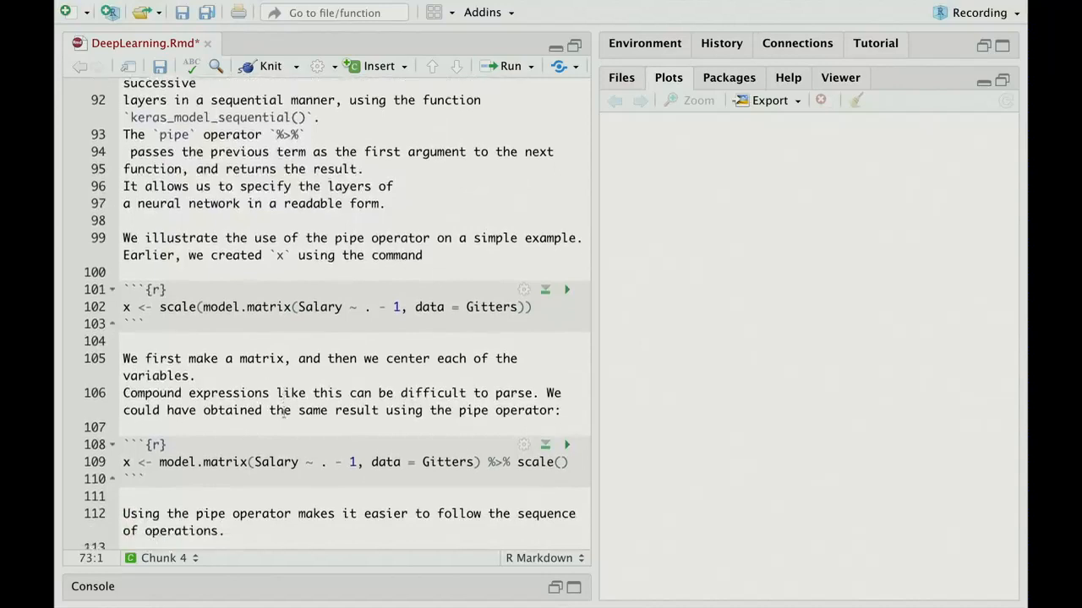
pyautogui.scroll(-3)
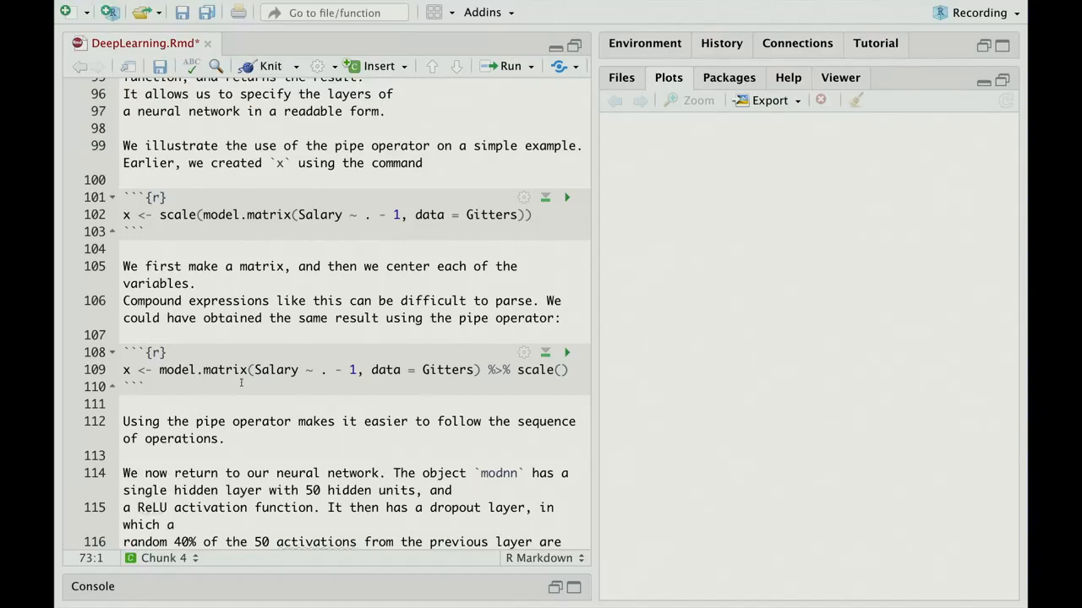
pyautogui.moveTo(294, 383)
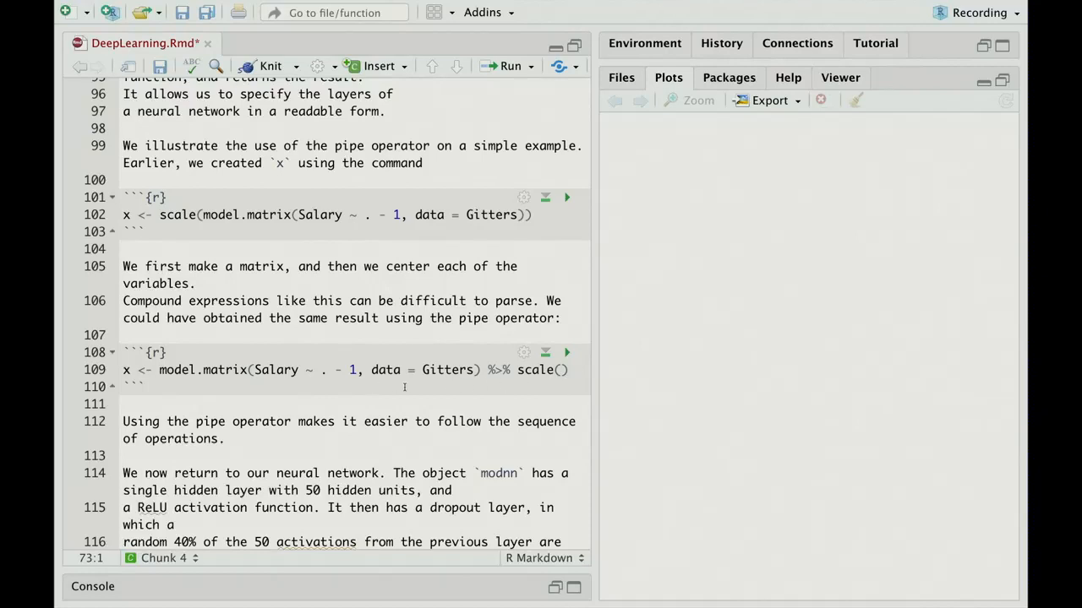
pyautogui.moveTo(560, 383)
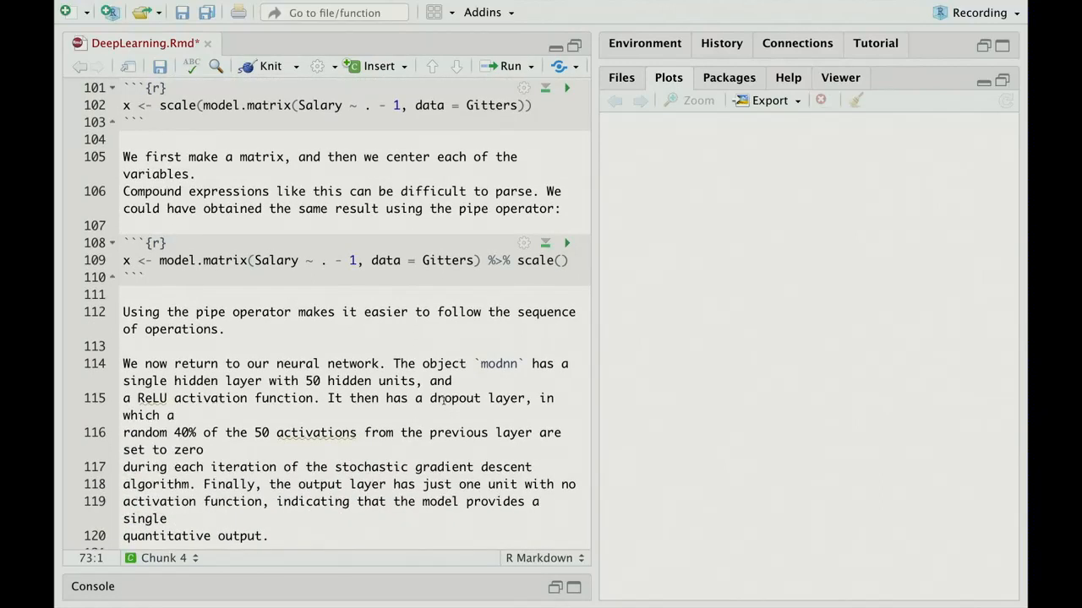
pyautogui.moveTo(452, 322)
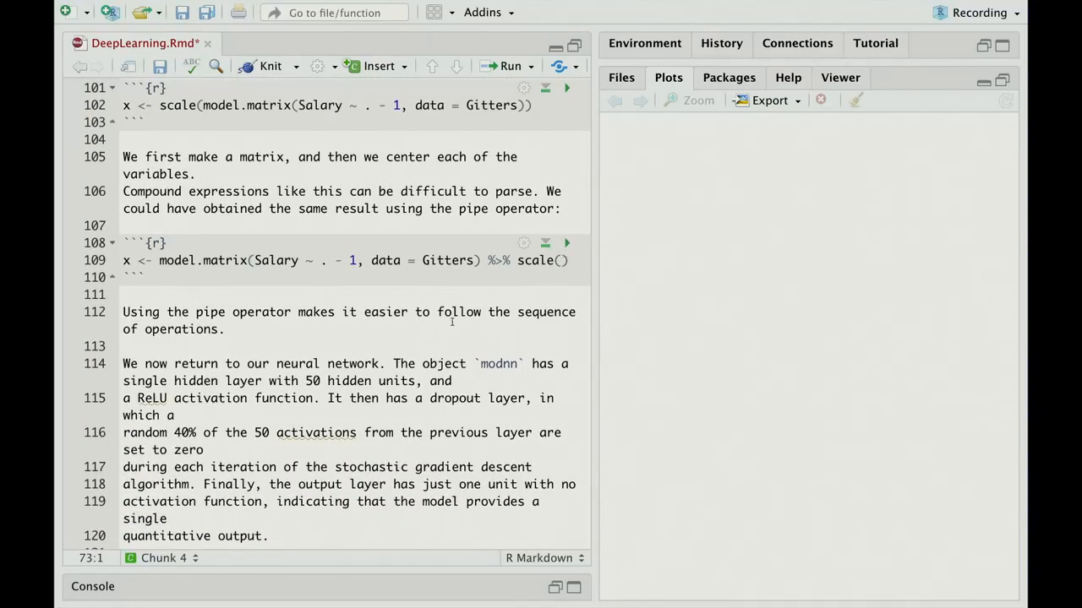
pyautogui.scroll(-3)
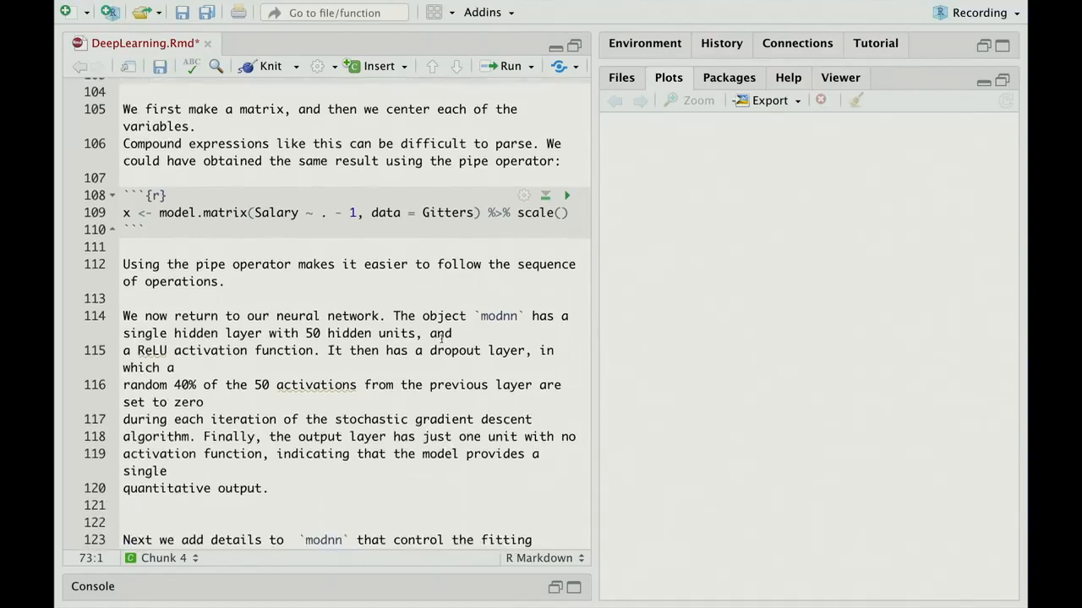
pyautogui.scroll(-3)
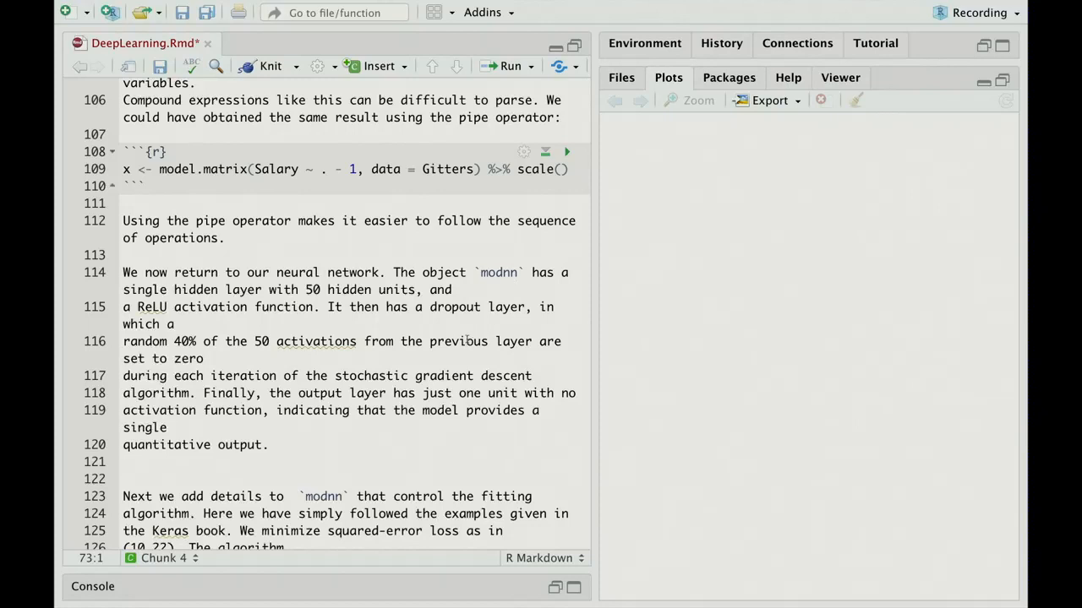
pyautogui.scroll(-3)
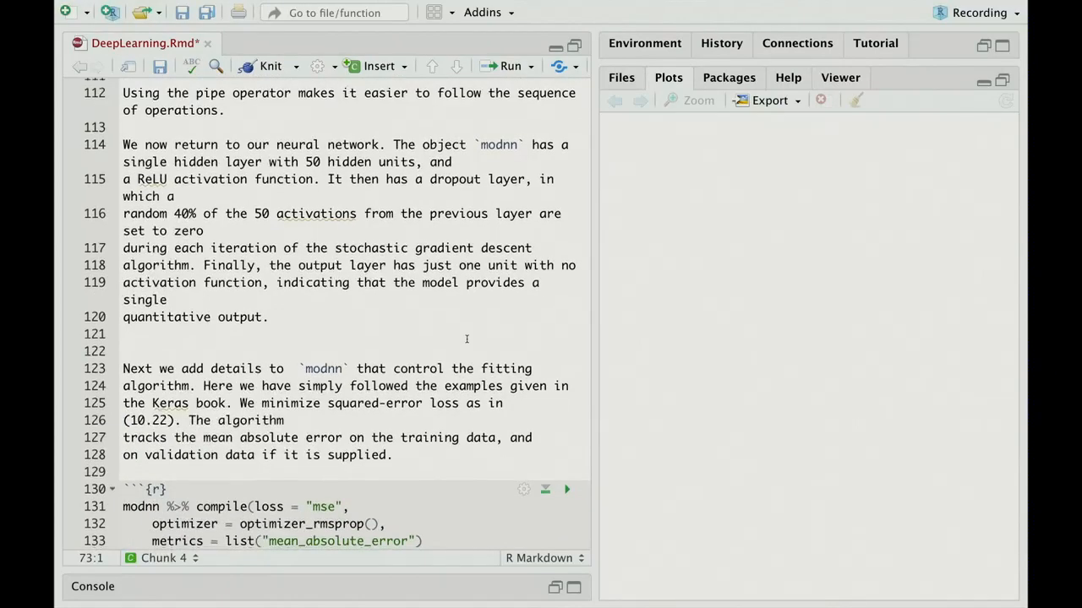
pyautogui.scroll(-3)
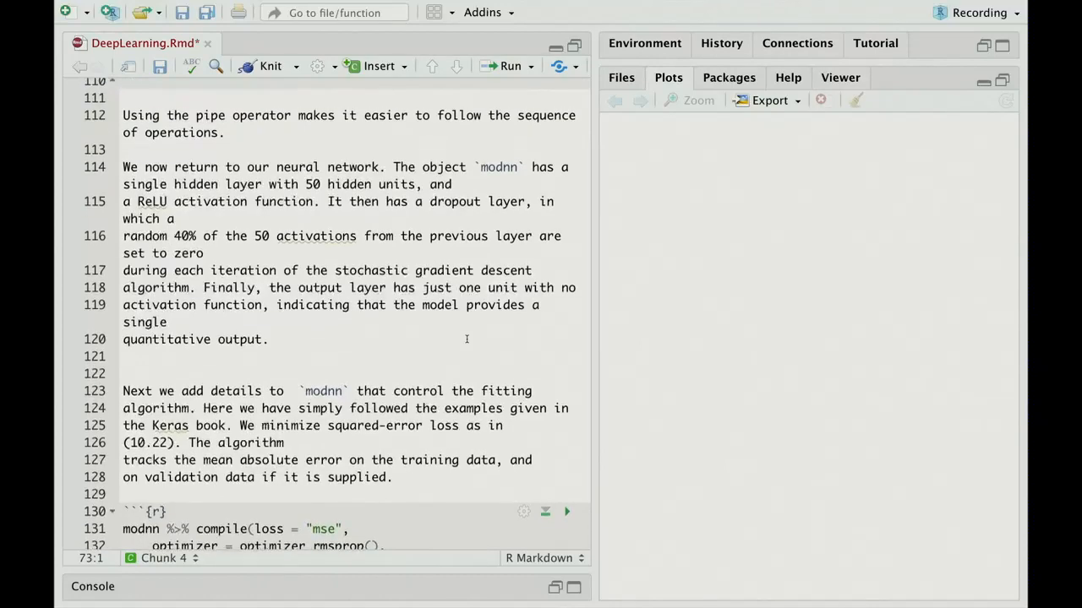
pyautogui.scroll(-3)
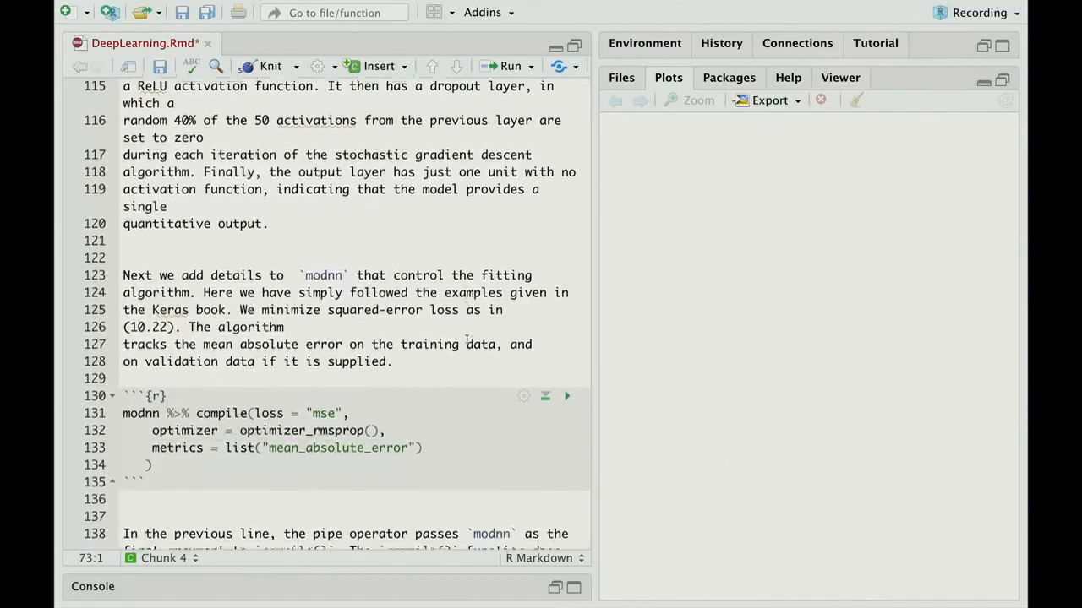
pyautogui.scroll(-3)
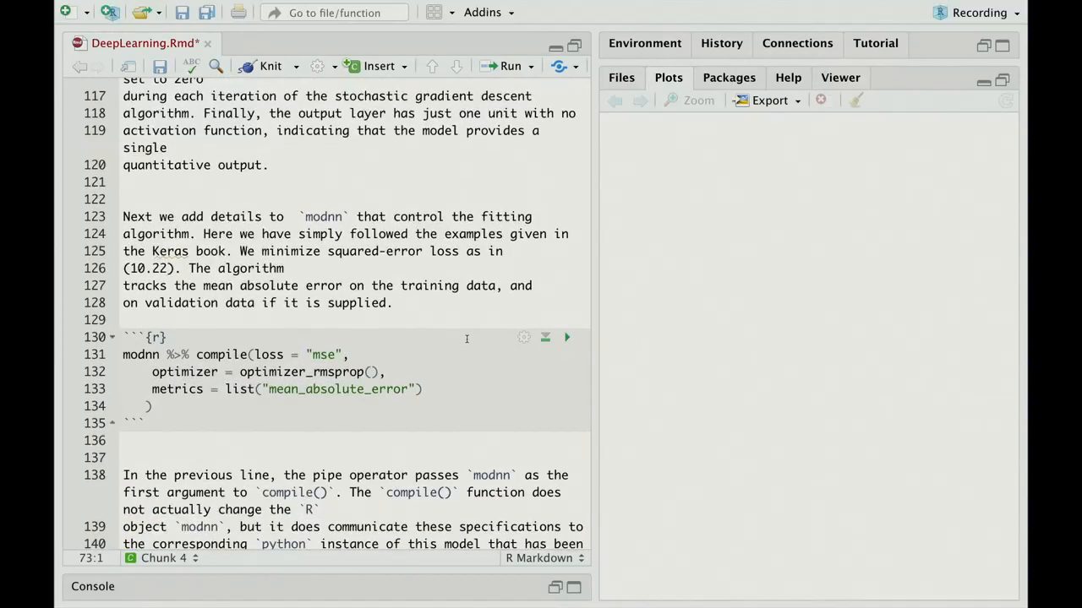
pyautogui.moveTo(451, 356)
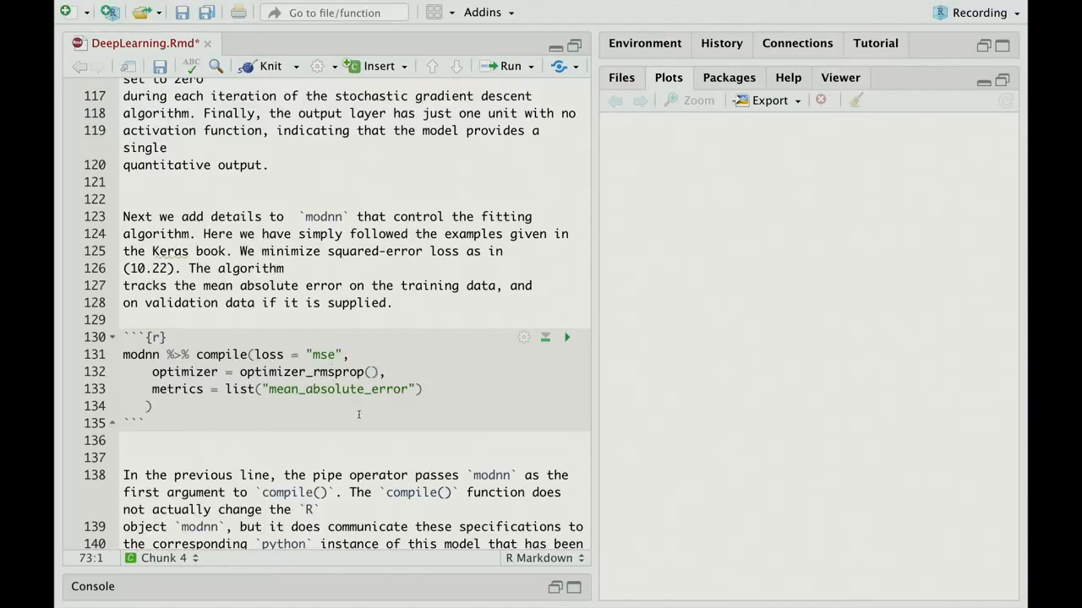
pyautogui.moveTo(507, 375)
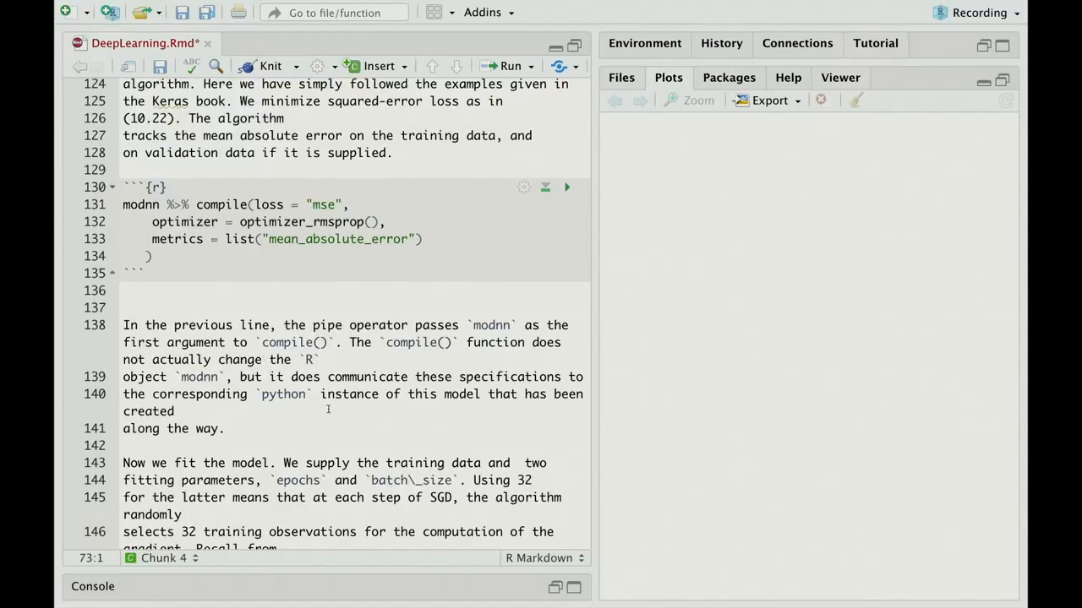
pyautogui.scroll(-3)
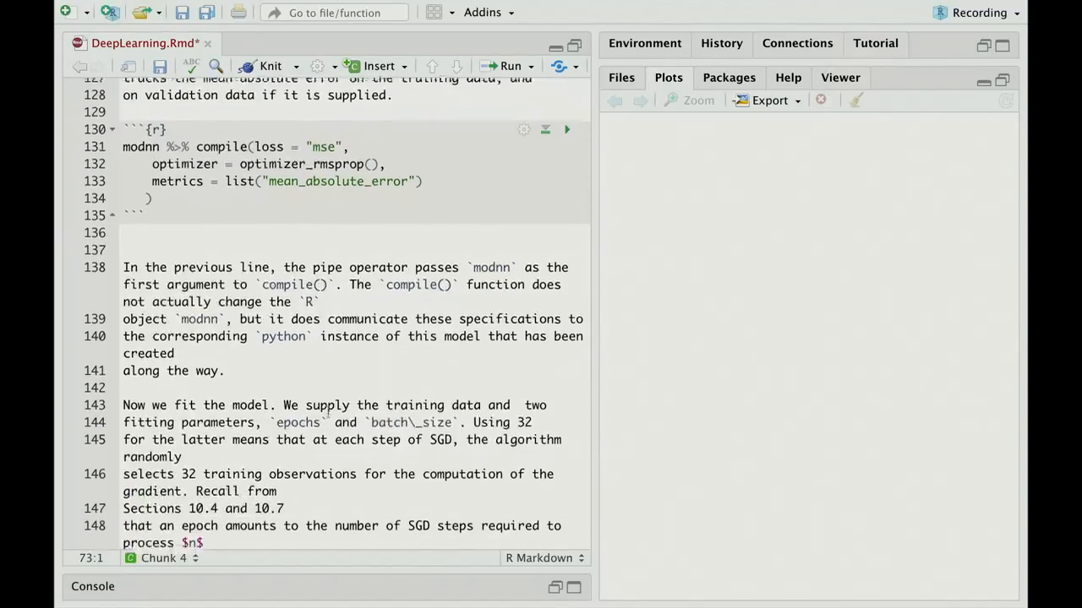
pyautogui.scroll(-3)
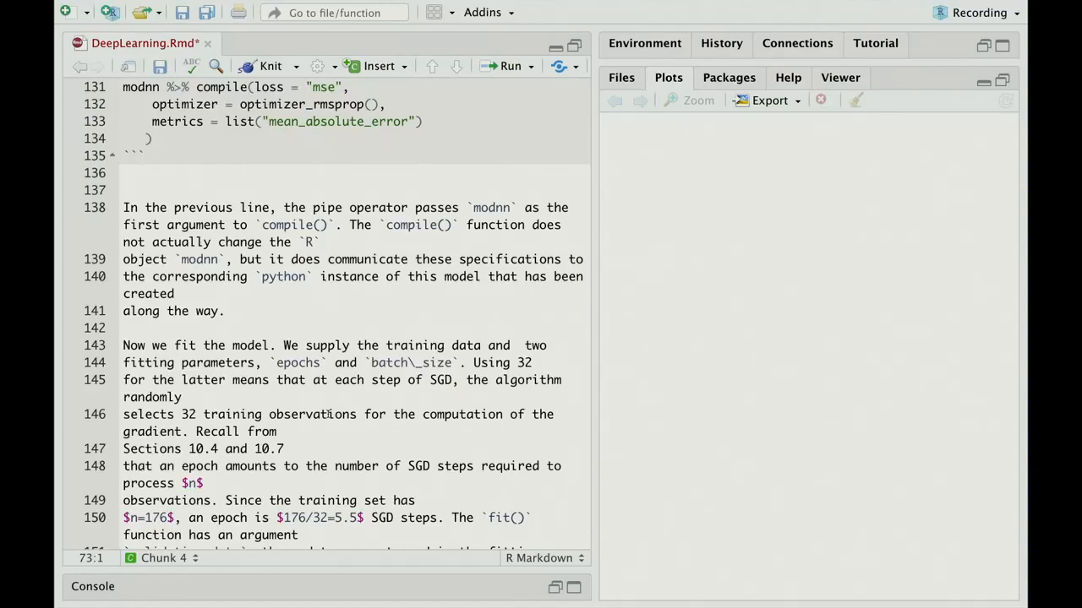
pyautogui.scroll(-3)
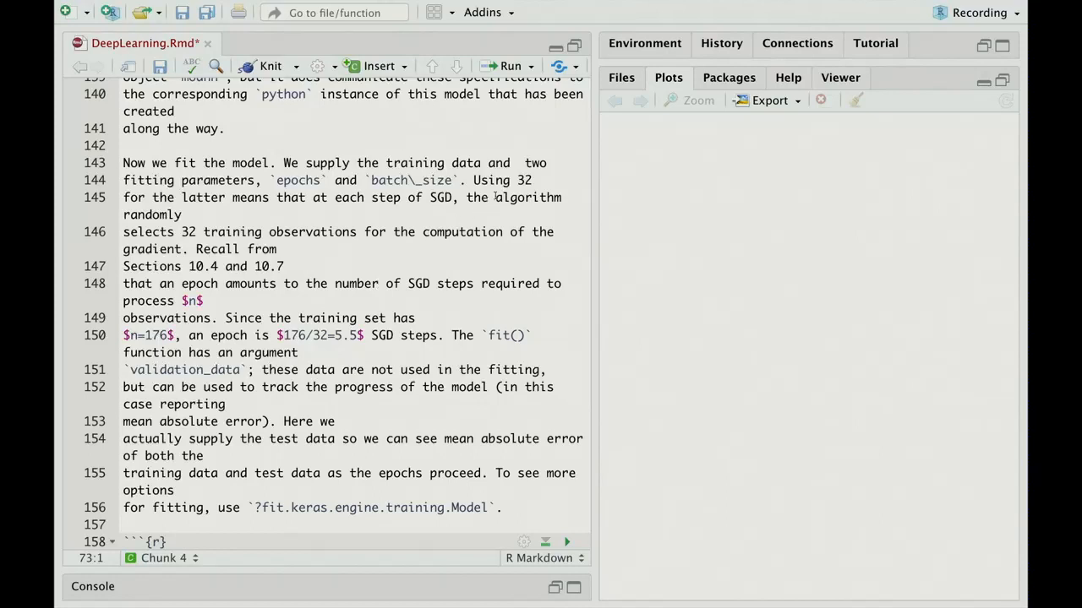
pyautogui.moveTo(462, 220)
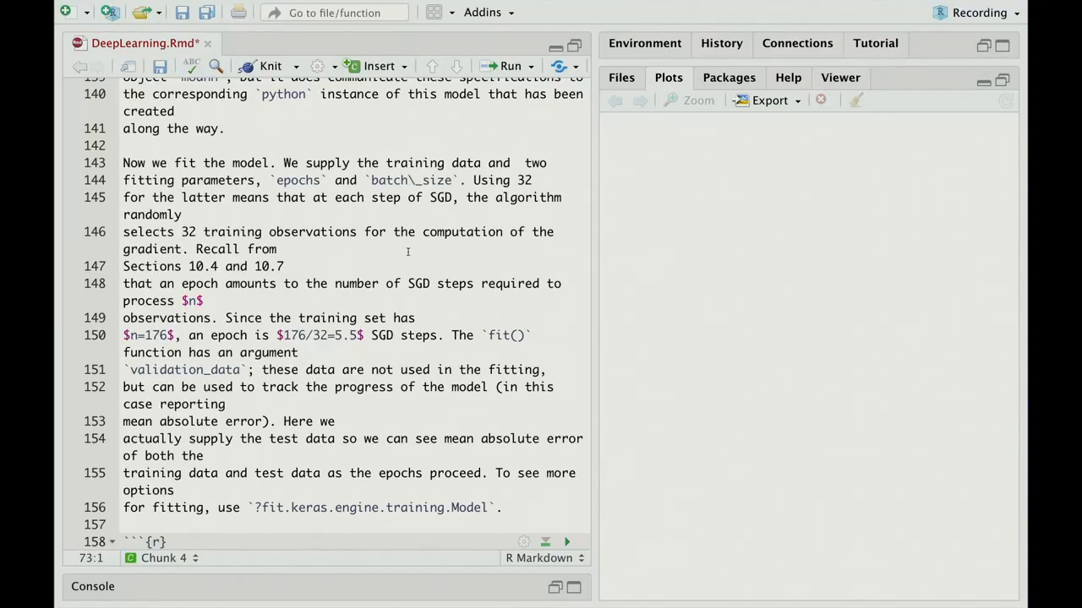
pyautogui.moveTo(386, 246)
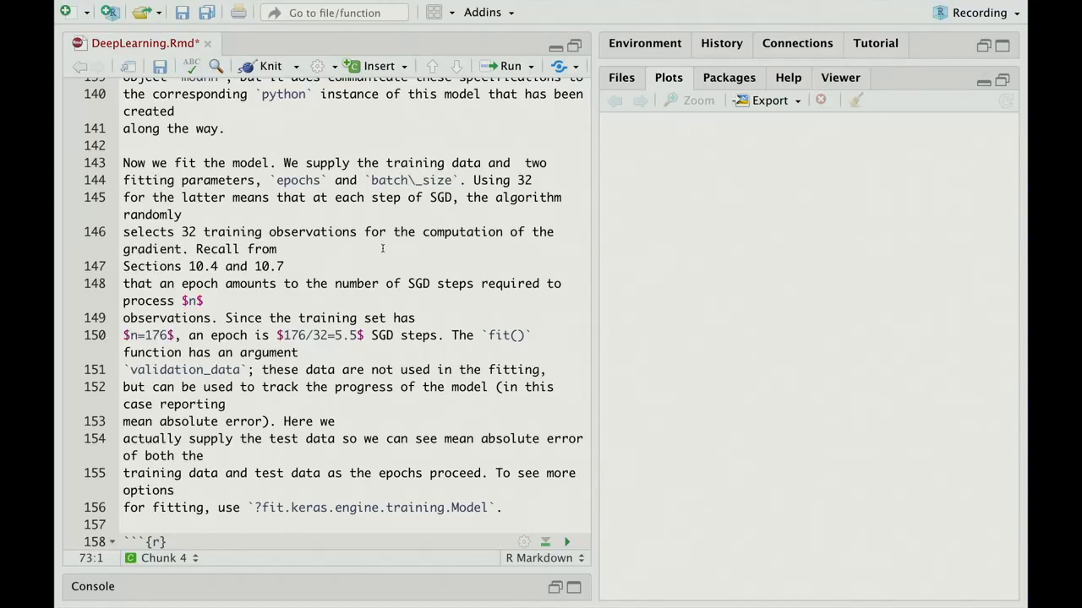
pyautogui.scroll(-3)
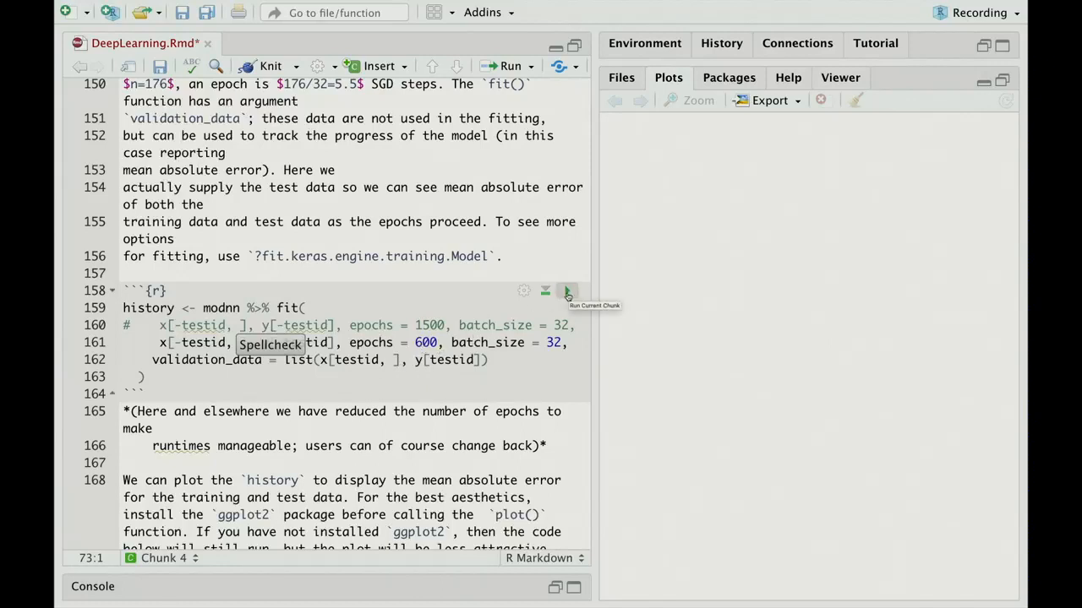
# Train modnn for 600 epochs, with loss and MAE curves leveling near 260
pyautogui.click(567, 291)
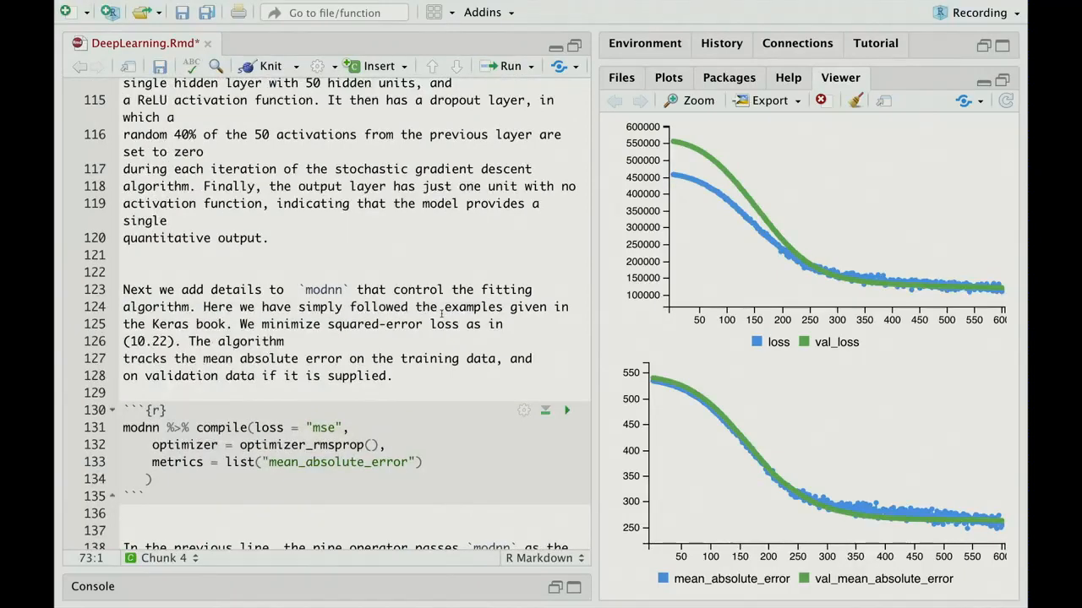
pyautogui.scroll(-3)
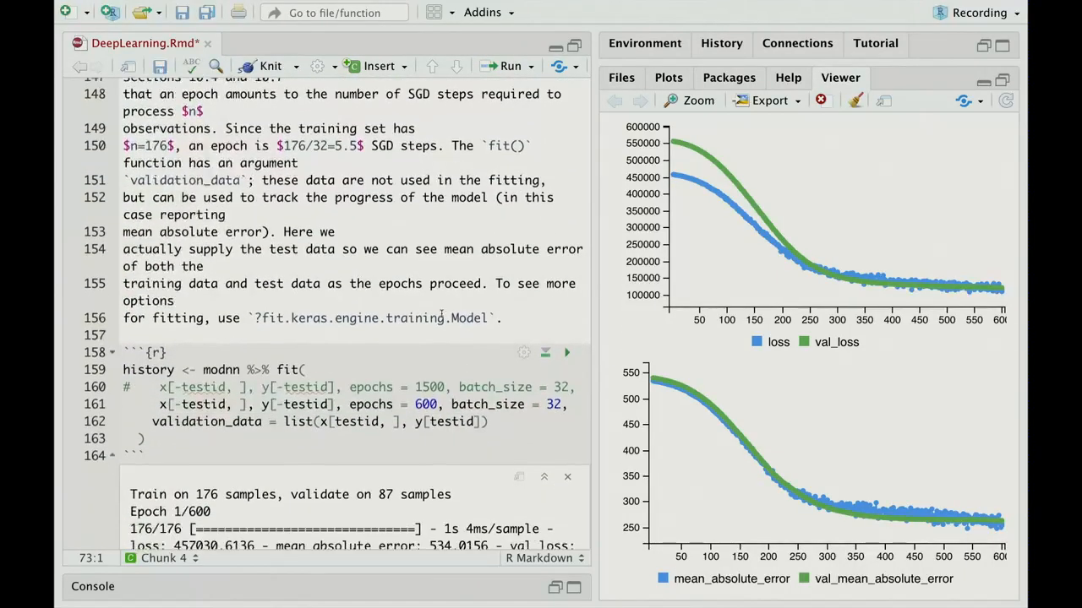
pyautogui.scroll(-3)
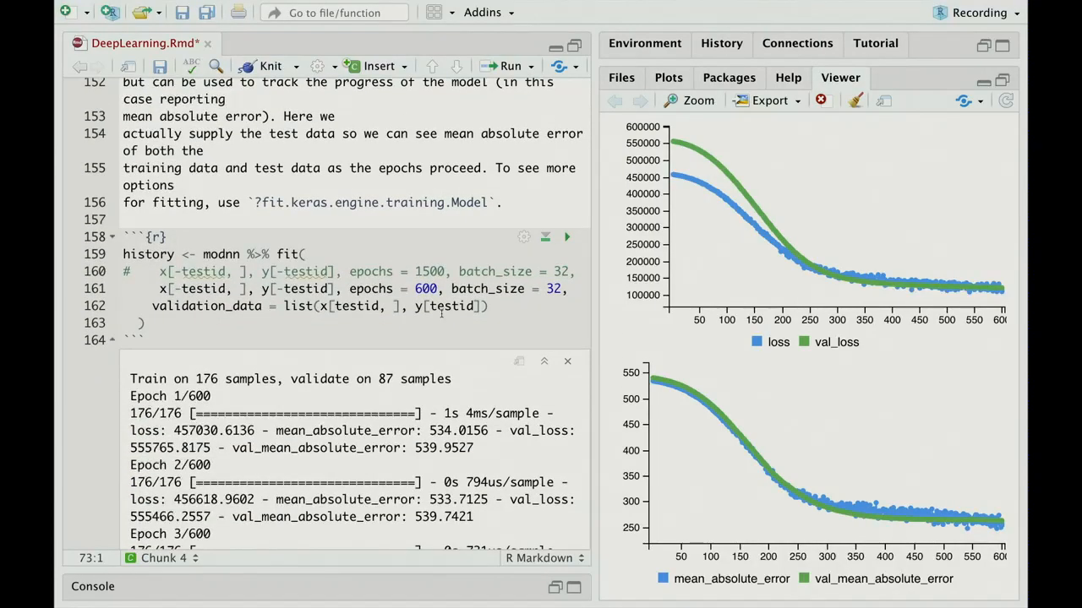
pyautogui.scroll(-3)
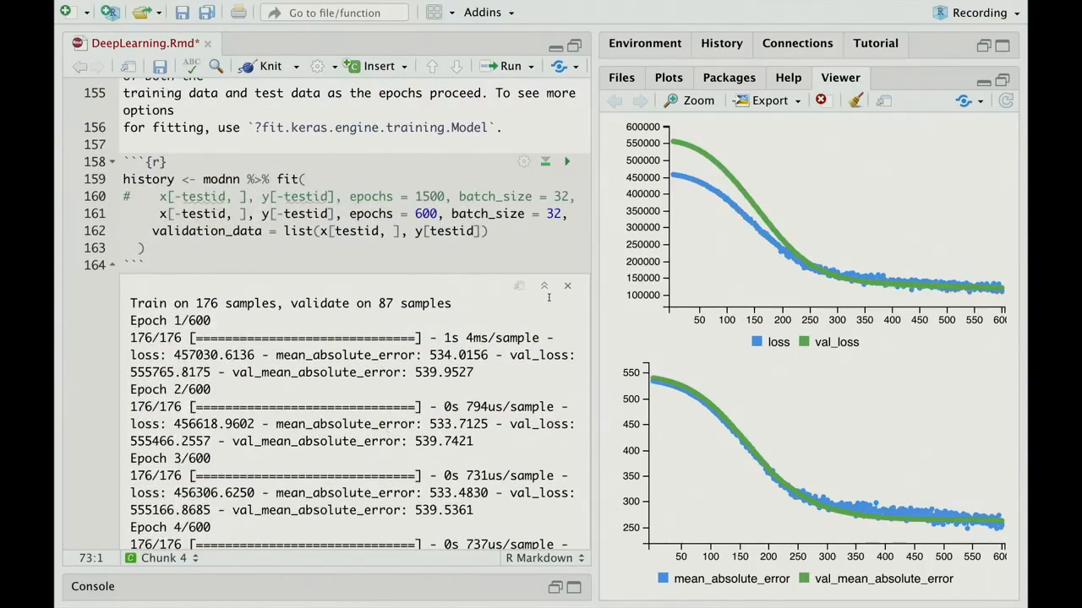
pyautogui.moveTo(545, 287)
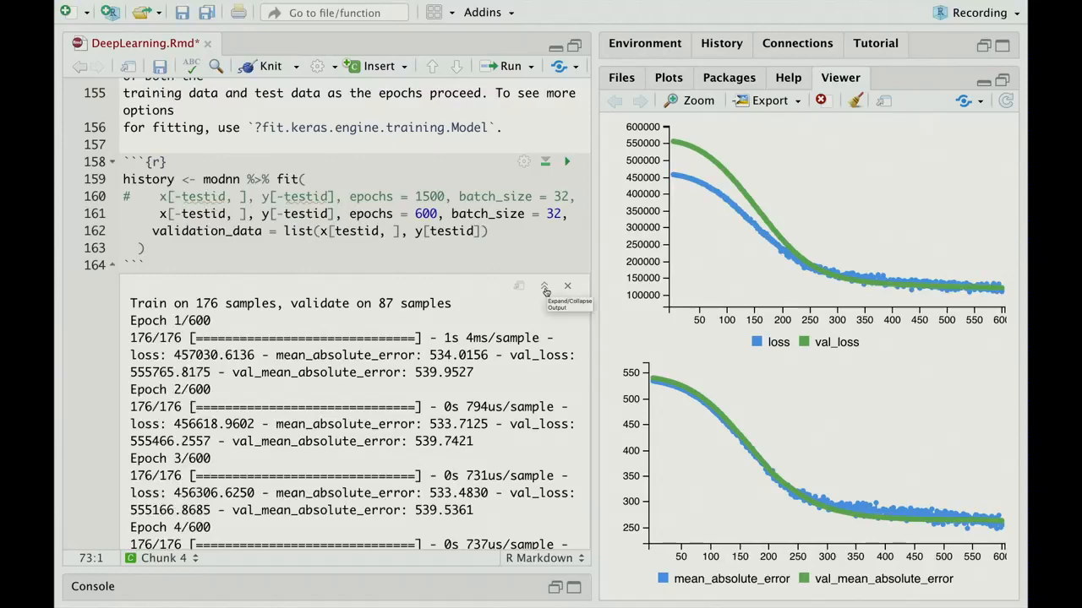
pyautogui.click(545, 286)
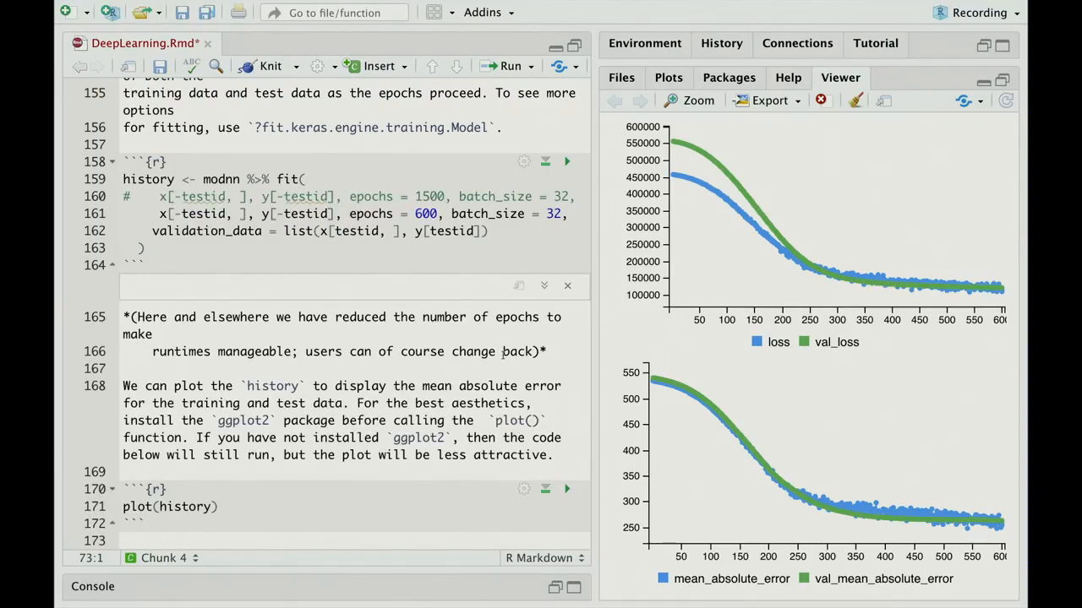
pyautogui.scroll(-3)
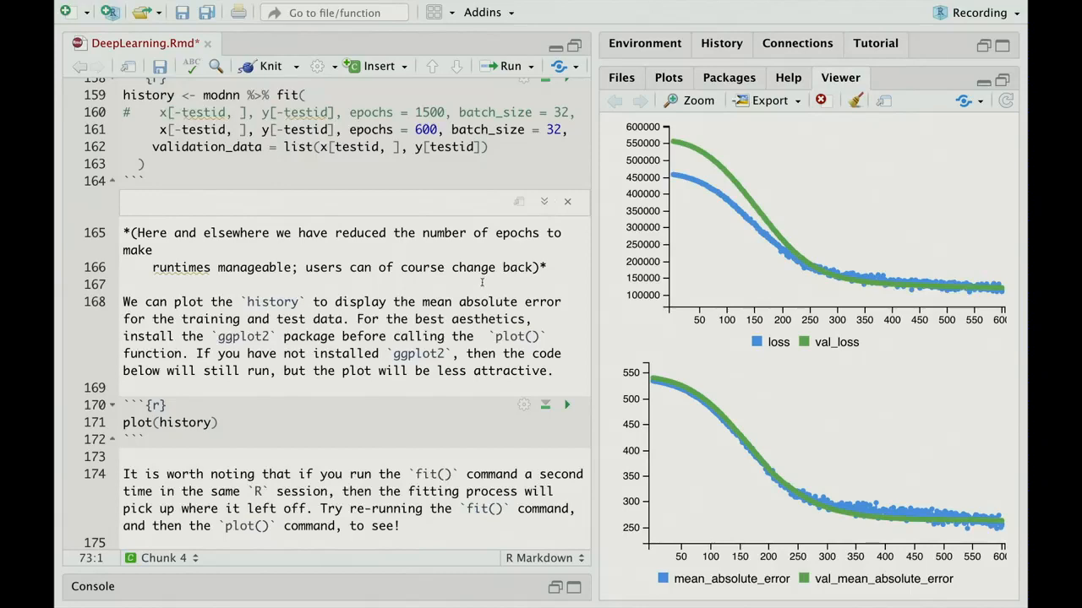
pyautogui.scroll(-3)
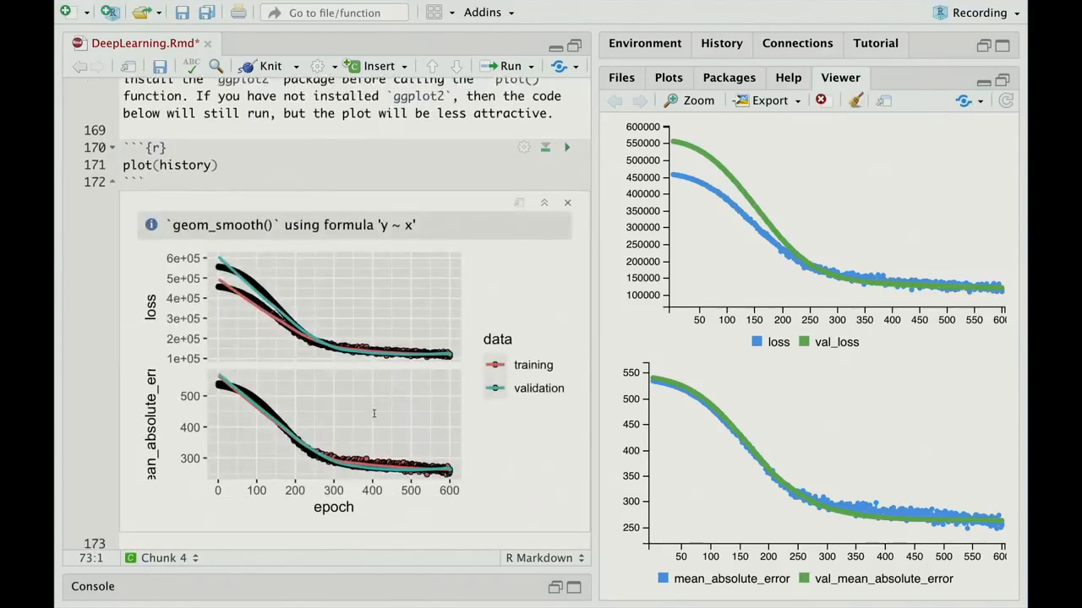
pyautogui.moveTo(492, 445)
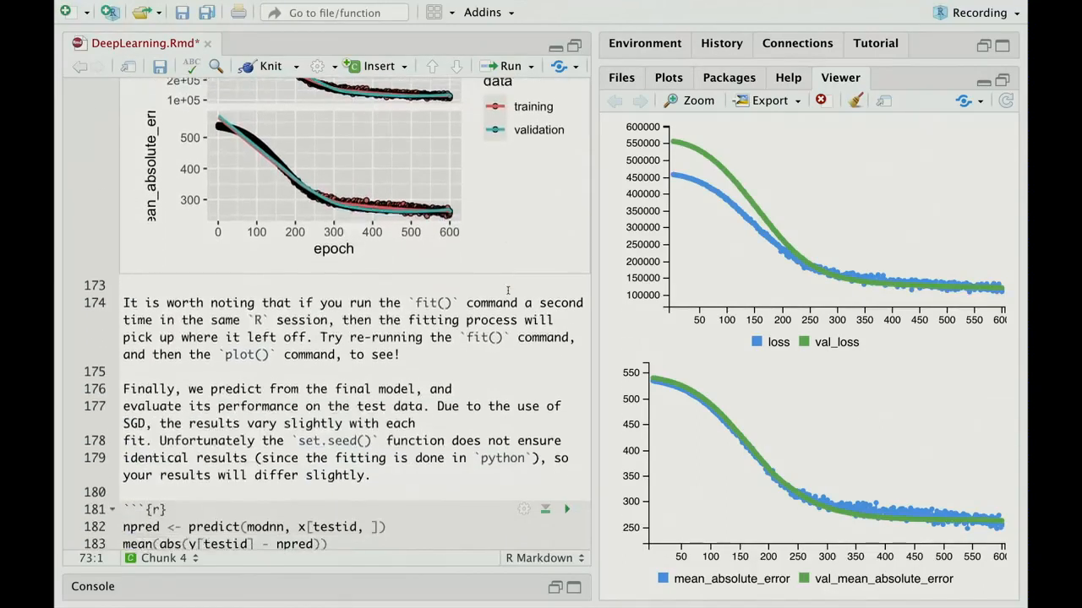
pyautogui.scroll(-3)
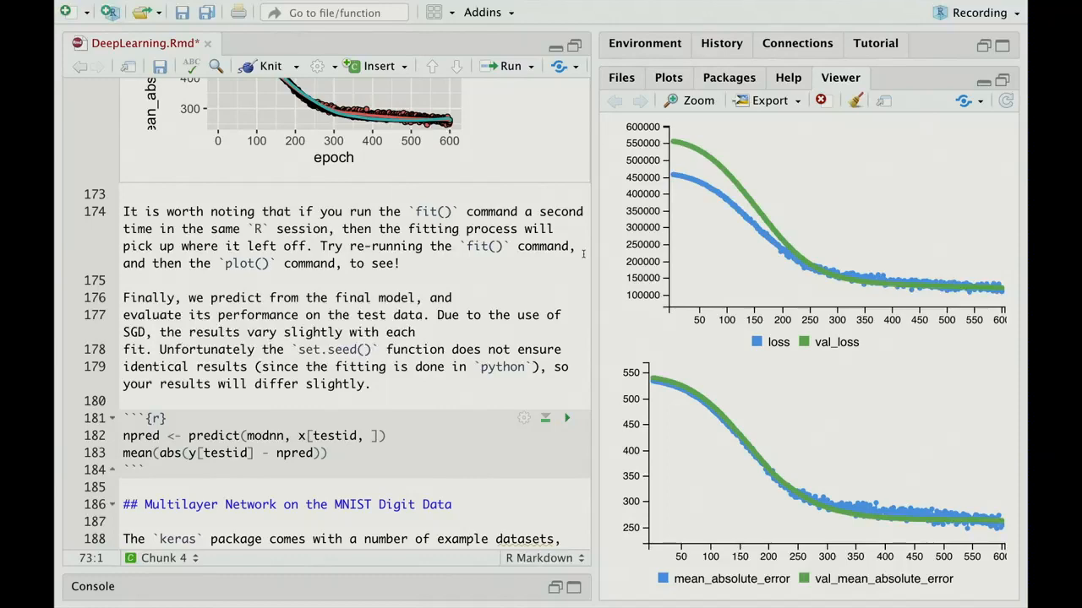
pyautogui.scroll(-3)
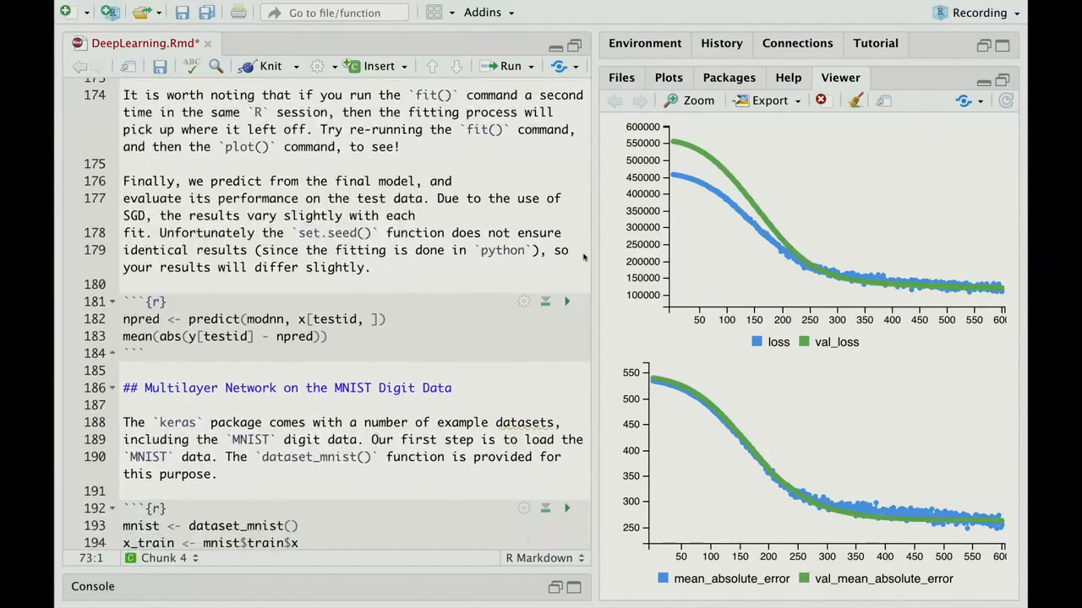
pyautogui.scroll(-3)
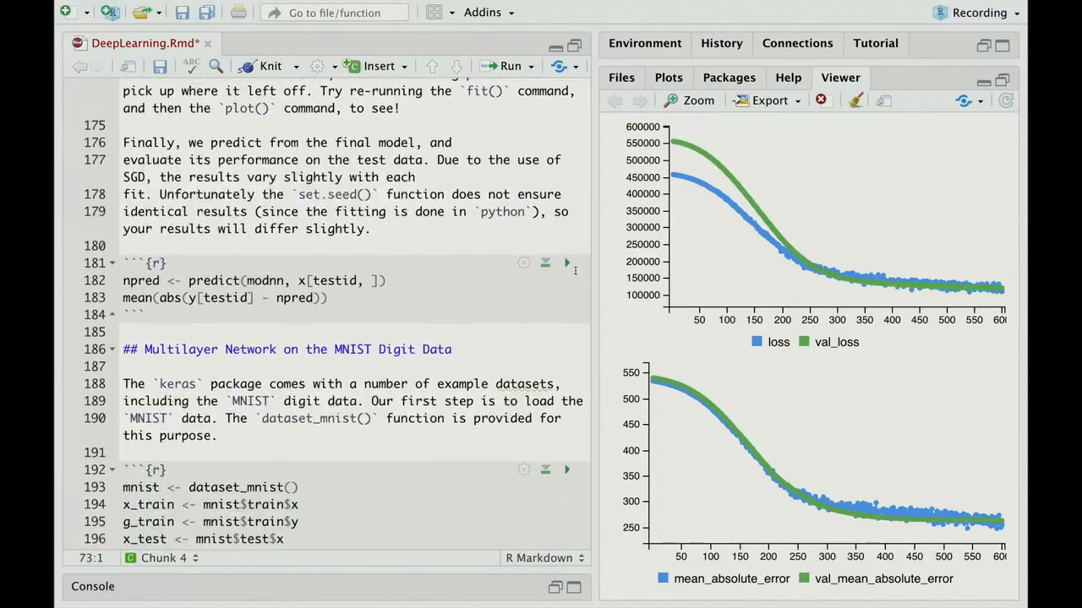
pyautogui.moveTo(567, 263)
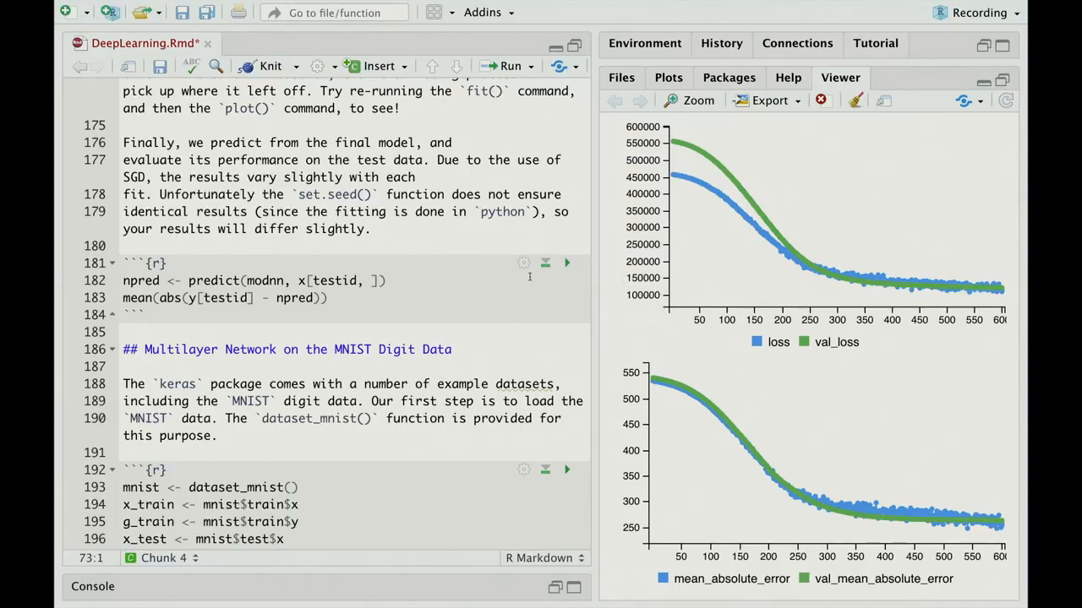
# Run the predict chunk, giving the network a test mean absolute error of 262.965
pyautogui.click(567, 262)
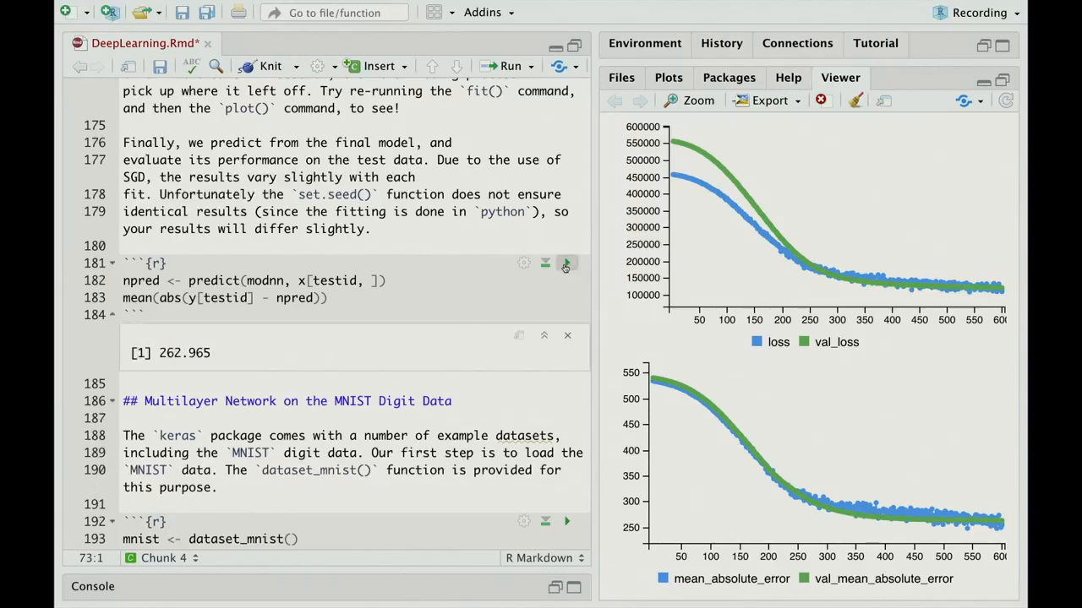
pyautogui.scroll(-3)
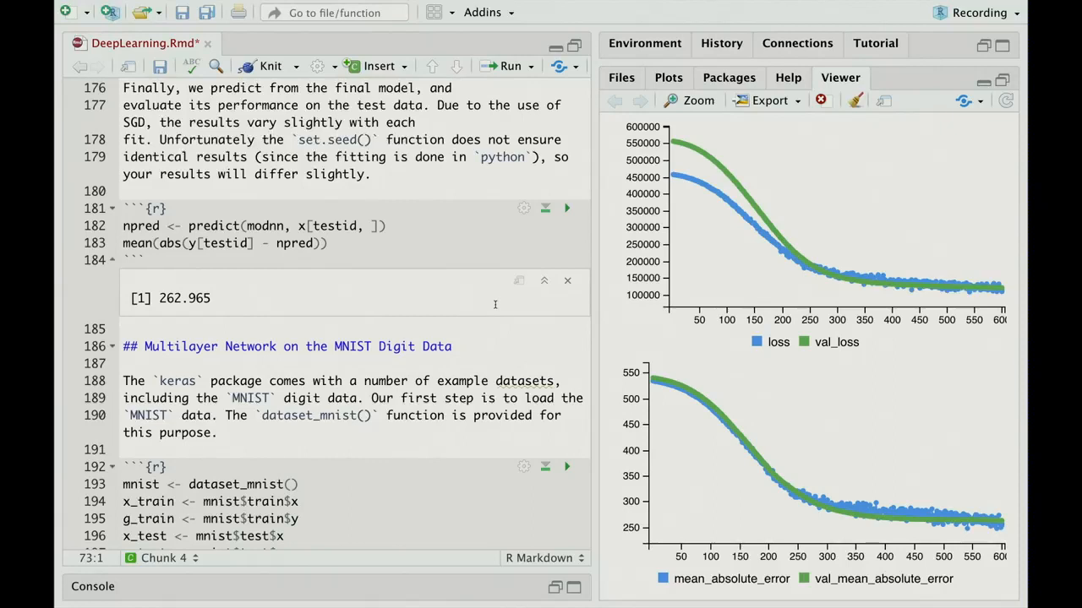
pyautogui.scroll(-3)
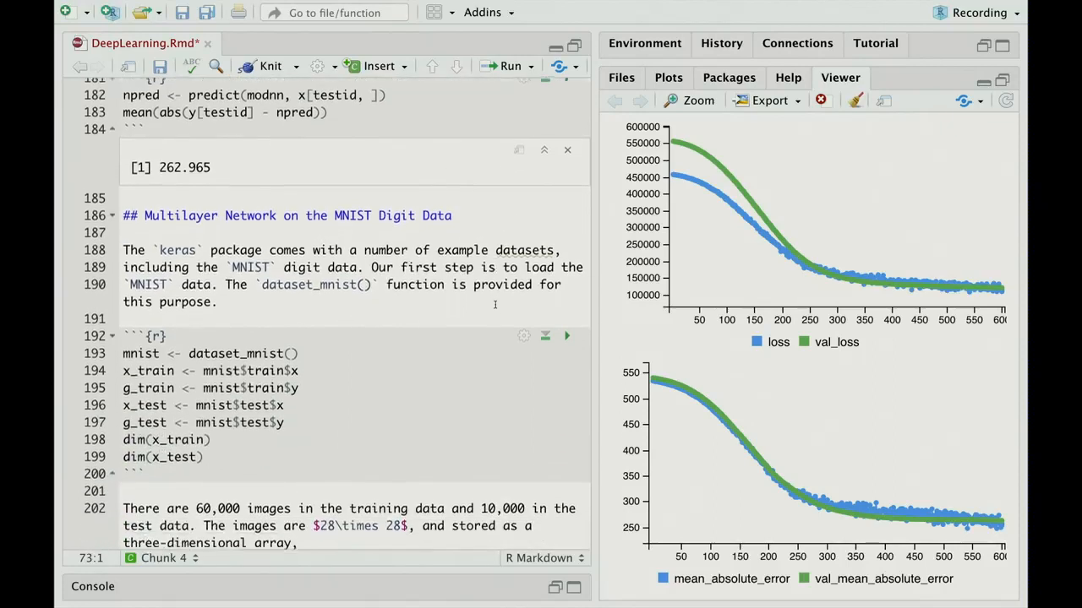
pyautogui.scroll(-3)
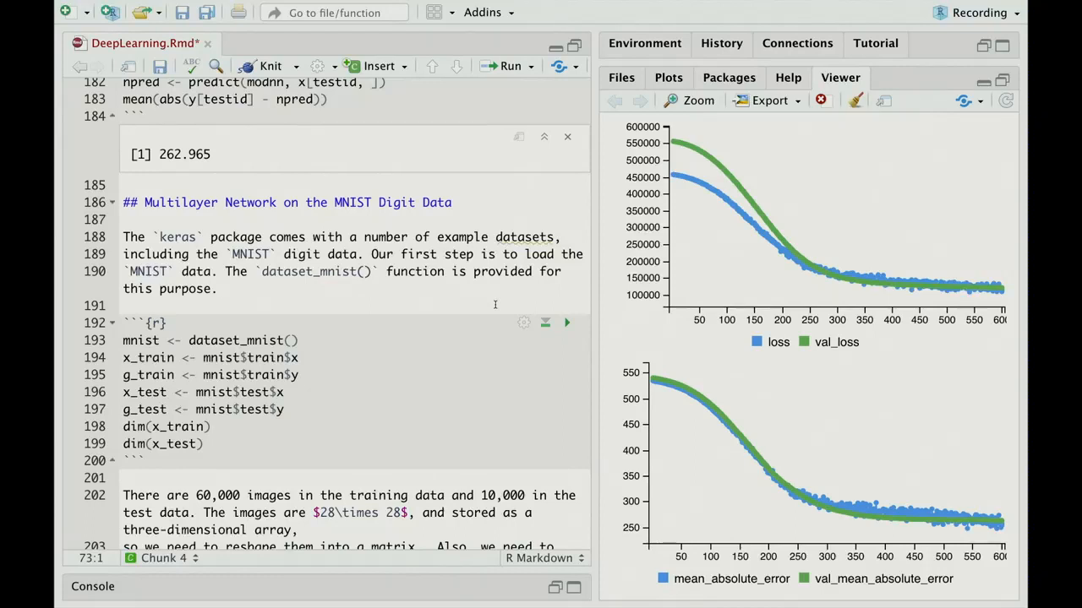
pyautogui.moveTo(494, 220)
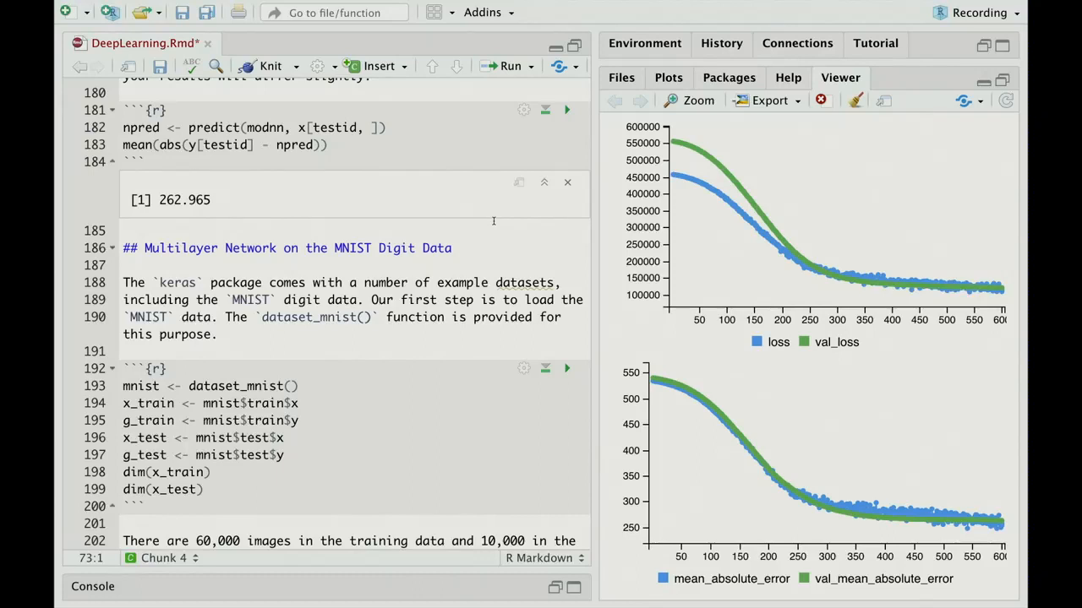
pyautogui.scroll(-3)
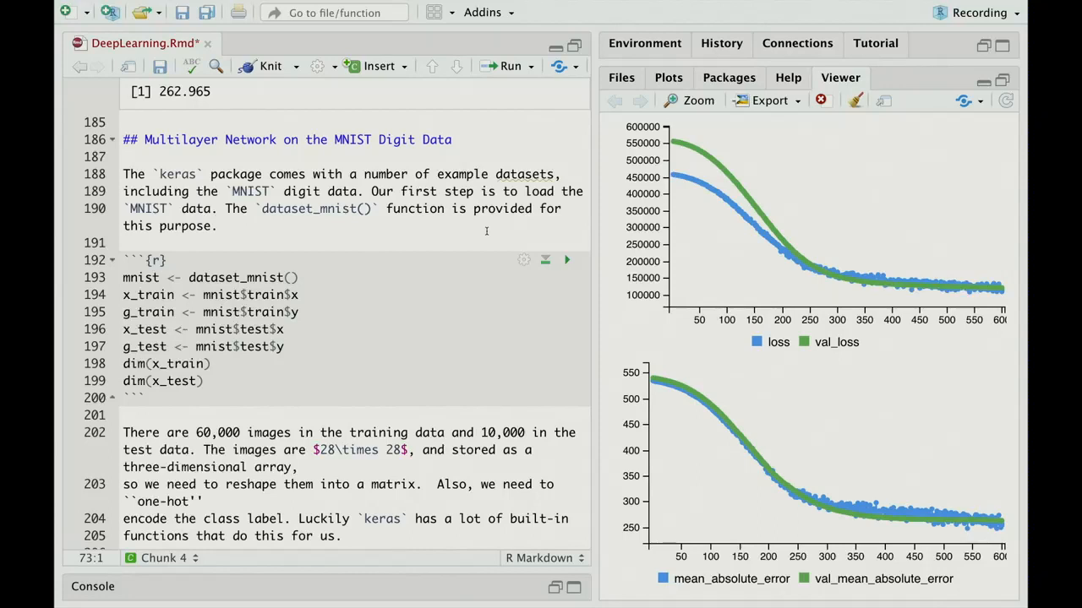
pyautogui.moveTo(469, 252)
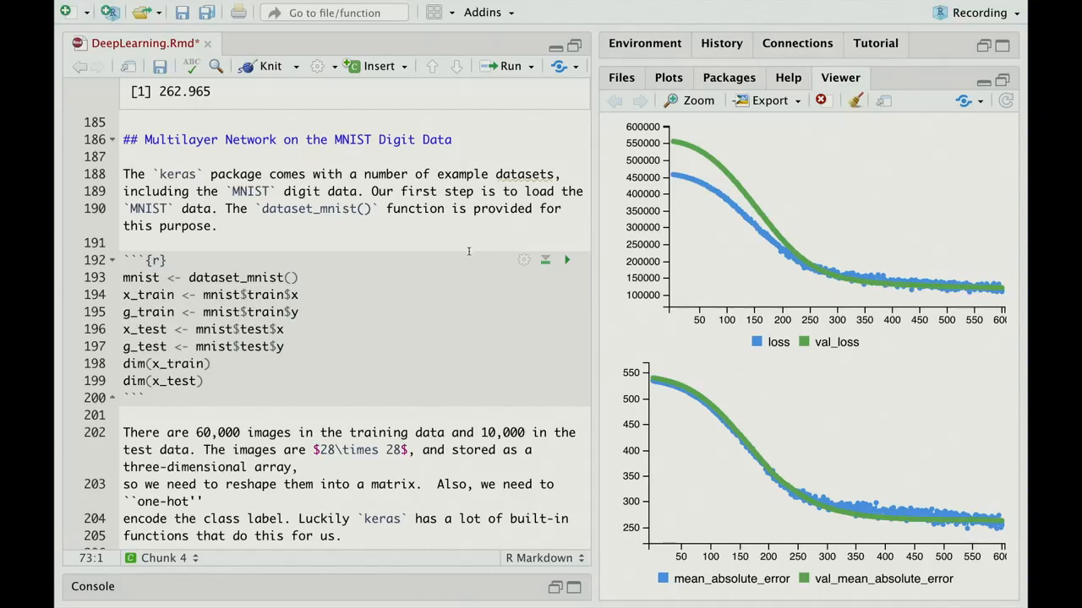
pyautogui.scroll(-3)
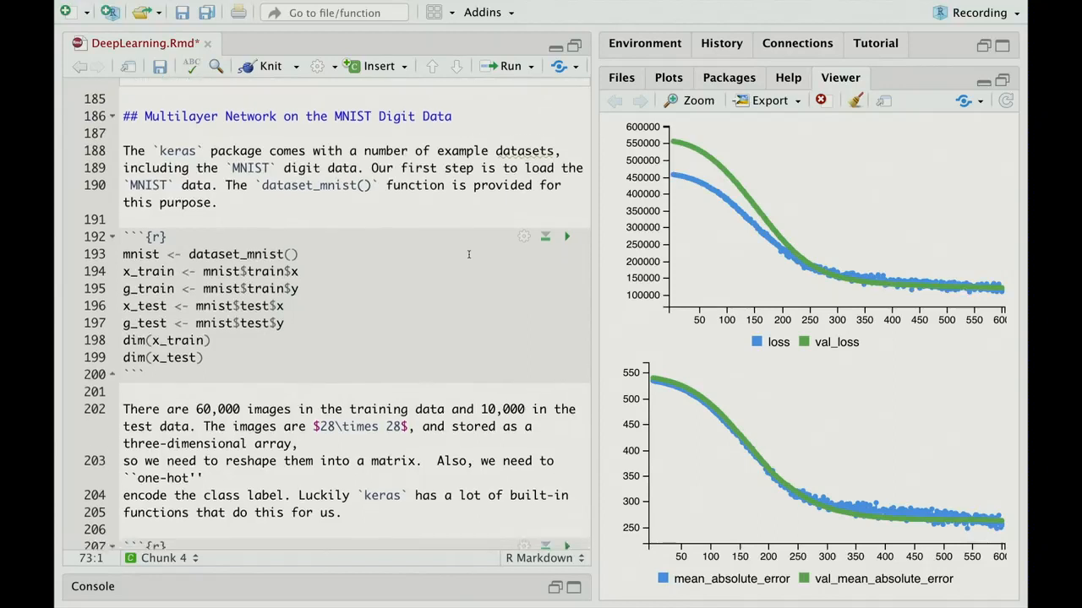
pyautogui.scroll(-3)
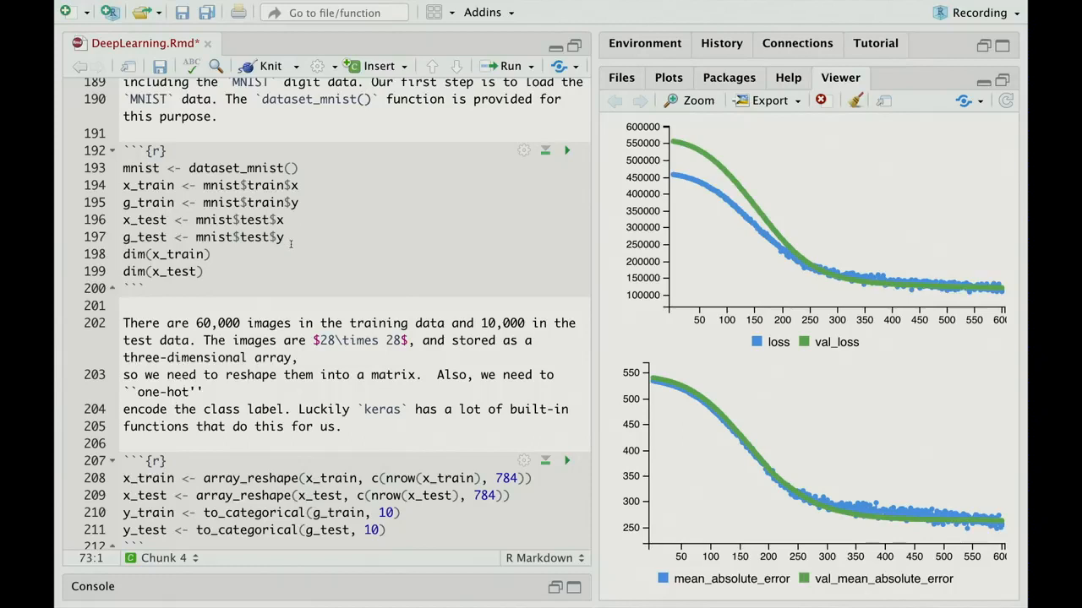
pyautogui.moveTo(566, 153)
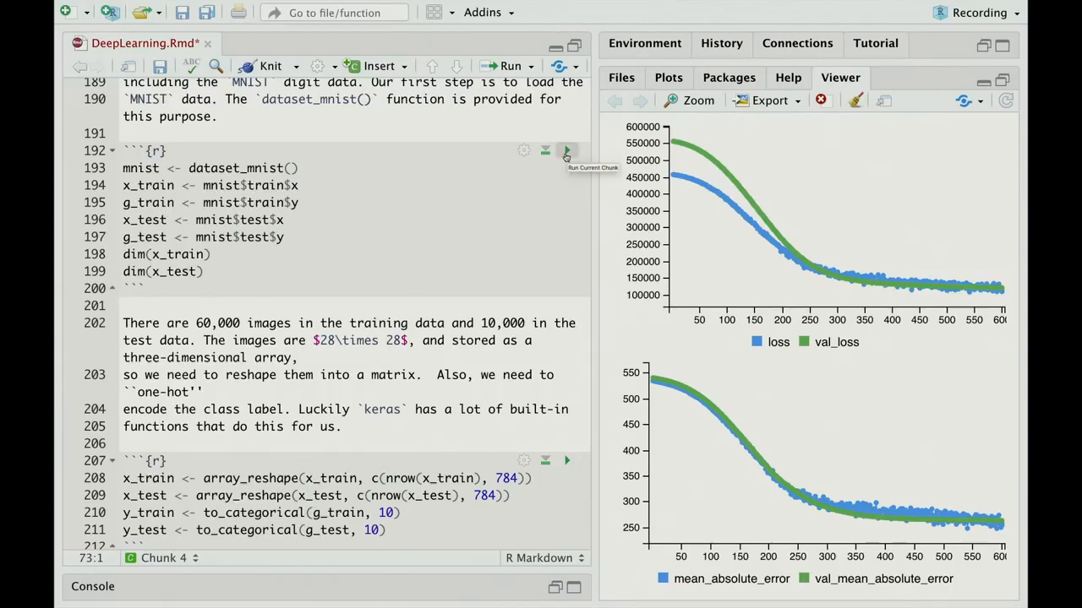
# Run dataset_mnist() to load 60000 training and 10000 test 28×28 images
pyautogui.click(566, 150)
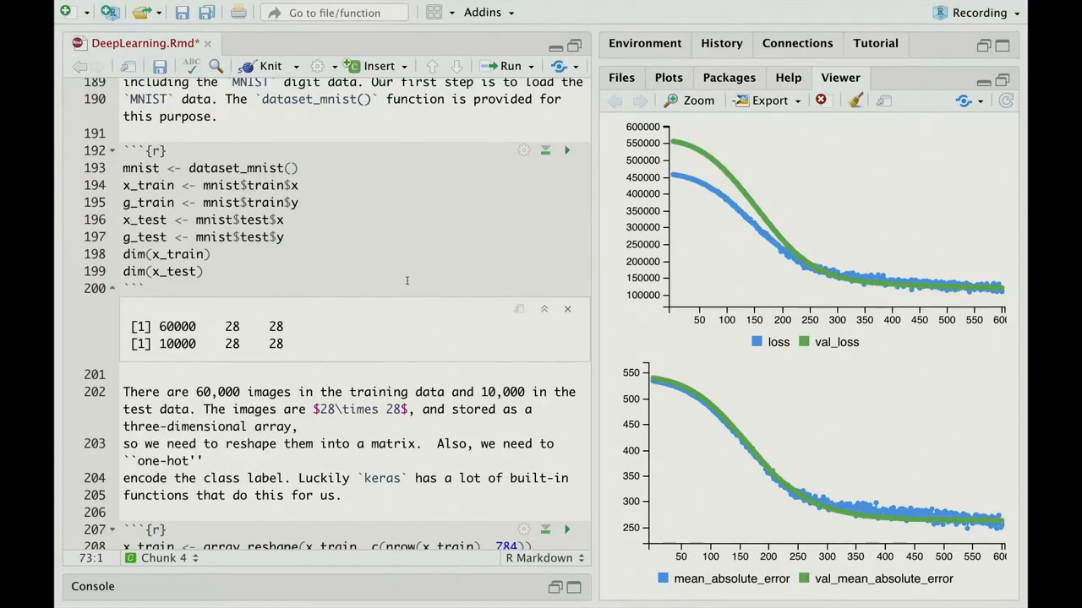
pyautogui.moveTo(338, 322)
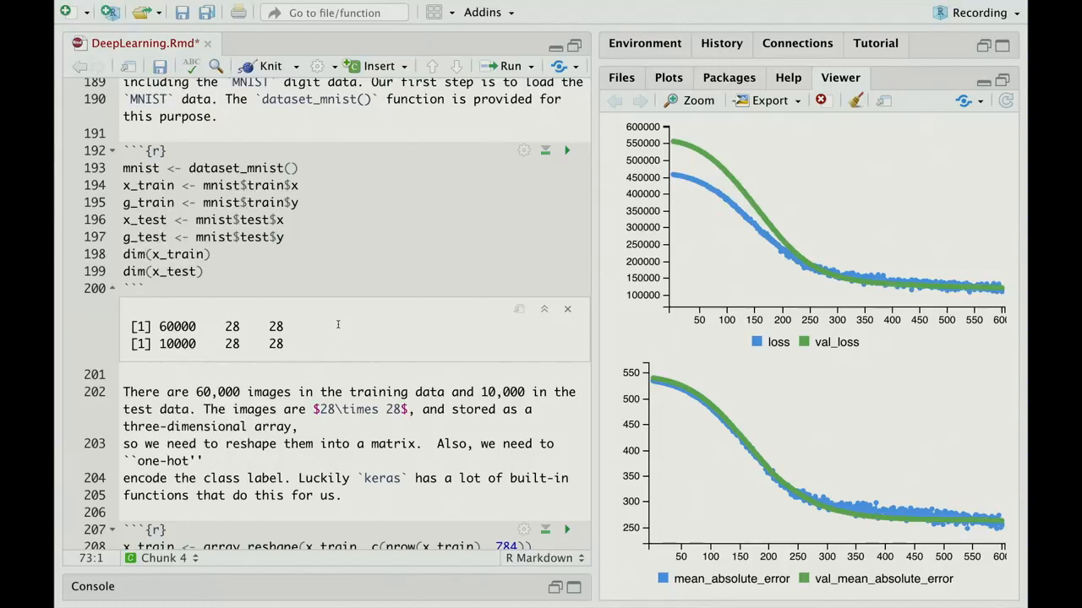
pyautogui.moveTo(402, 257)
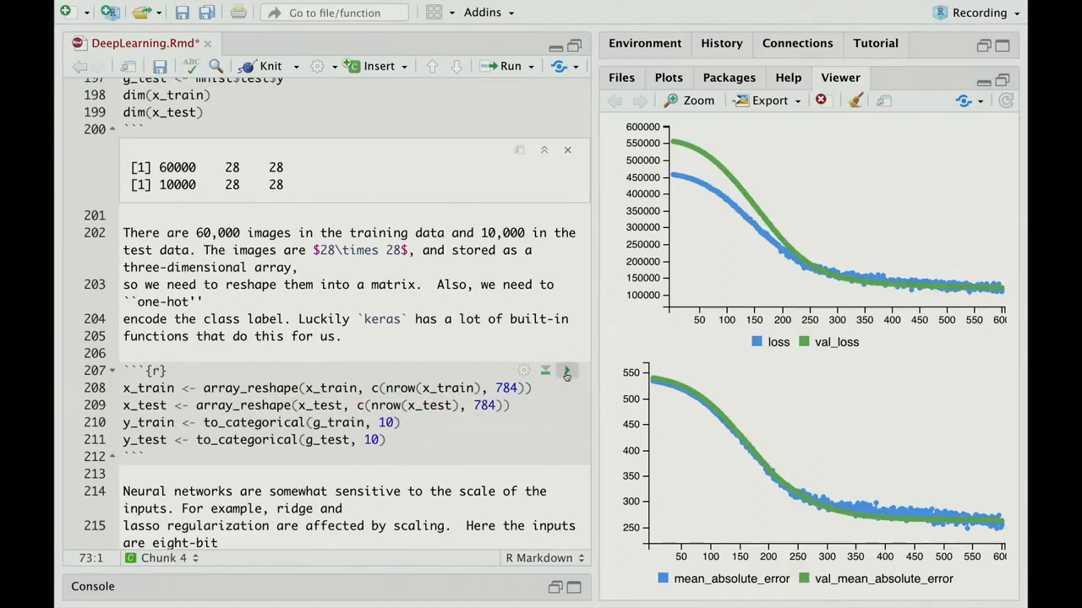
pyautogui.scroll(-3)
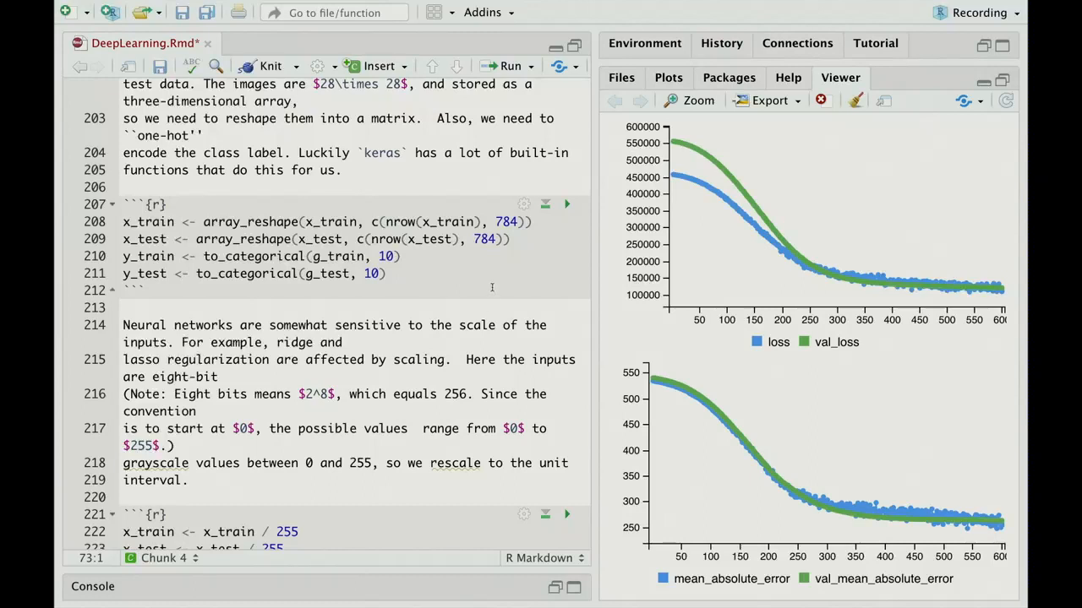
pyautogui.scroll(-3)
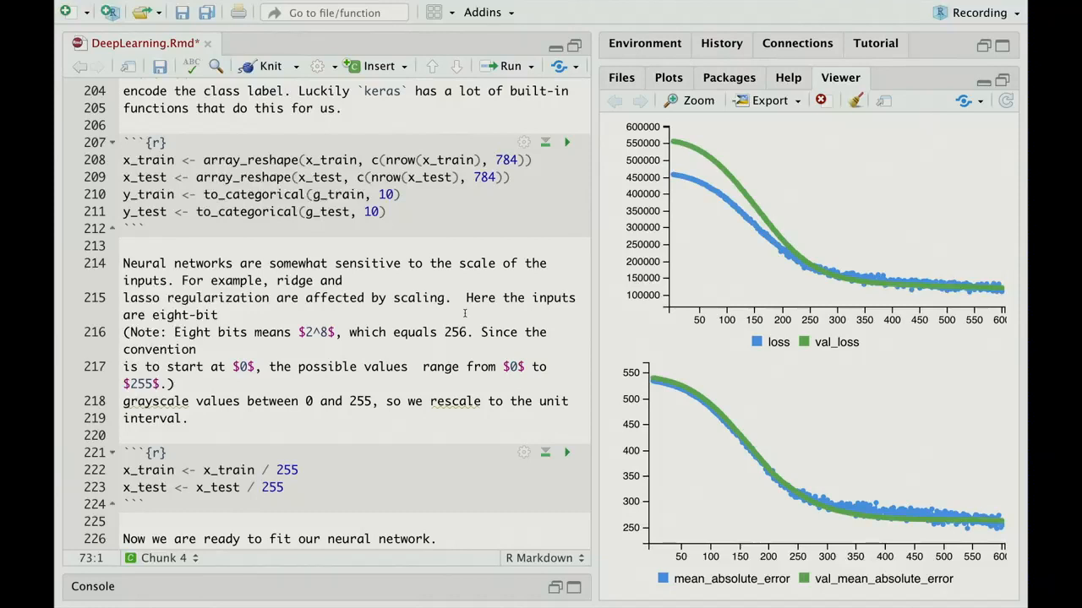
pyautogui.scroll(-3)
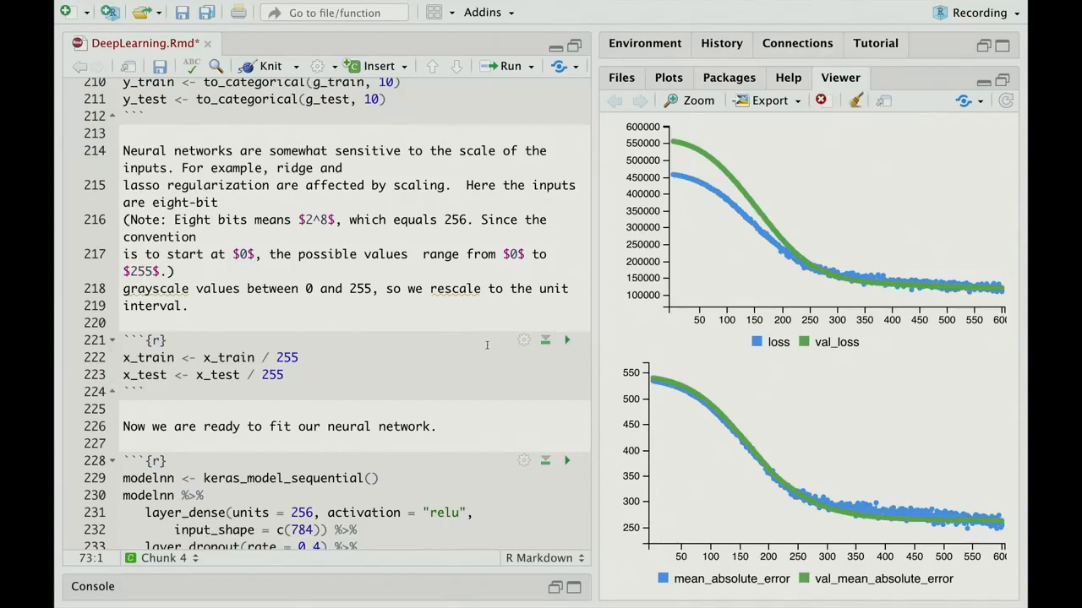
pyautogui.scroll(-3)
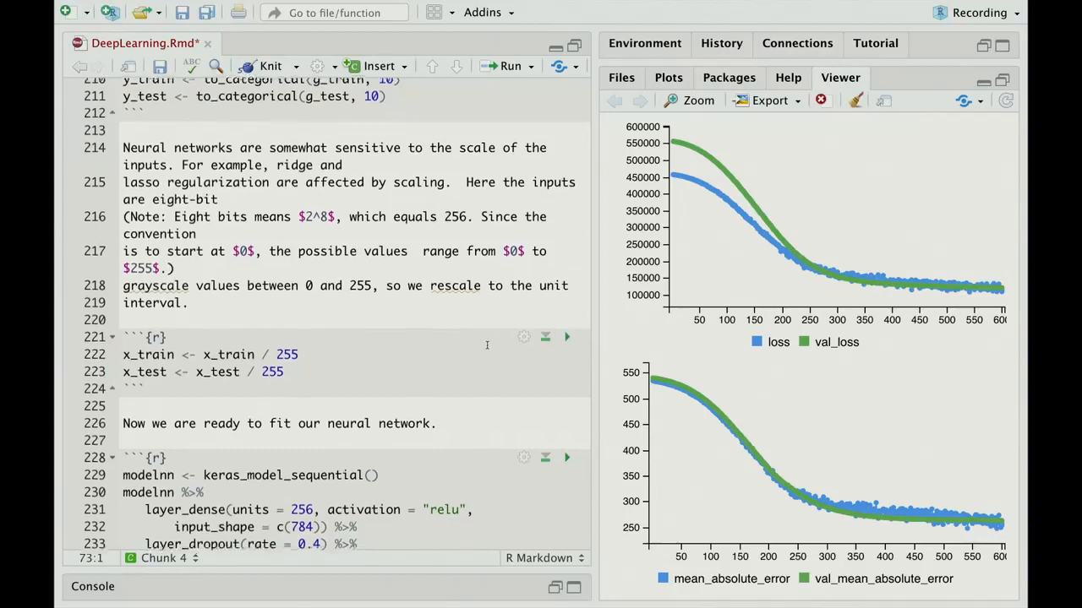
pyautogui.scroll(-3)
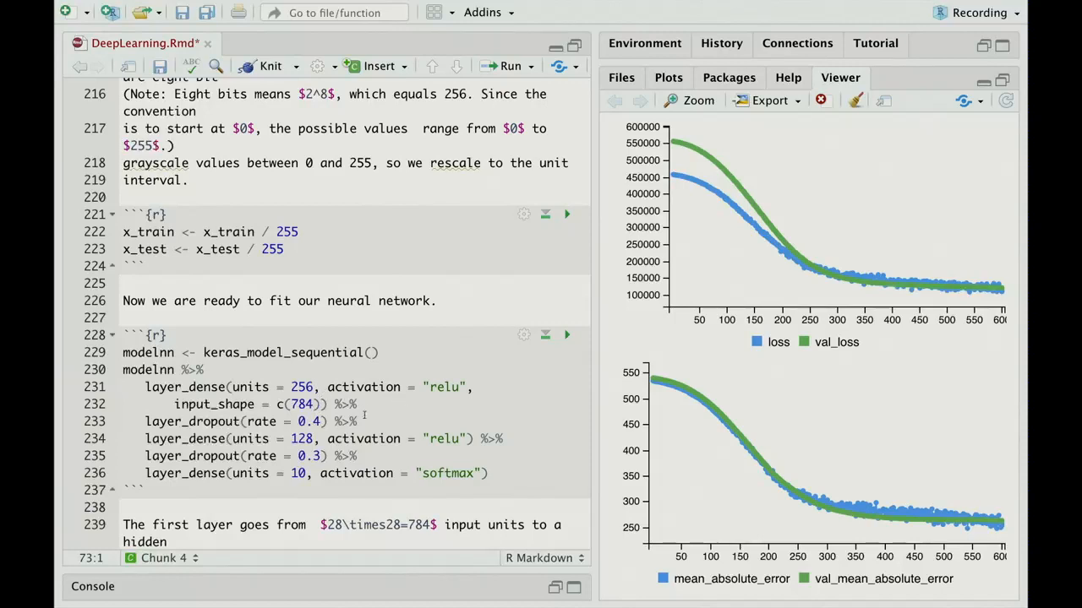
pyautogui.scroll(-3)
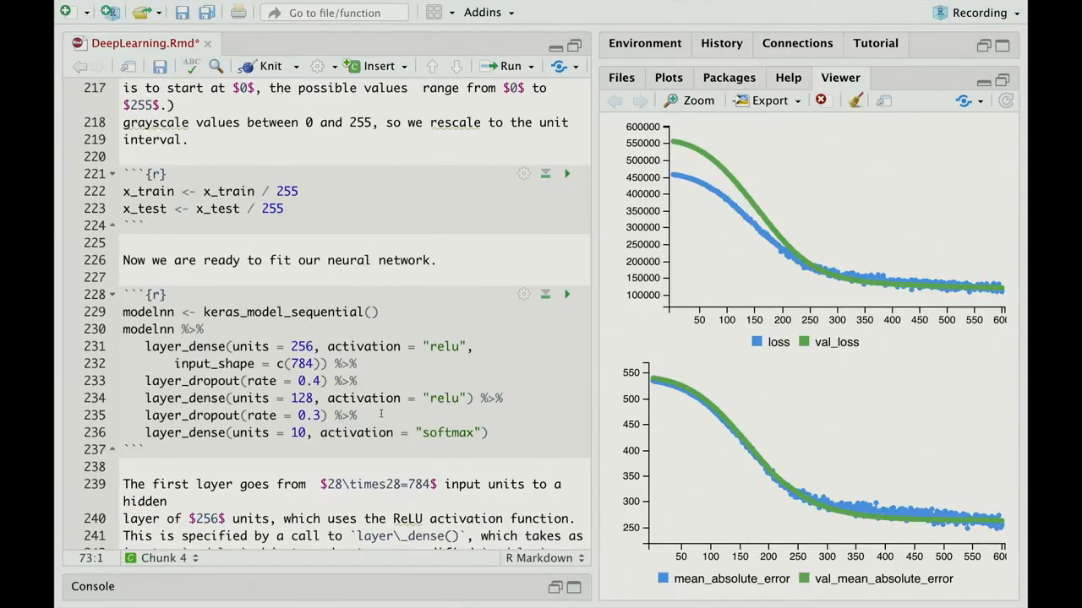
pyautogui.moveTo(362, 420)
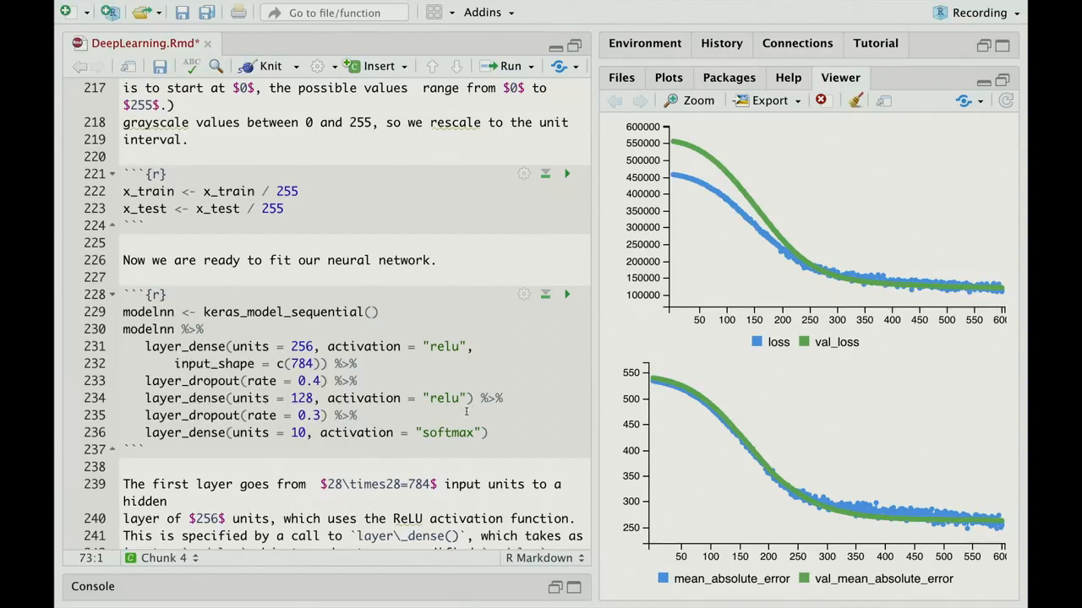
pyautogui.scroll(-3)
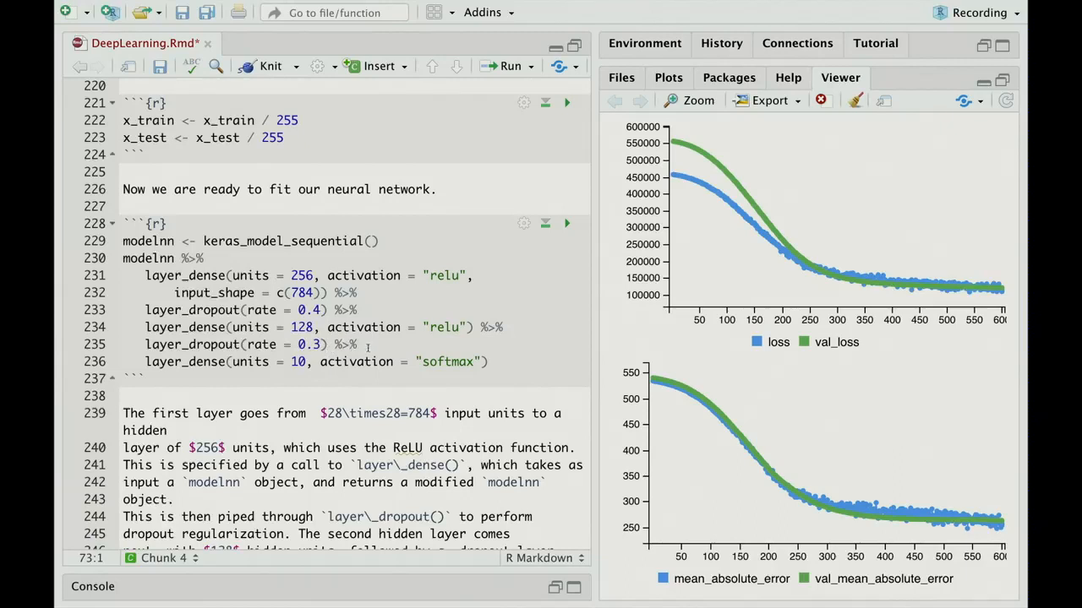
pyautogui.scroll(-3)
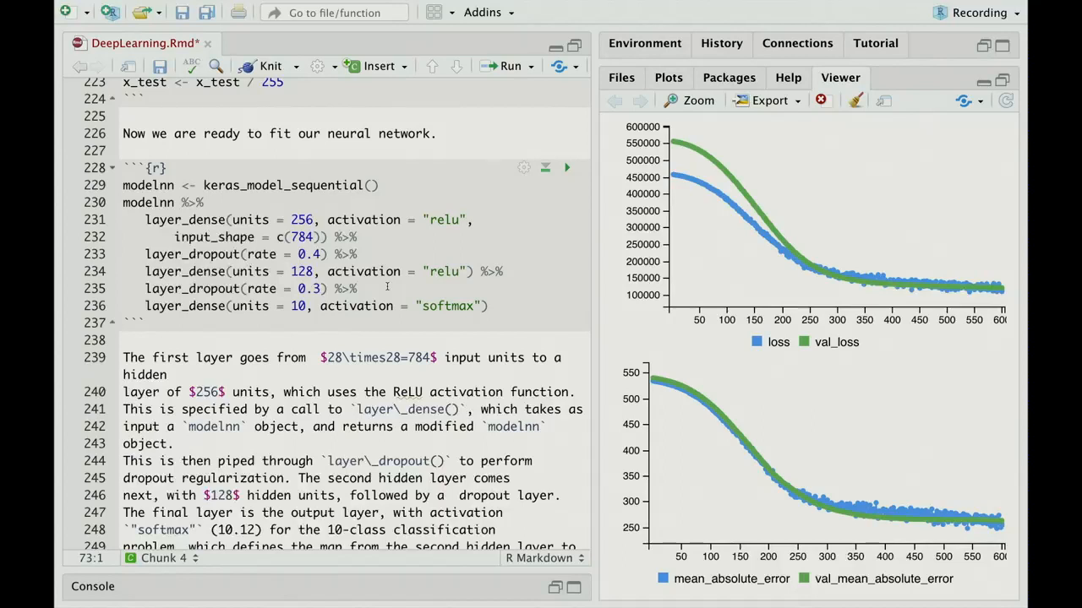
pyautogui.moveTo(413, 277)
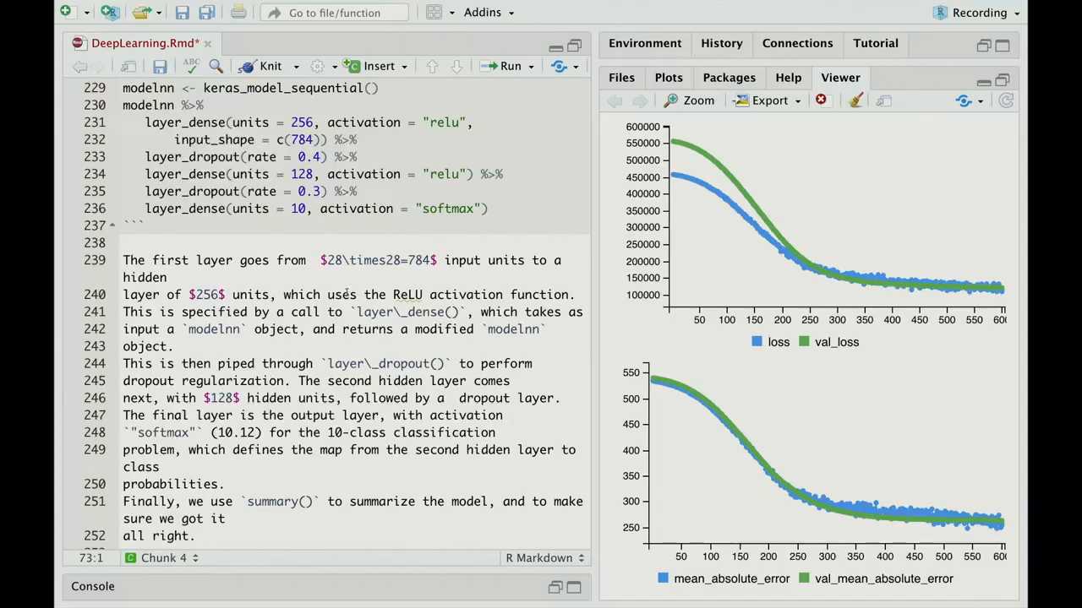
pyautogui.scroll(-3)
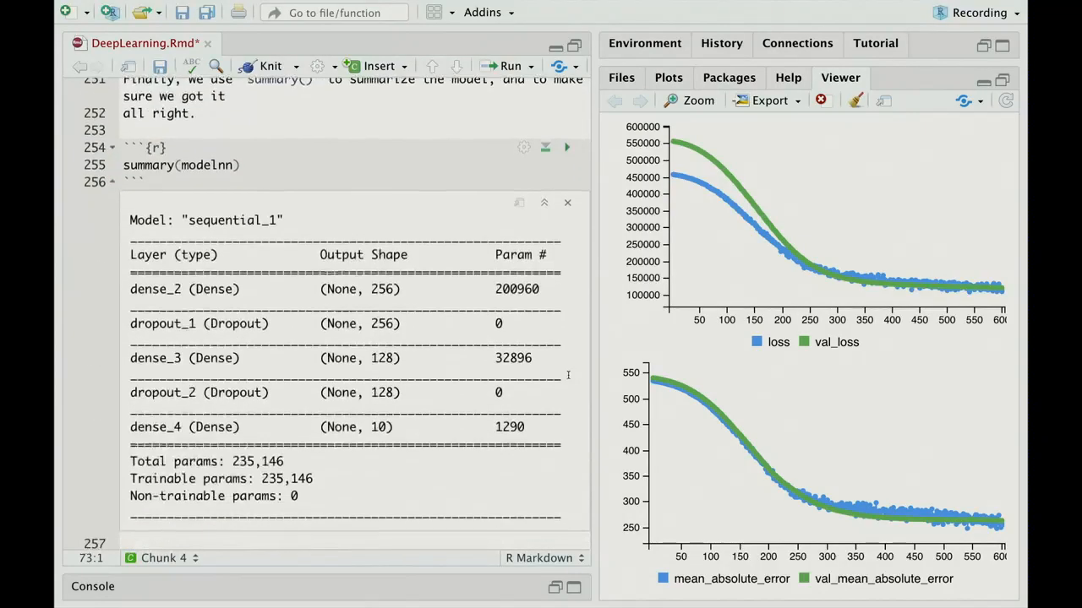
pyautogui.moveTo(444, 350)
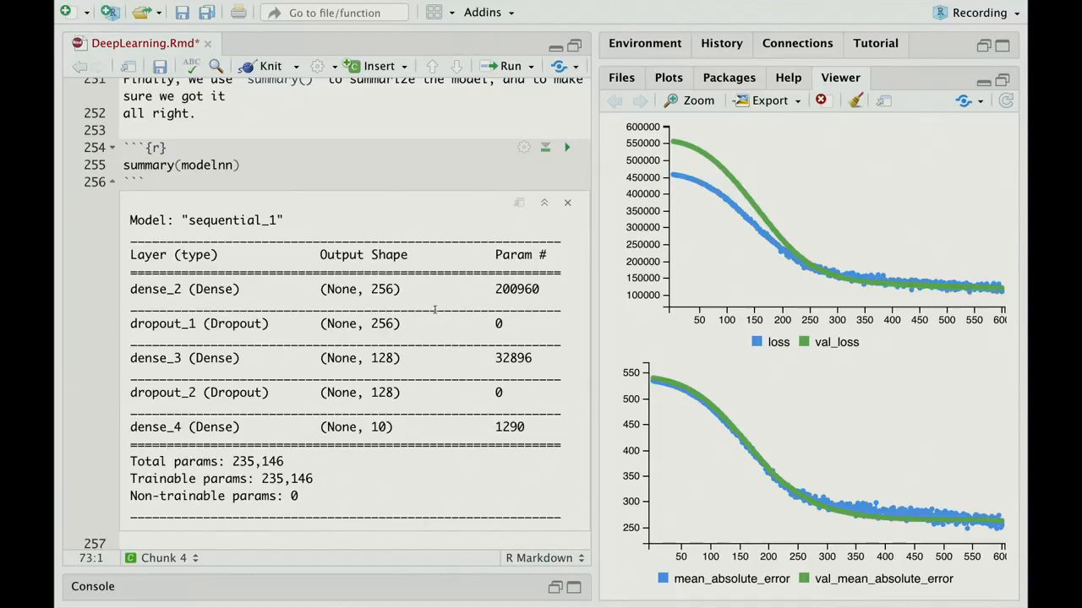
pyautogui.moveTo(426, 430)
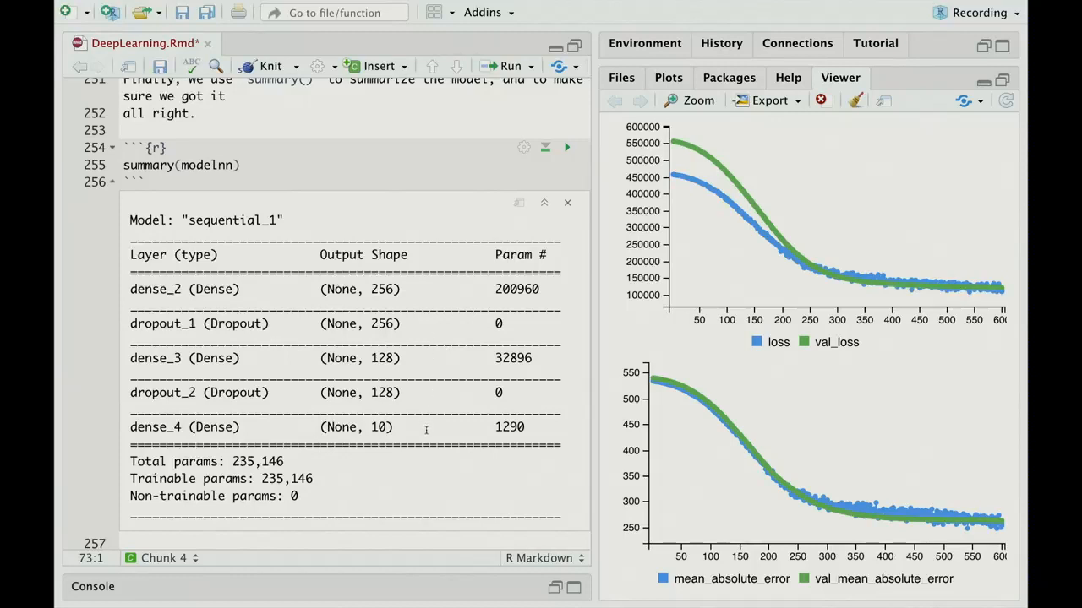
pyautogui.moveTo(390, 479)
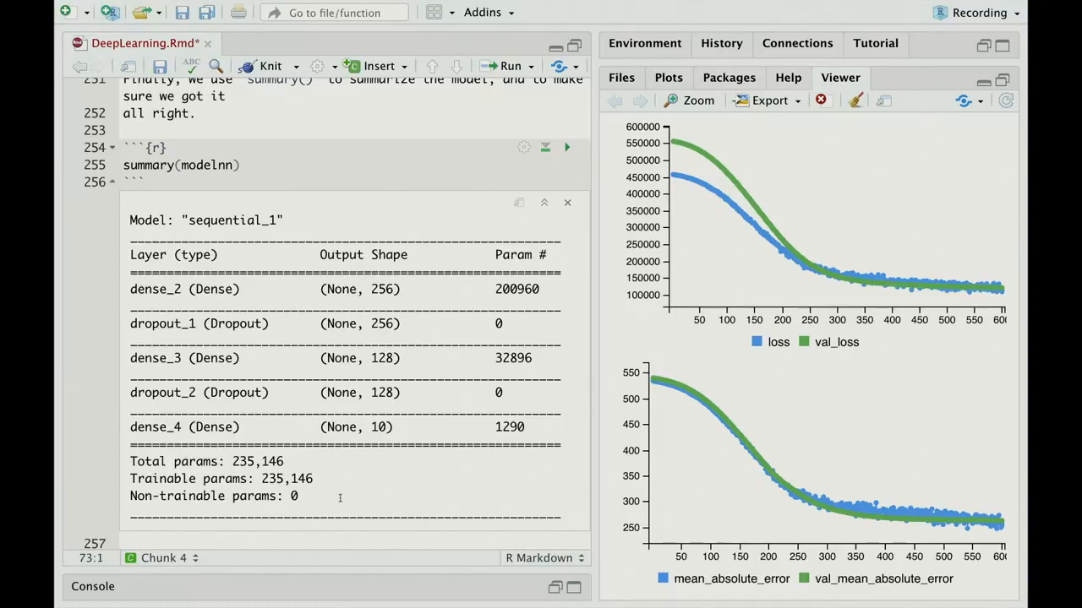
pyautogui.moveTo(353, 482)
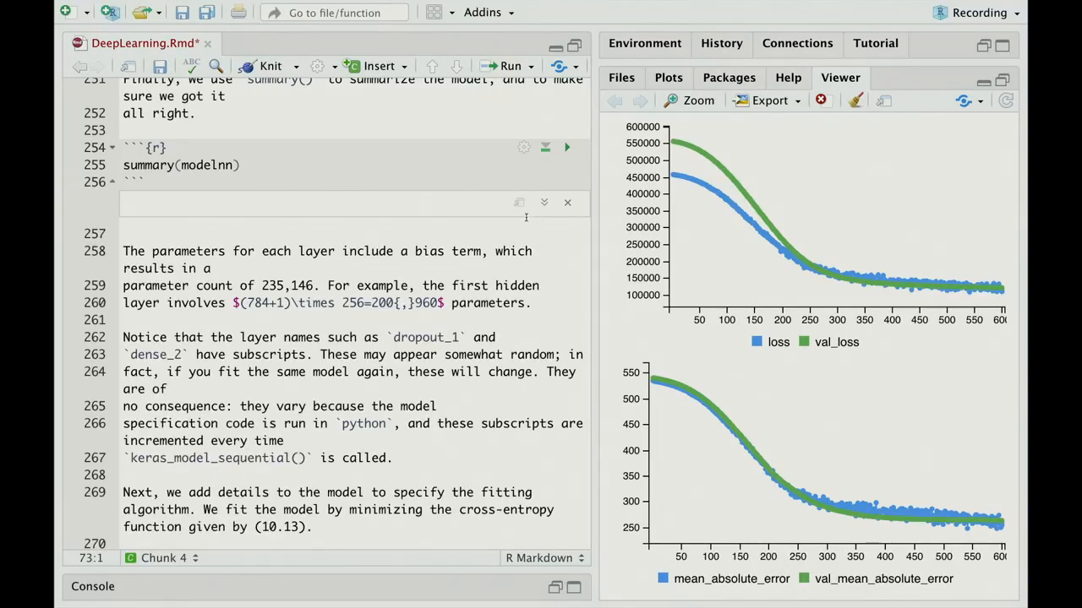
pyautogui.moveTo(528, 228)
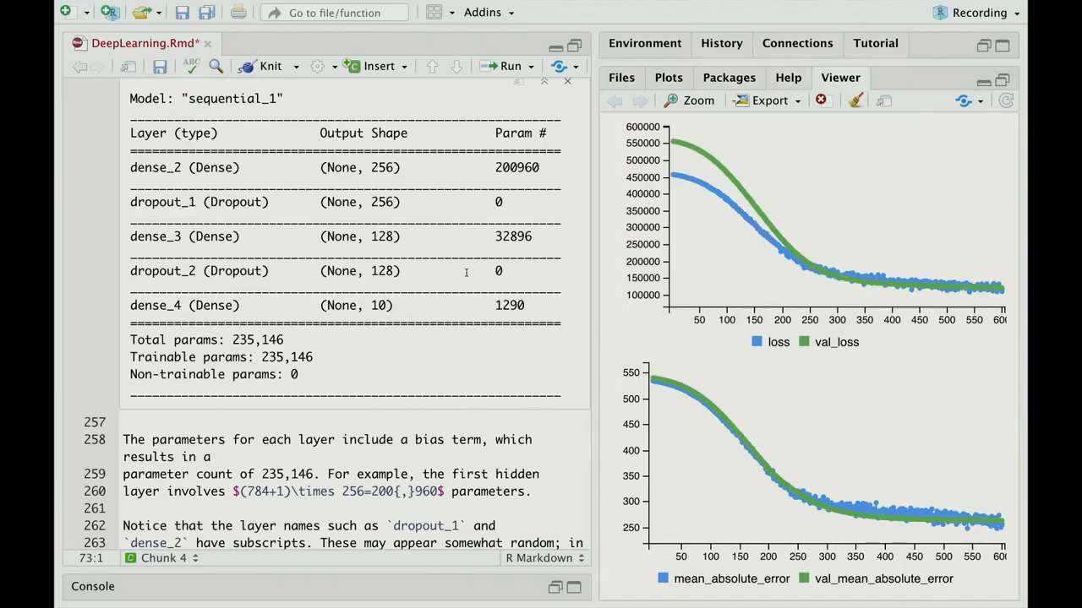
pyautogui.moveTo(295, 345)
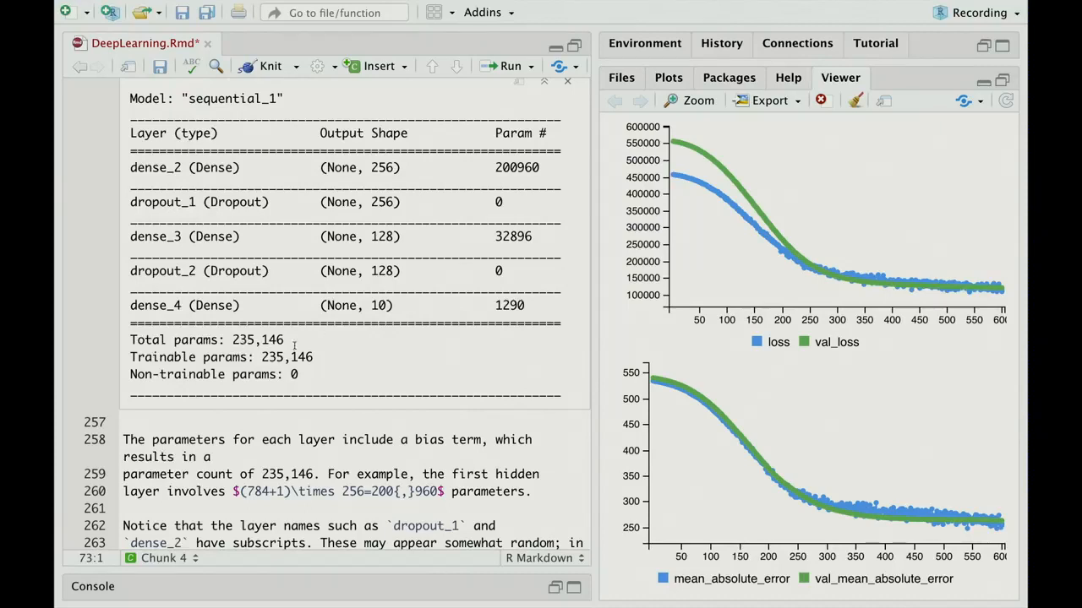
pyautogui.moveTo(396, 349)
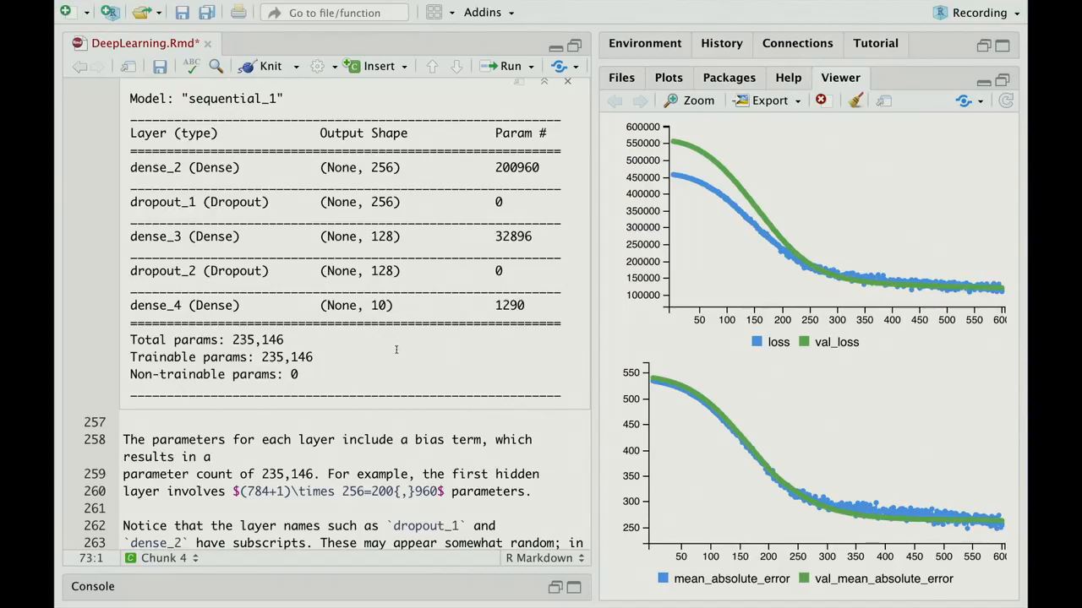
pyautogui.scroll(-3)
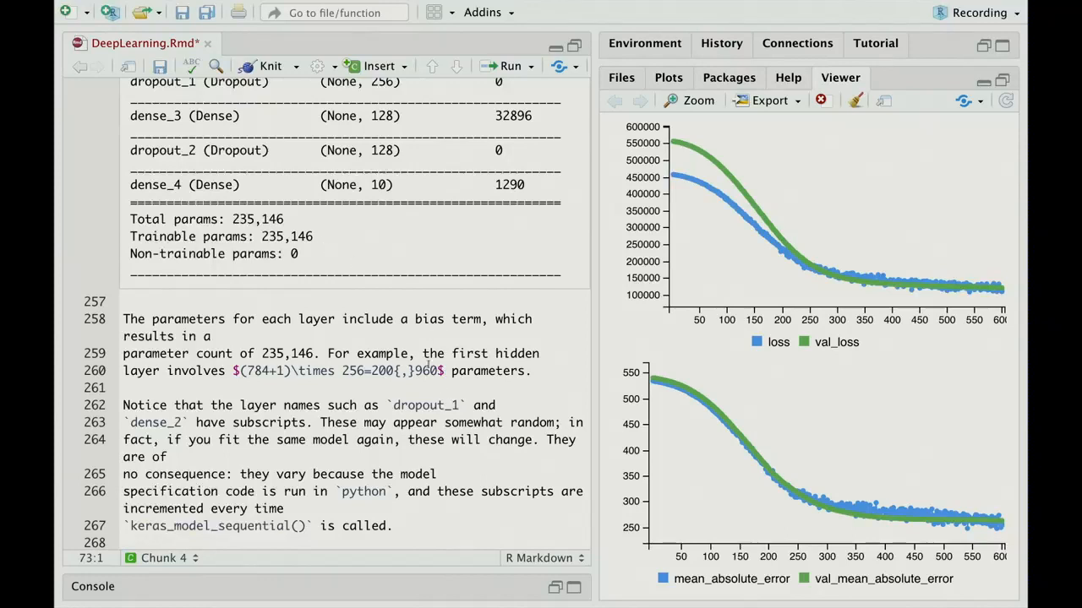
pyautogui.scroll(-3)
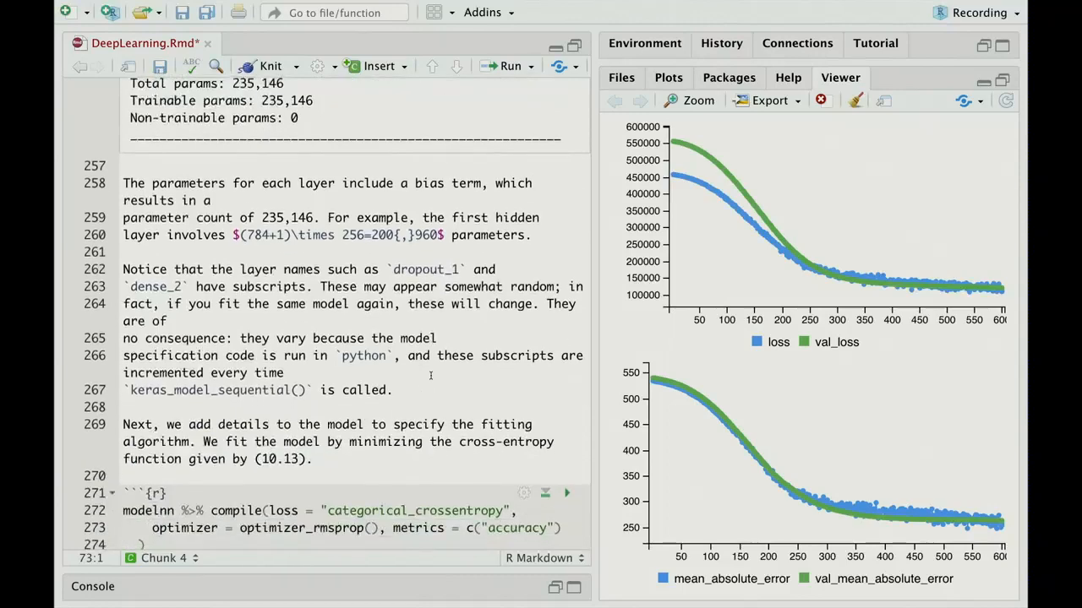
# Scroll to the modelnn fit chunk with 15 epochs, batch size 128, validation split 0.2
pyautogui.scroll(-3)
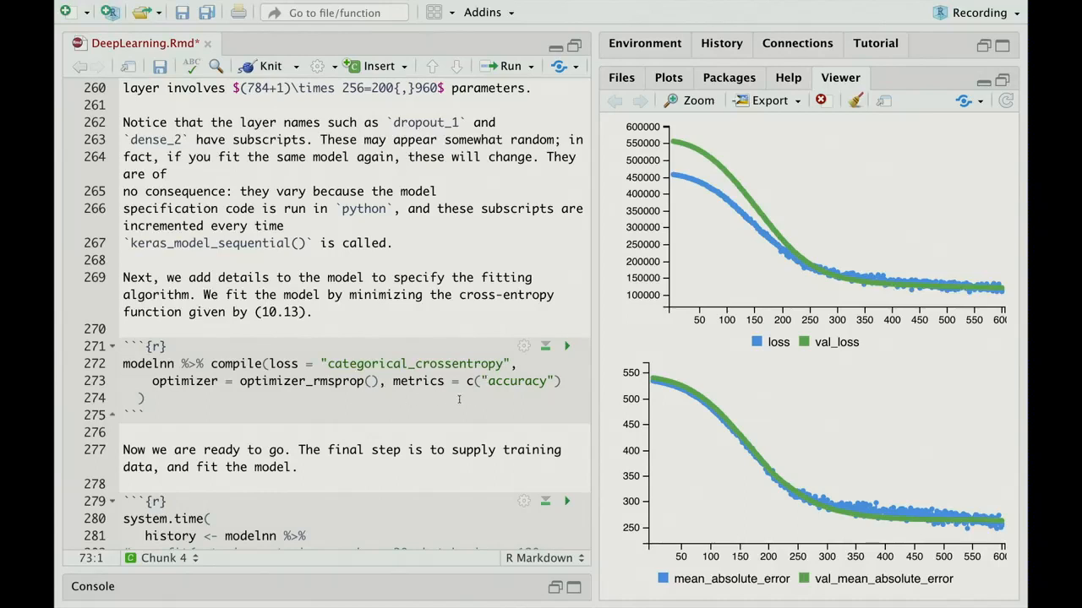
pyautogui.scroll(-3)
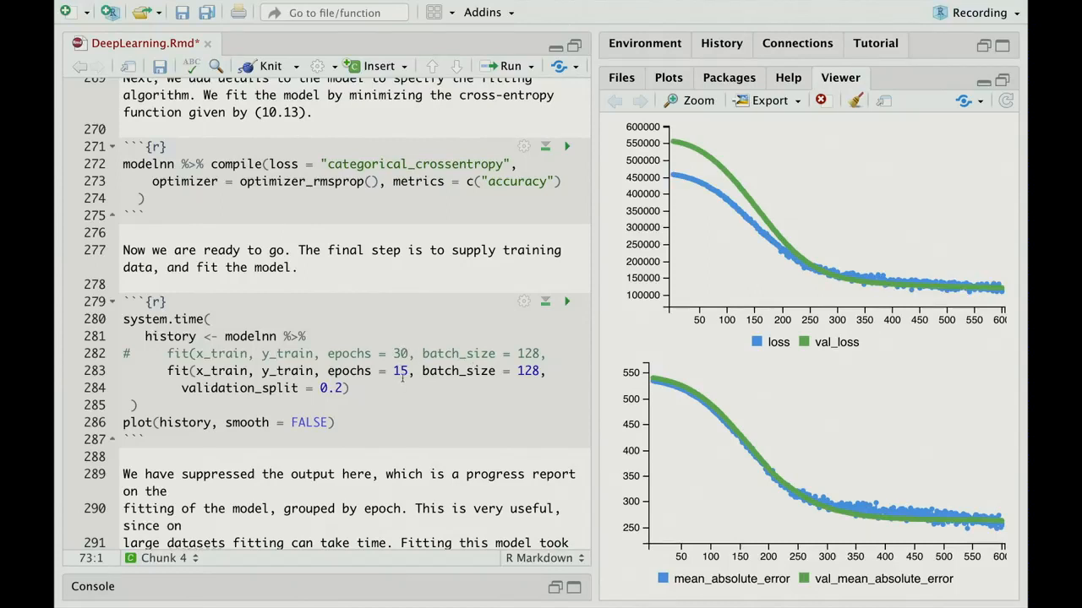
pyautogui.moveTo(541, 382)
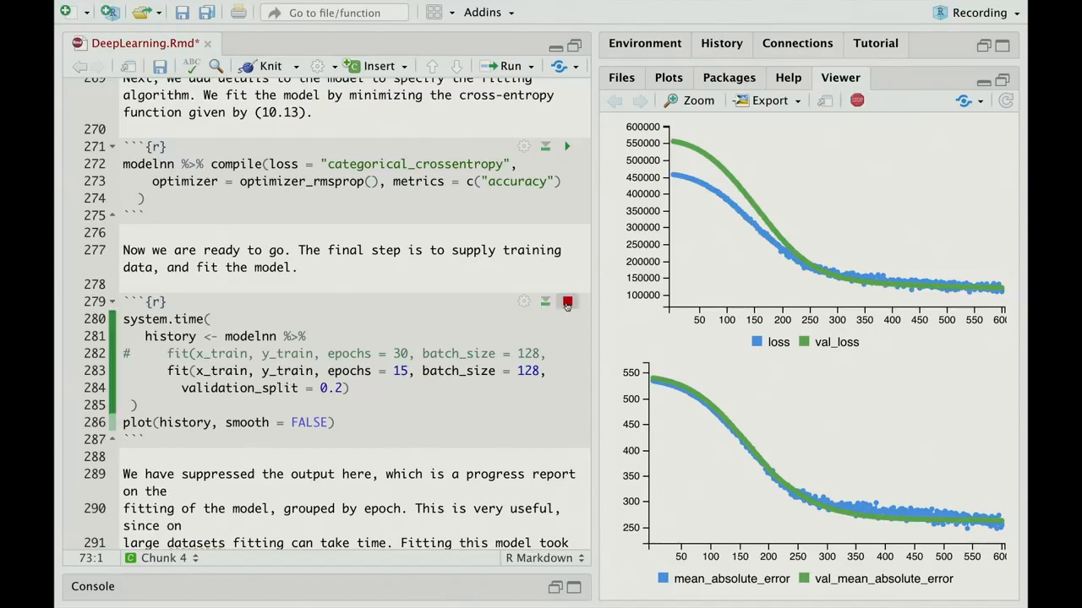
# Fit modelnn and view its 15-epoch history plots reaching about 0.98 accuracy
pyautogui.click(566, 302)
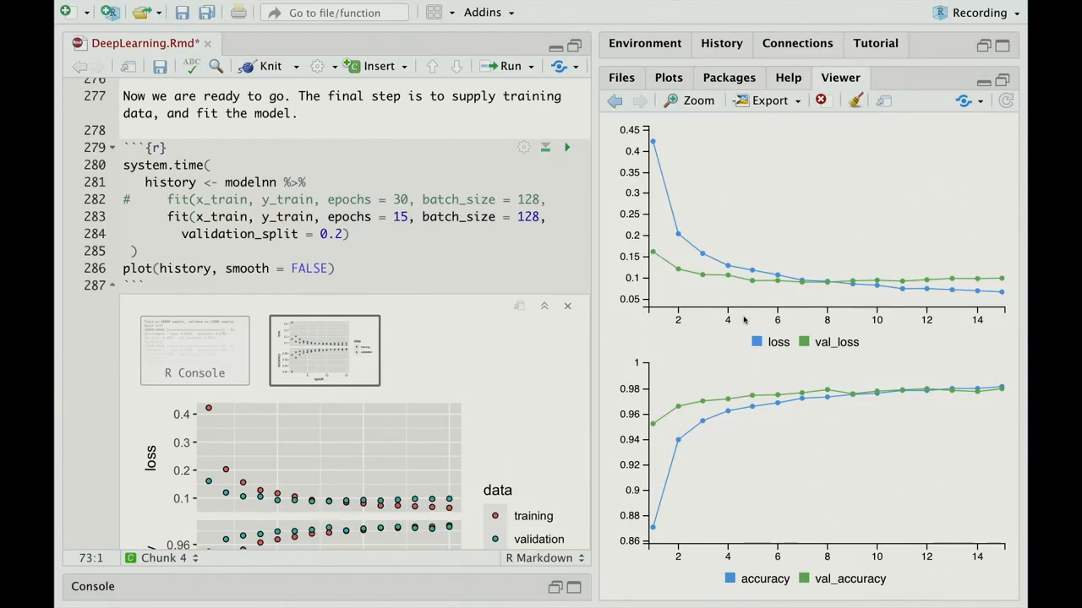
pyautogui.moveTo(613, 342)
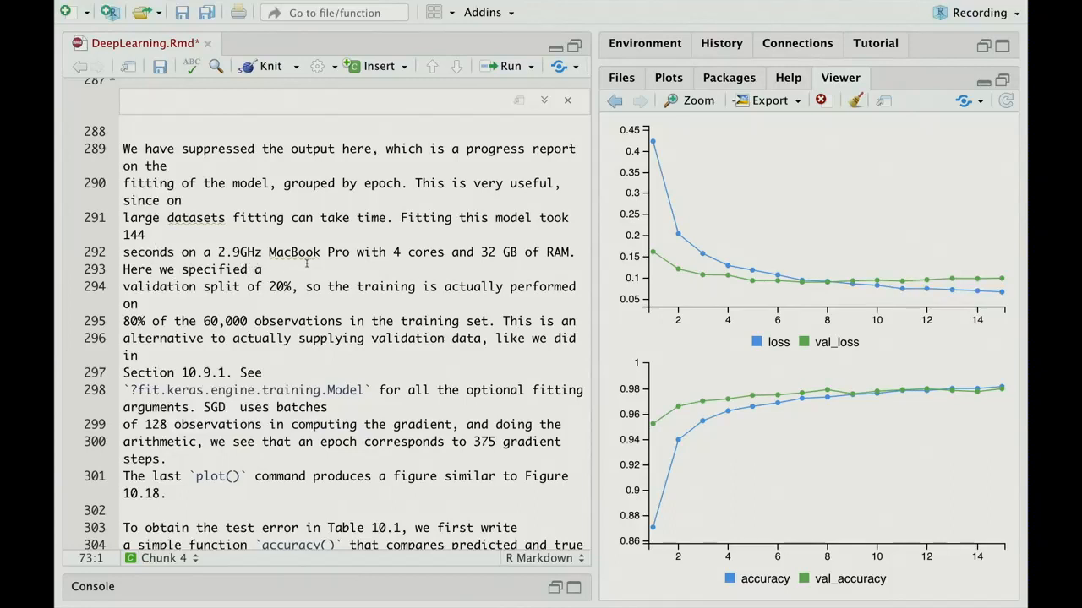
pyautogui.moveTo(341, 269)
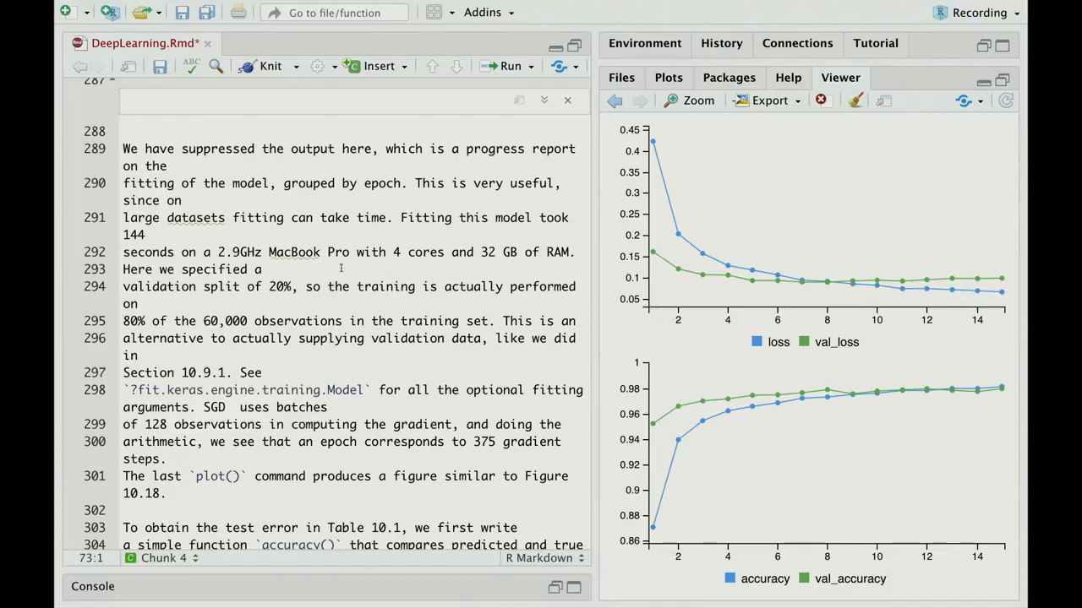
pyautogui.moveTo(361, 273)
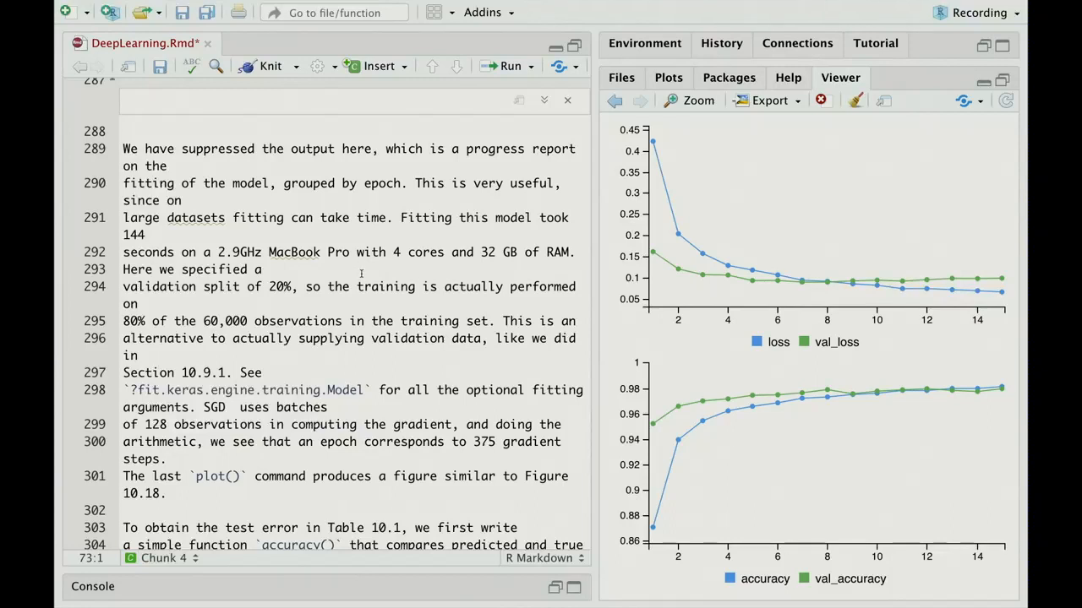
pyautogui.scroll(-3)
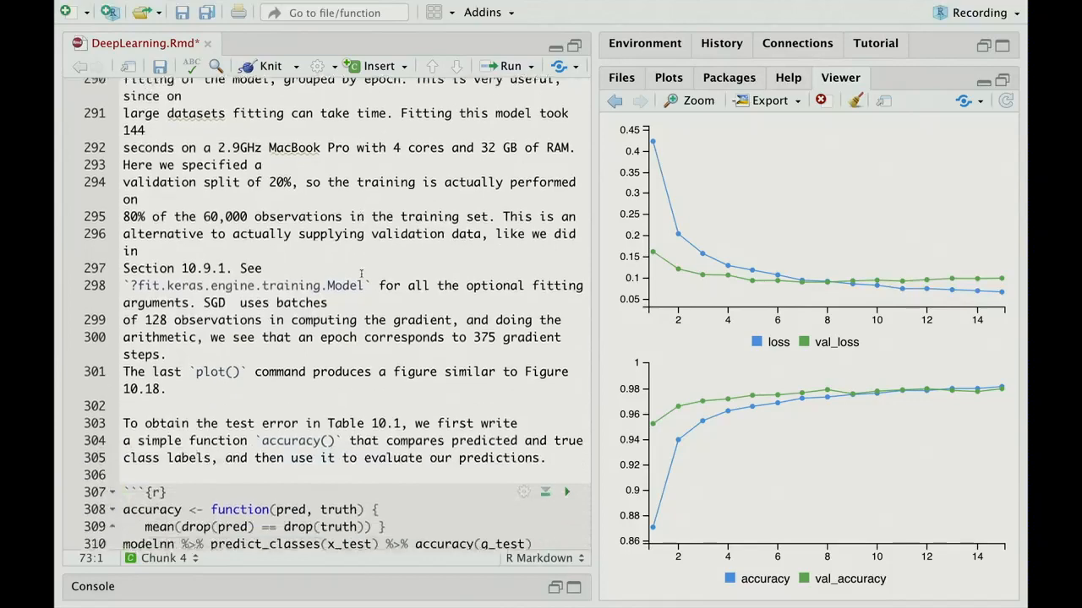
# Run the accuracy() chunk, printing a modelnn test accuracy of 0.9795
pyautogui.scroll(-3)
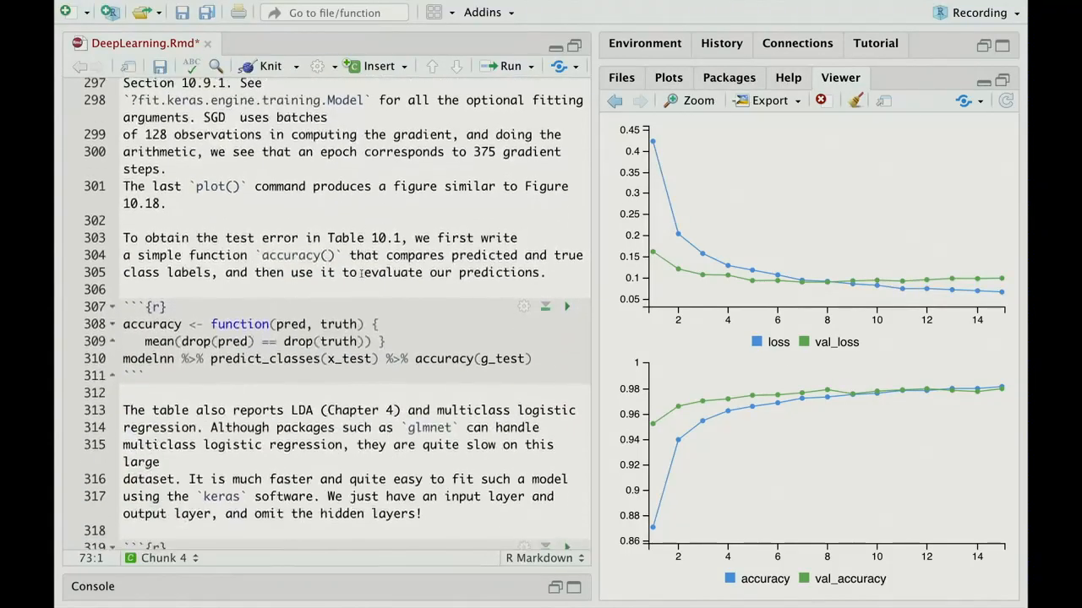
pyautogui.click(566, 305)
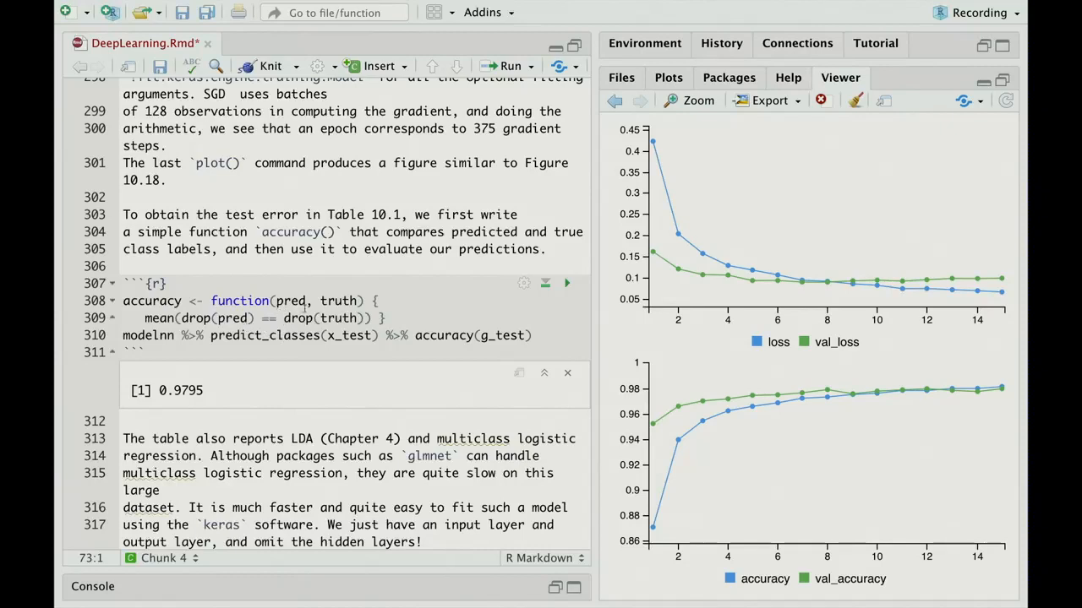
pyautogui.moveTo(298, 319)
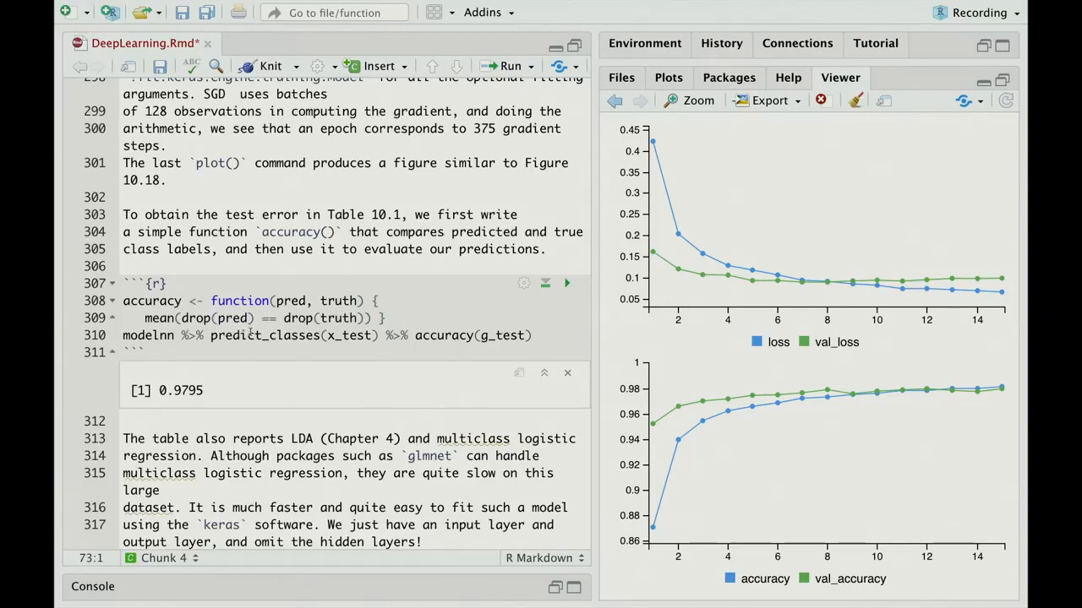
pyautogui.moveTo(264, 335)
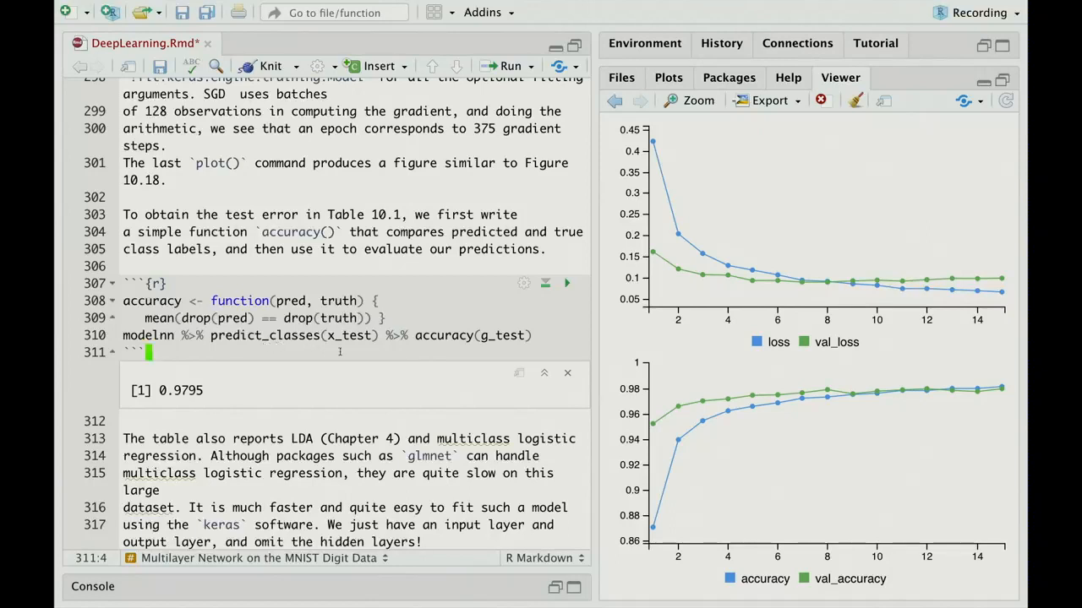
pyautogui.moveTo(280, 352)
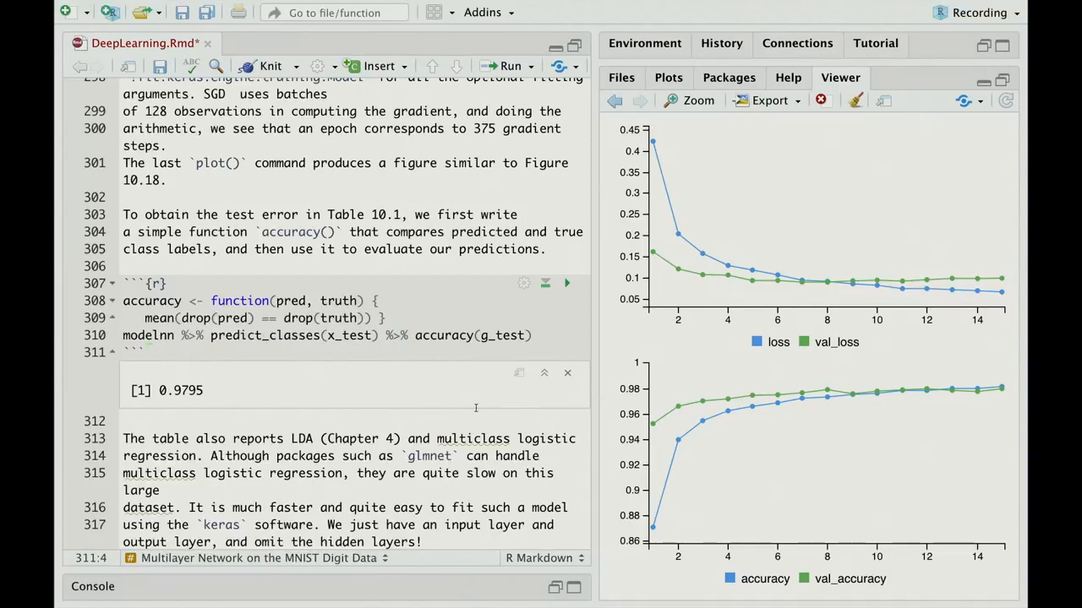
# Run the modellr chunk showing 7,850 parameters, then start its 30-epoch compile-and-fit chunk
pyautogui.scroll(-3)
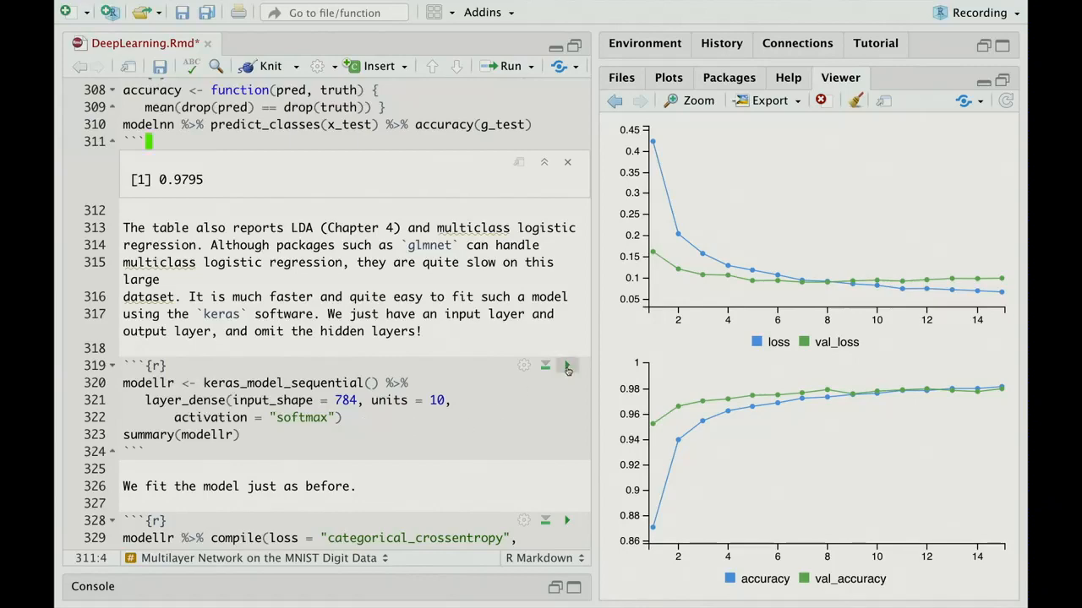
pyautogui.click(566, 365)
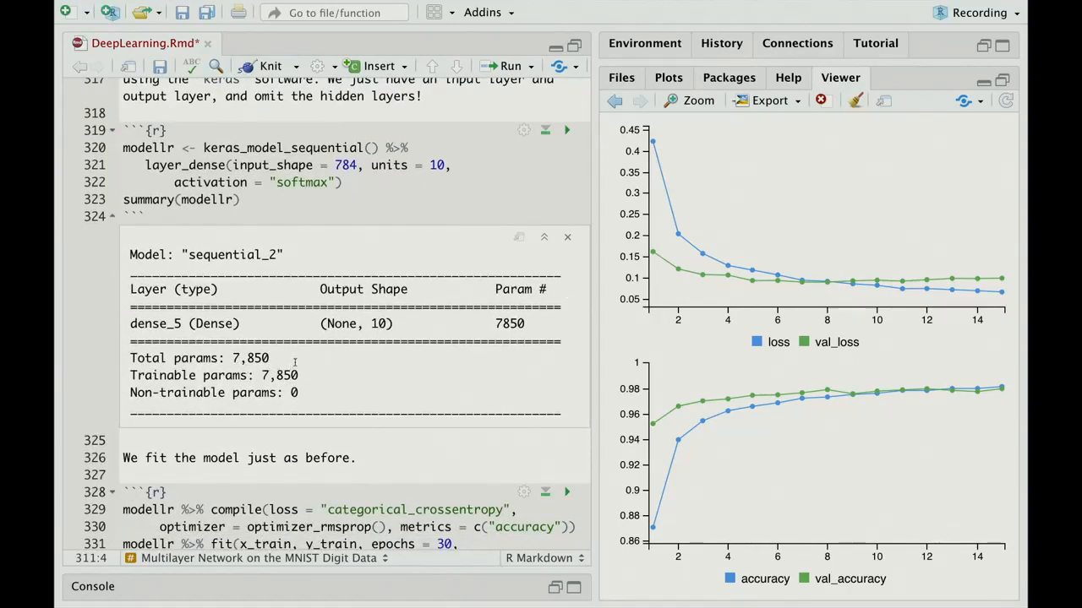
pyautogui.moveTo(350, 392)
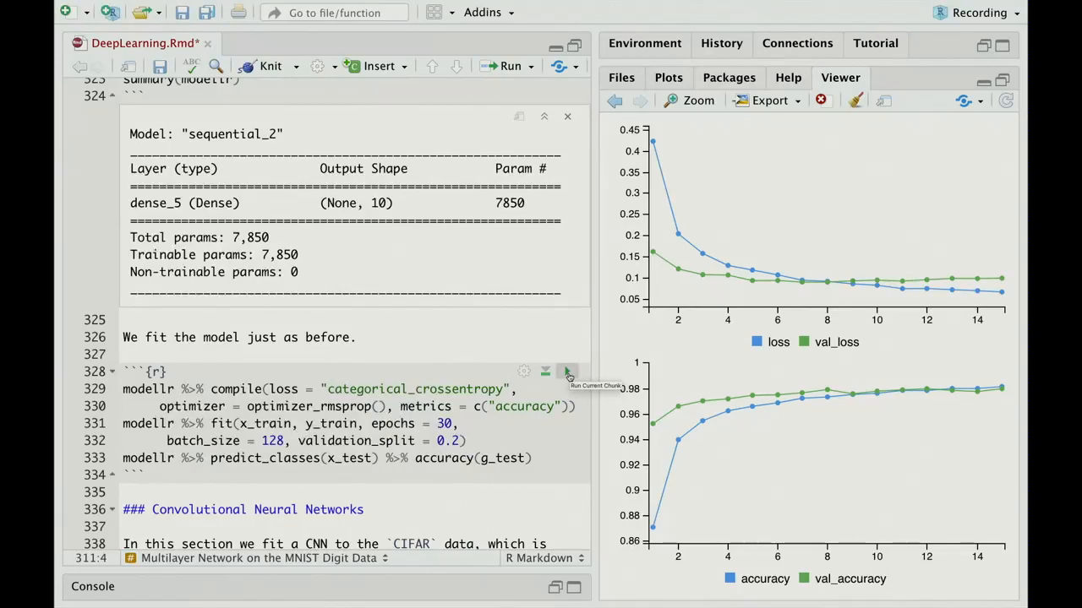
pyautogui.click(567, 372)
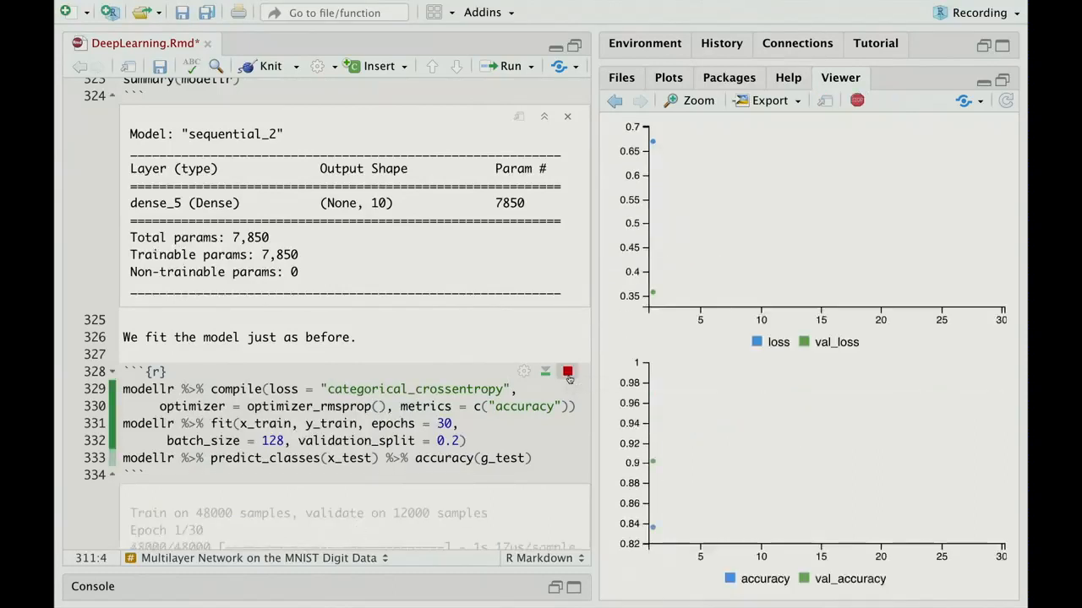